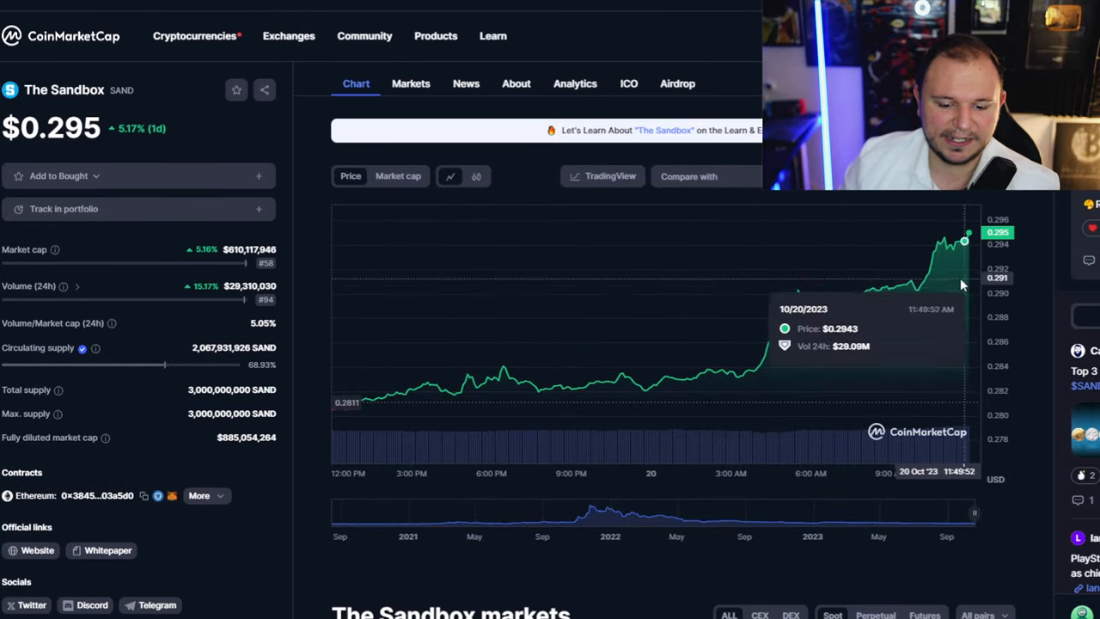
pyautogui.moveTo(749, 367)
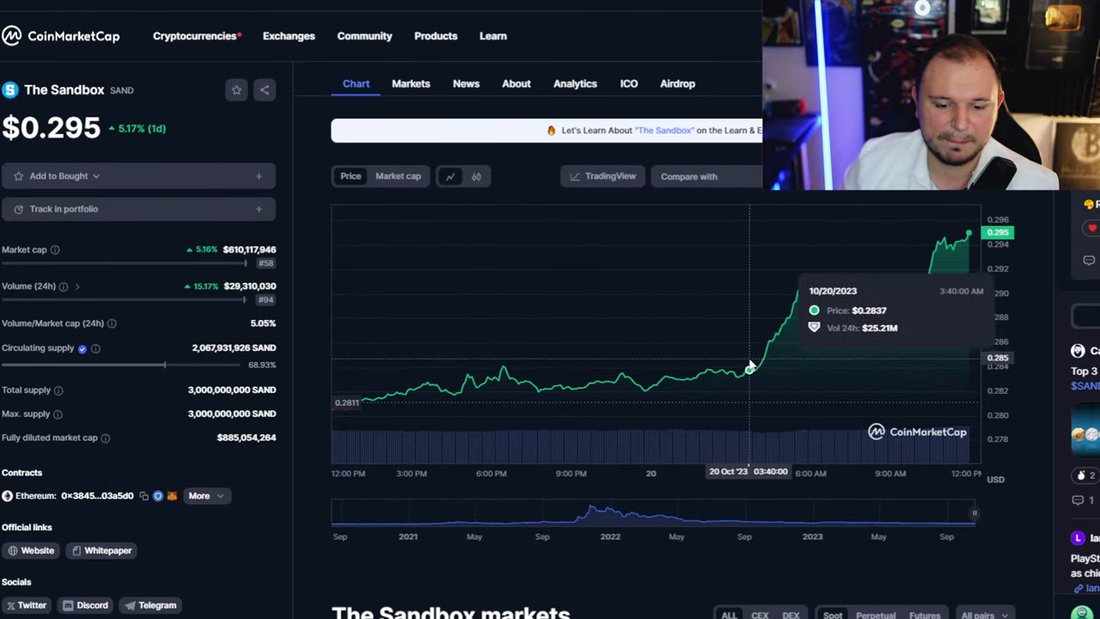
pyautogui.moveTo(867, 189)
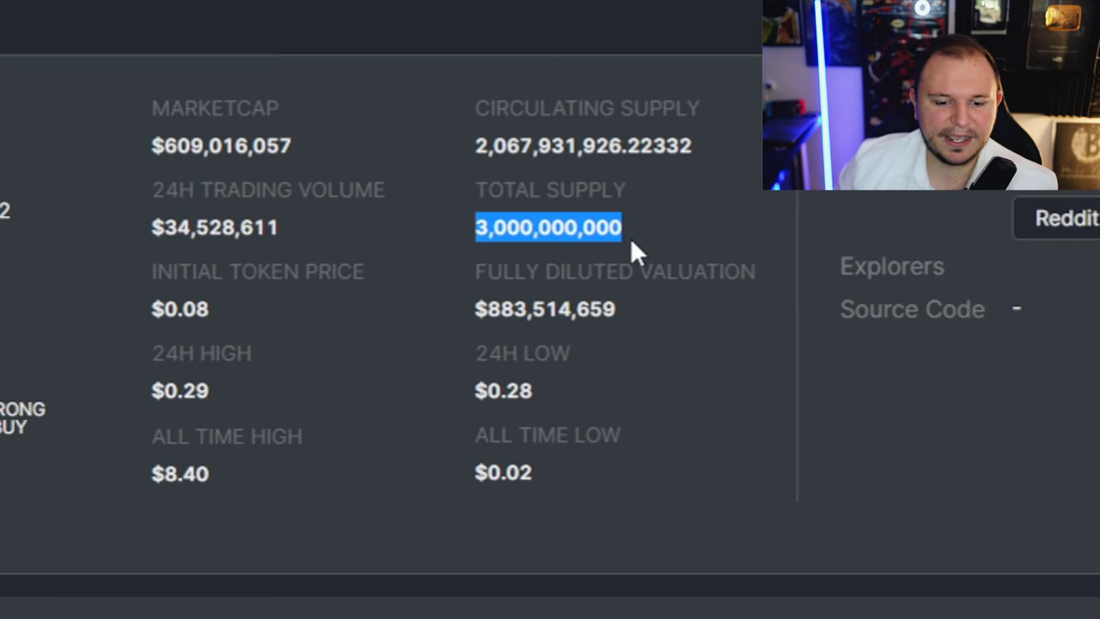
pyautogui.moveTo(481, 153)
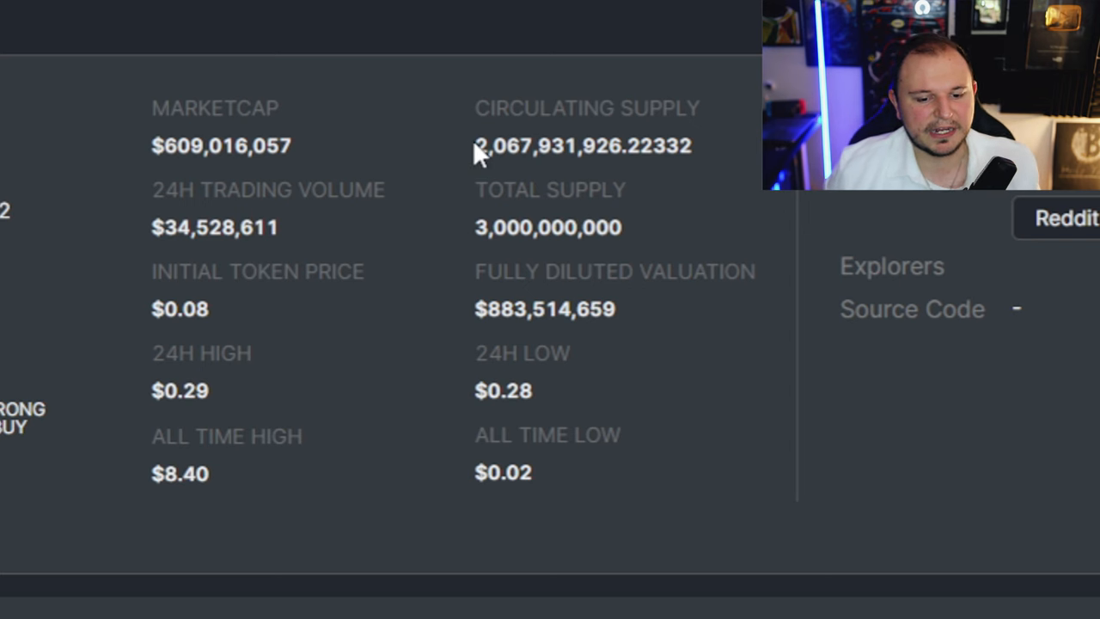
pyautogui.moveTo(185, 146)
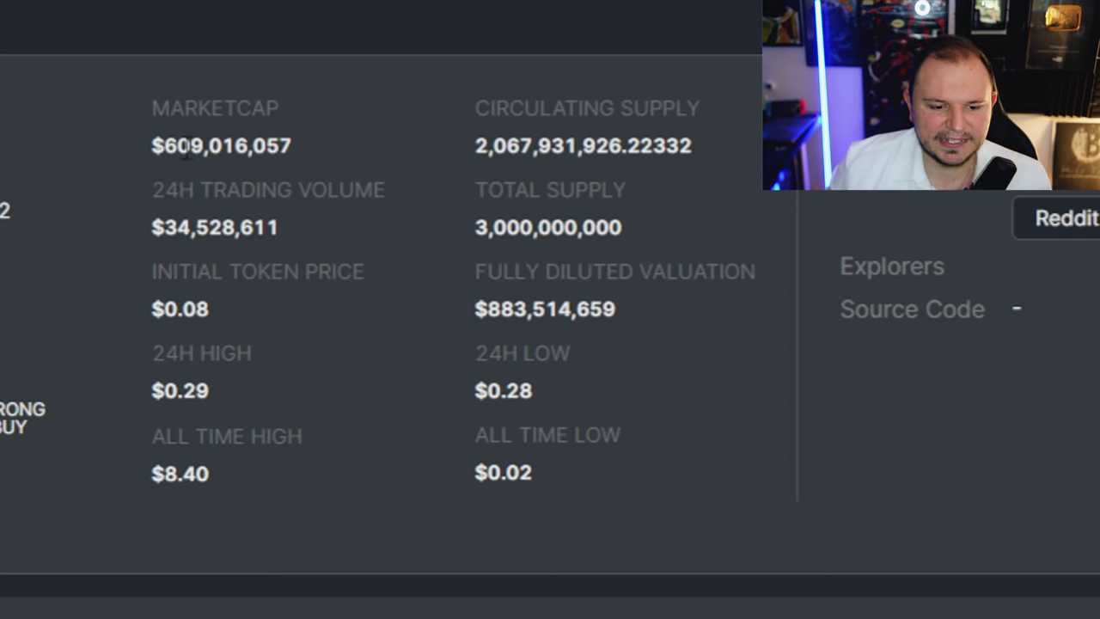
# Step: Check The Sandbox market cap, then drag the Ronin logo into the Logos area
pyautogui.doubleClick(220, 144)
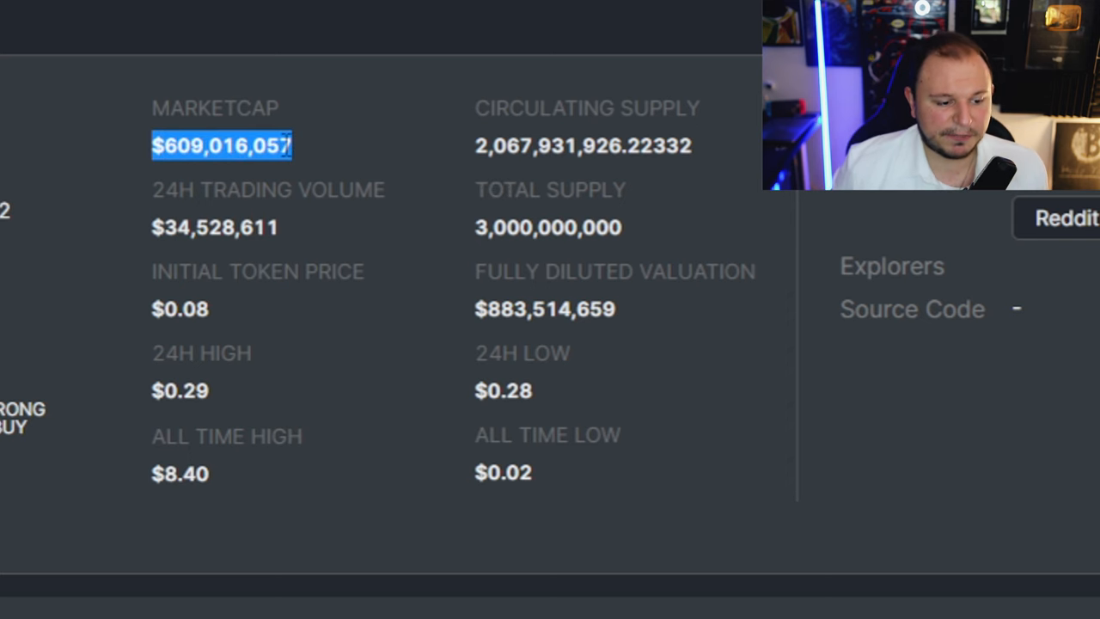
pyautogui.scroll(3)
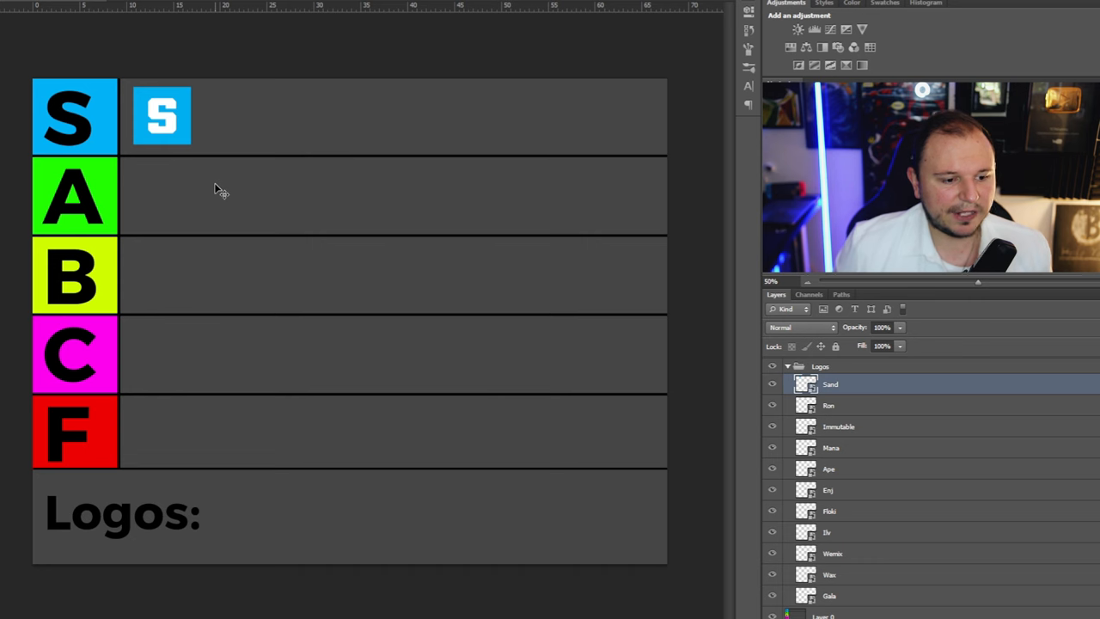
pyautogui.moveTo(175, 124)
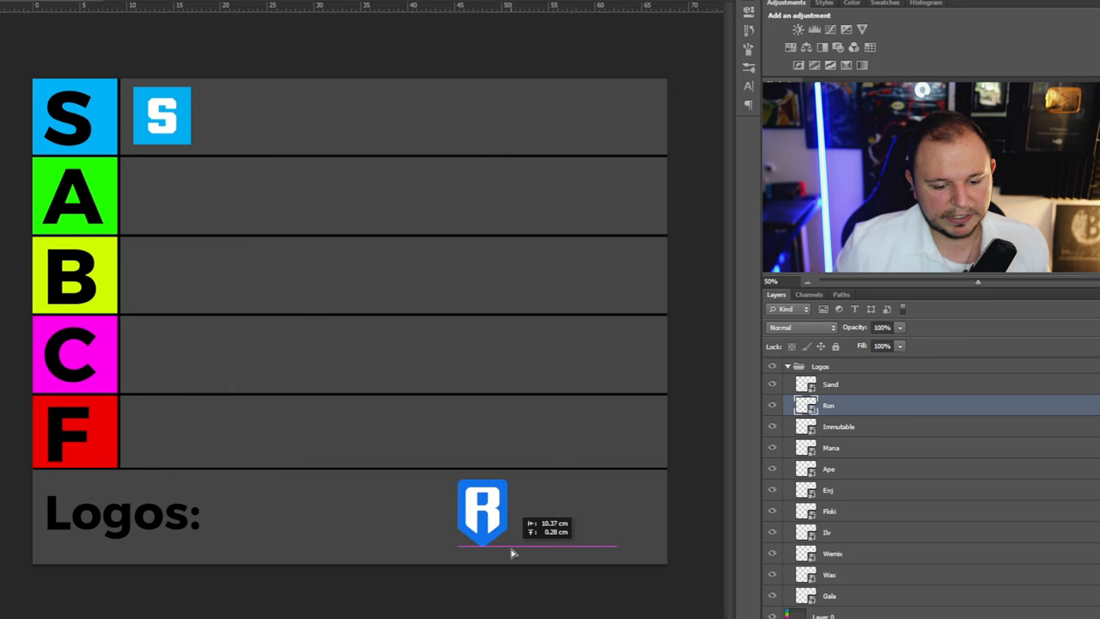
pyautogui.moveTo(481, 512); pyautogui.dragTo(467, 508)
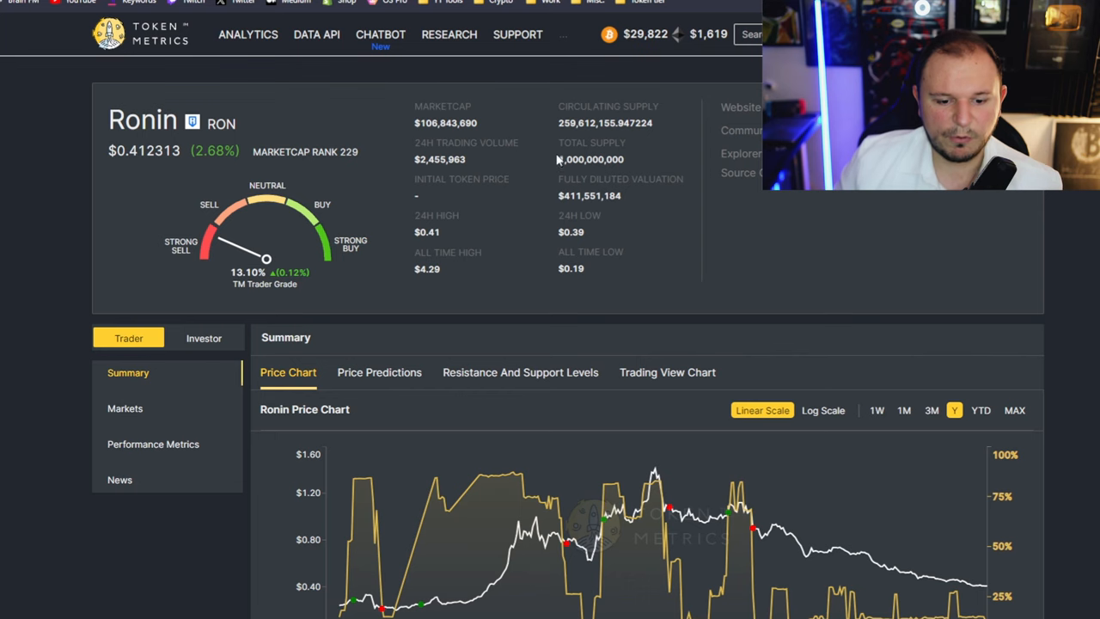
pyautogui.doubleClick(577, 124)
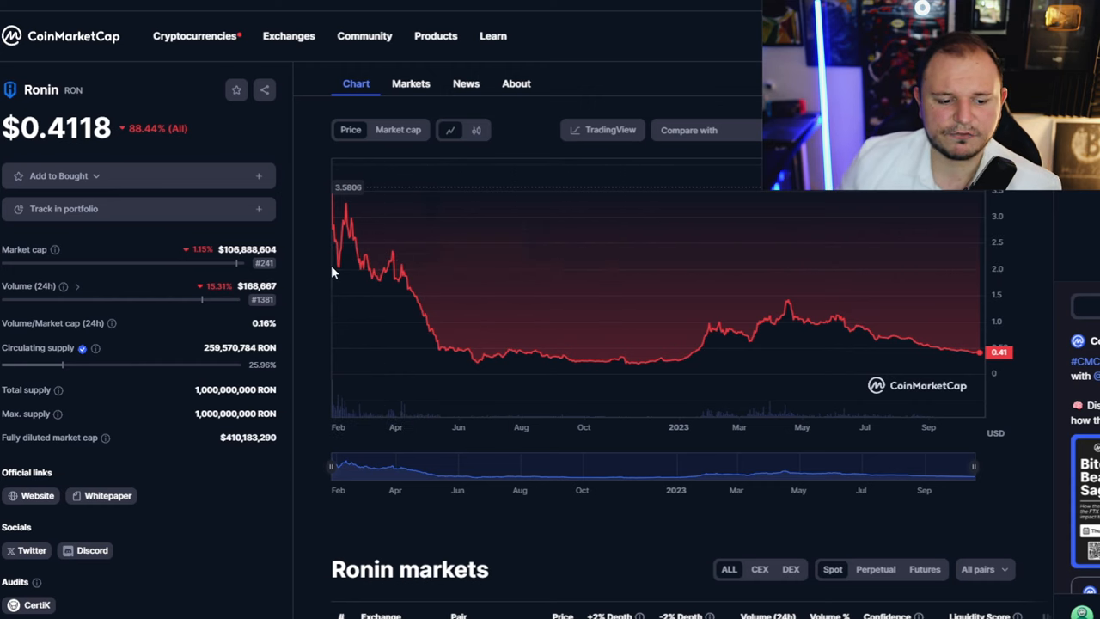
pyautogui.moveTo(335, 275)
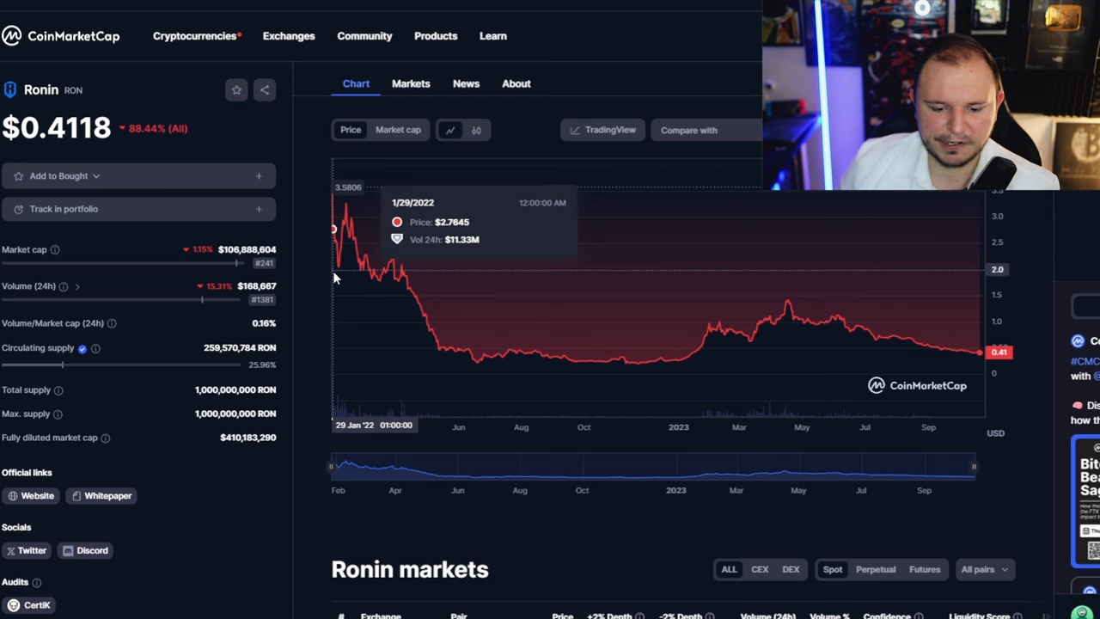
pyautogui.moveTo(395, 271)
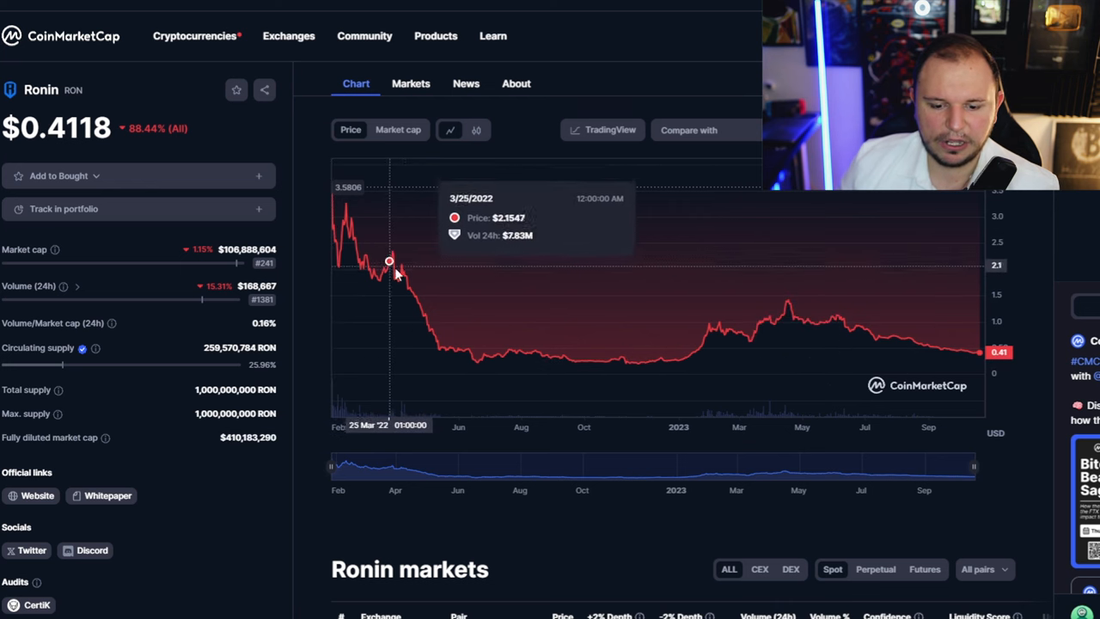
pyautogui.moveTo(830, 318)
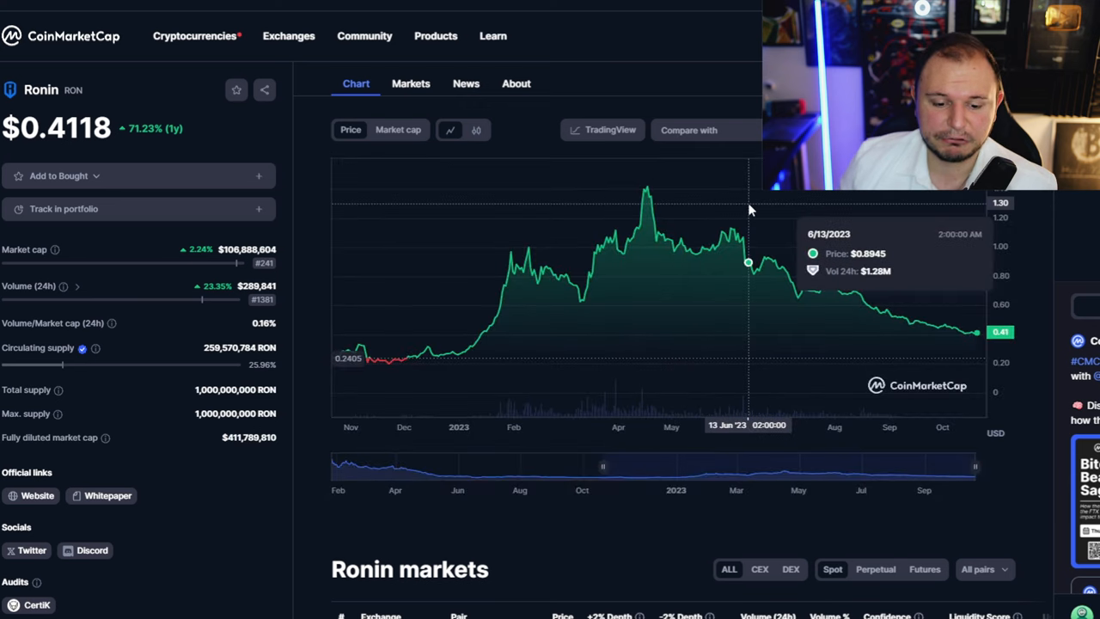
pyautogui.moveTo(747, 209)
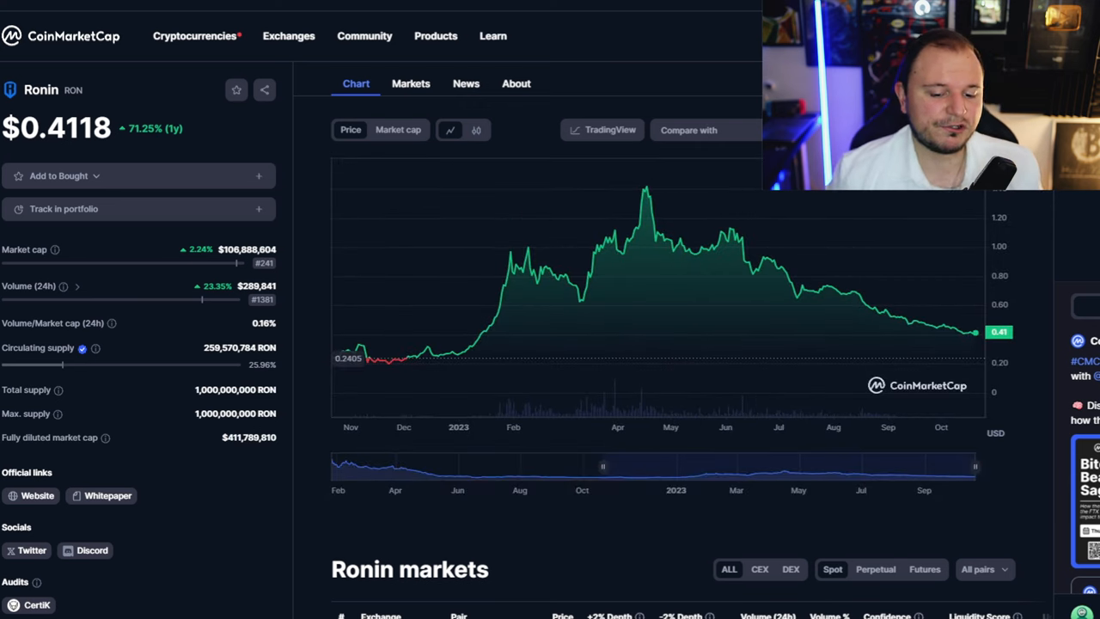
pyautogui.moveTo(818, 231)
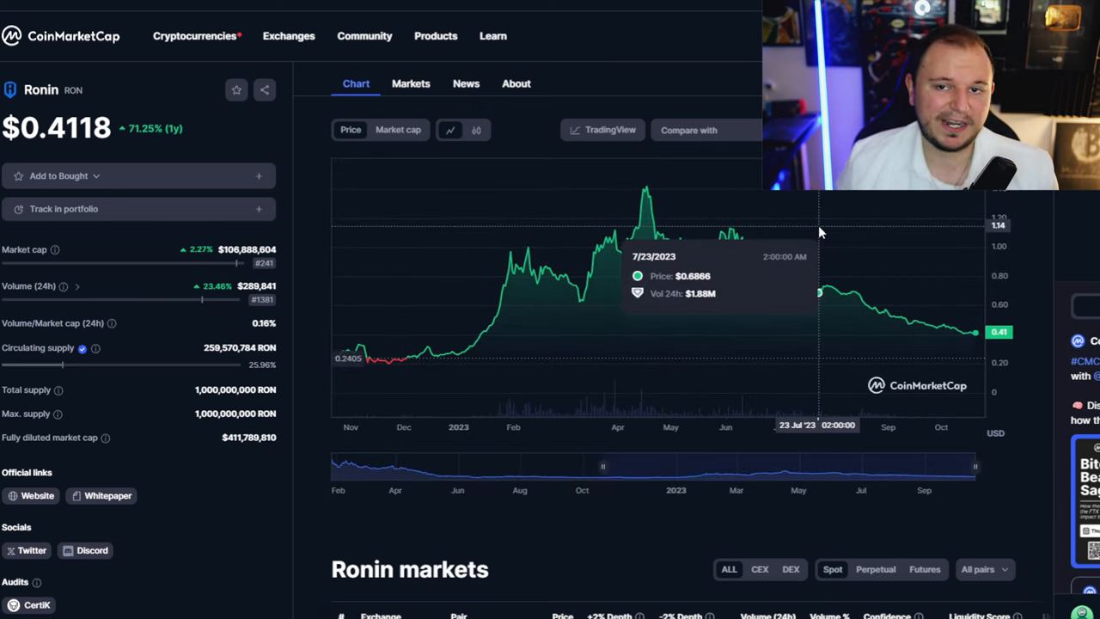
pyautogui.moveTo(794, 222)
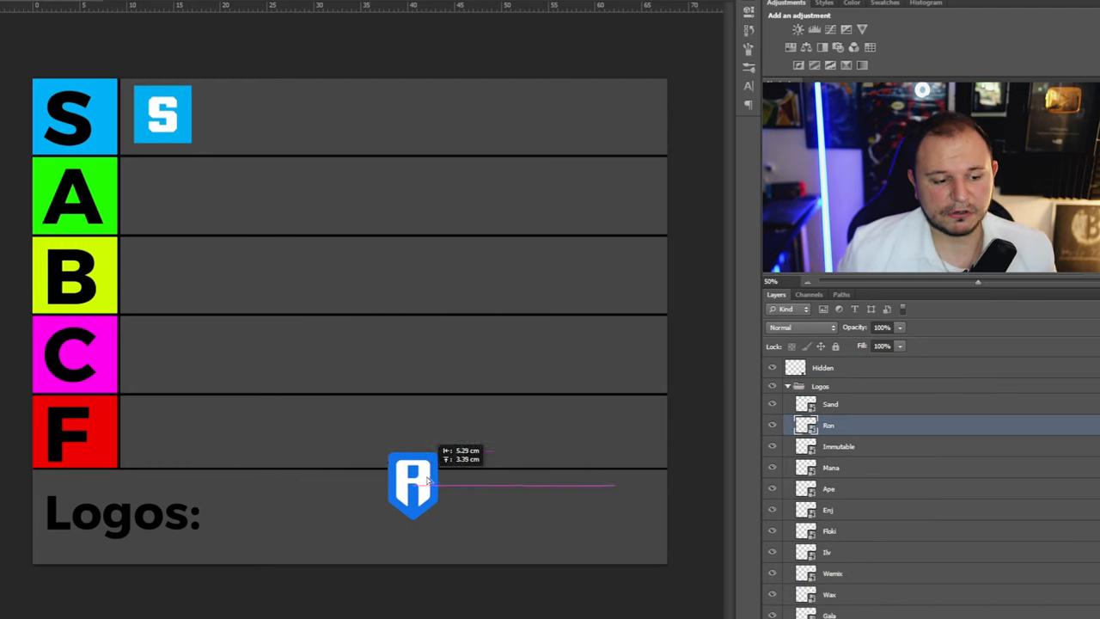
# Step: Try the Ronin logo in A, C and S rows, then settle it in the A tier
pyautogui.moveTo(412, 484); pyautogui.dragTo(192, 200)
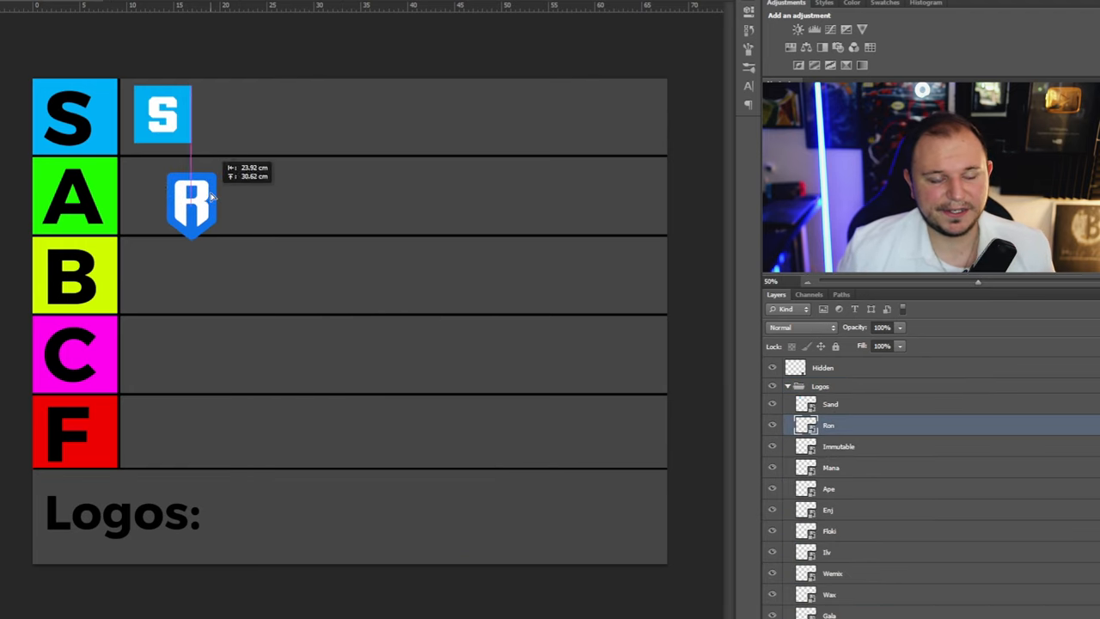
pyautogui.moveTo(193, 203); pyautogui.dragTo(374, 323)
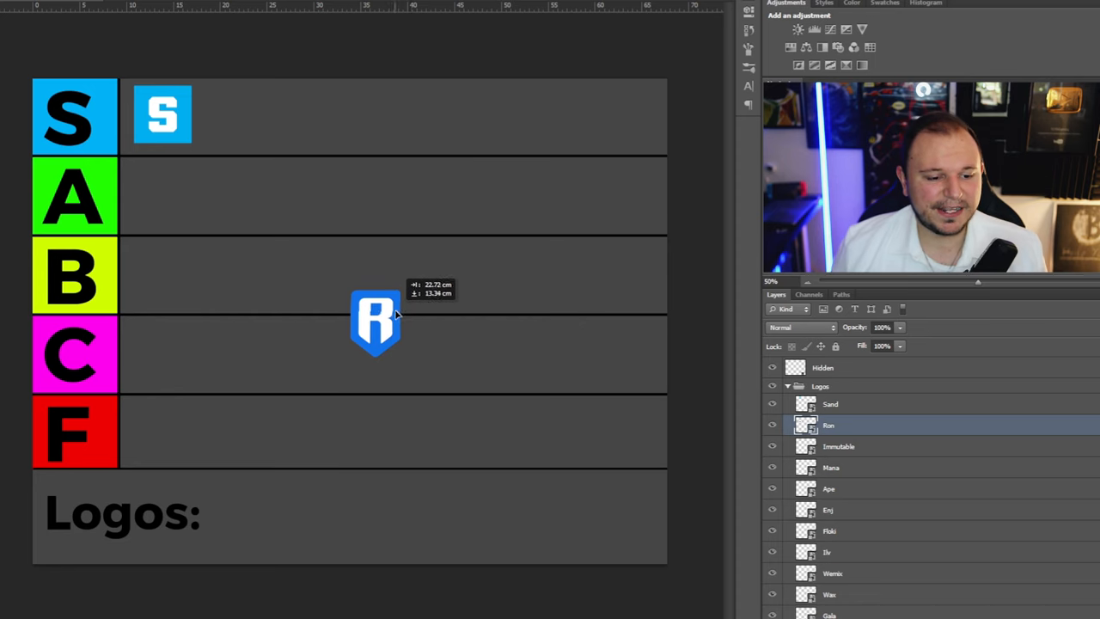
pyautogui.moveTo(374, 323); pyautogui.dragTo(282, 117)
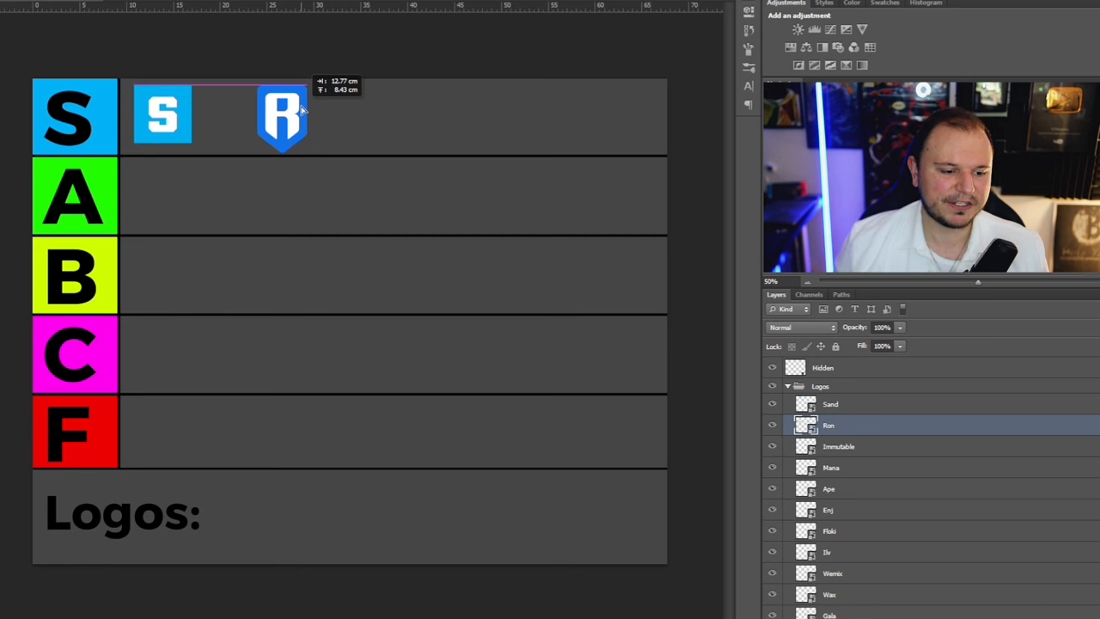
pyautogui.moveTo(282, 117); pyautogui.dragTo(164, 196)
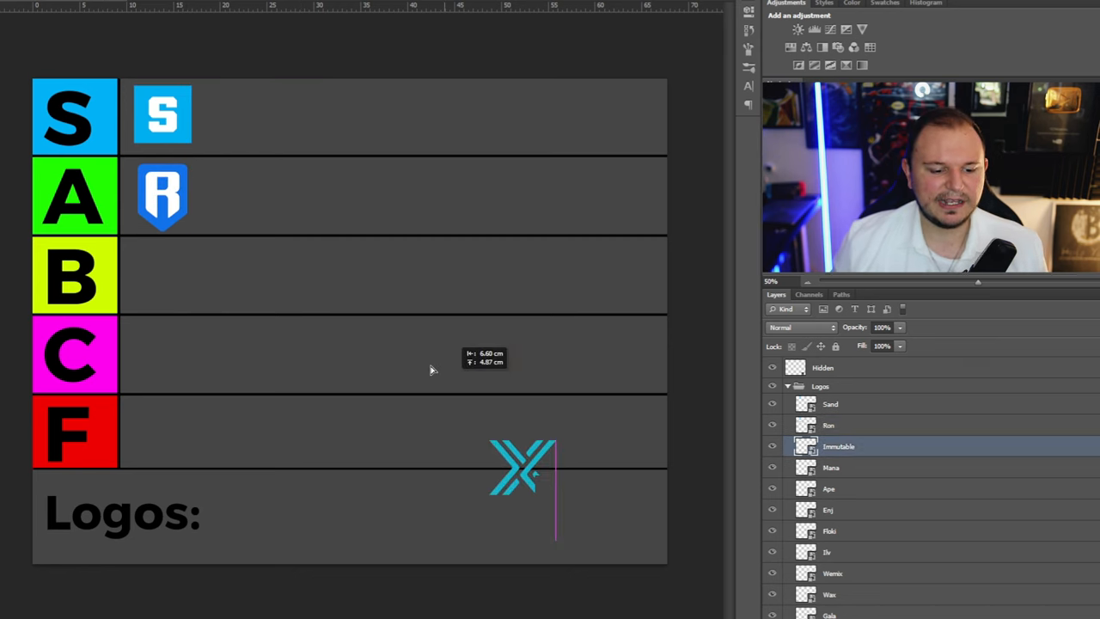
# Step: Place the Immutable logo in the C tier
pyautogui.moveTo(522, 467); pyautogui.dragTo(318, 335)
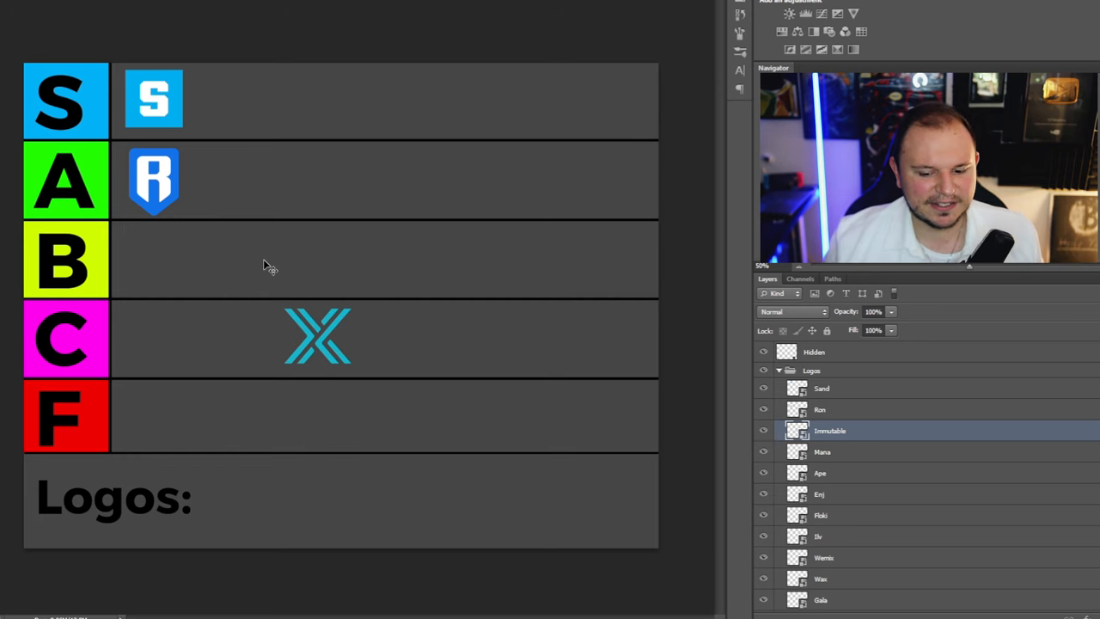
pyautogui.moveTo(582, 411)
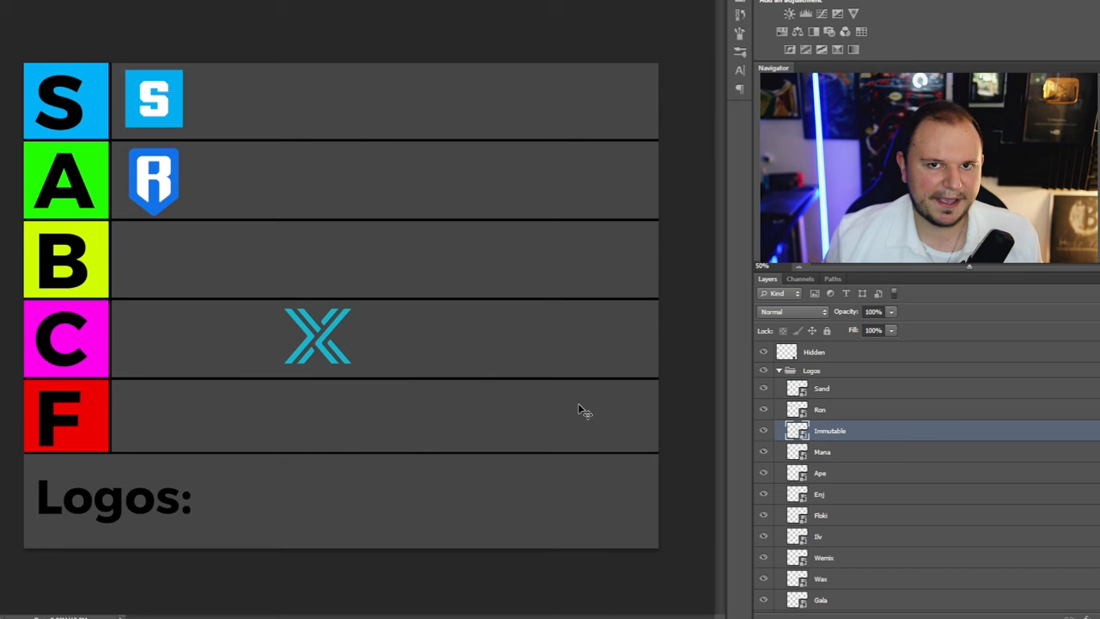
pyautogui.moveTo(268, 381)
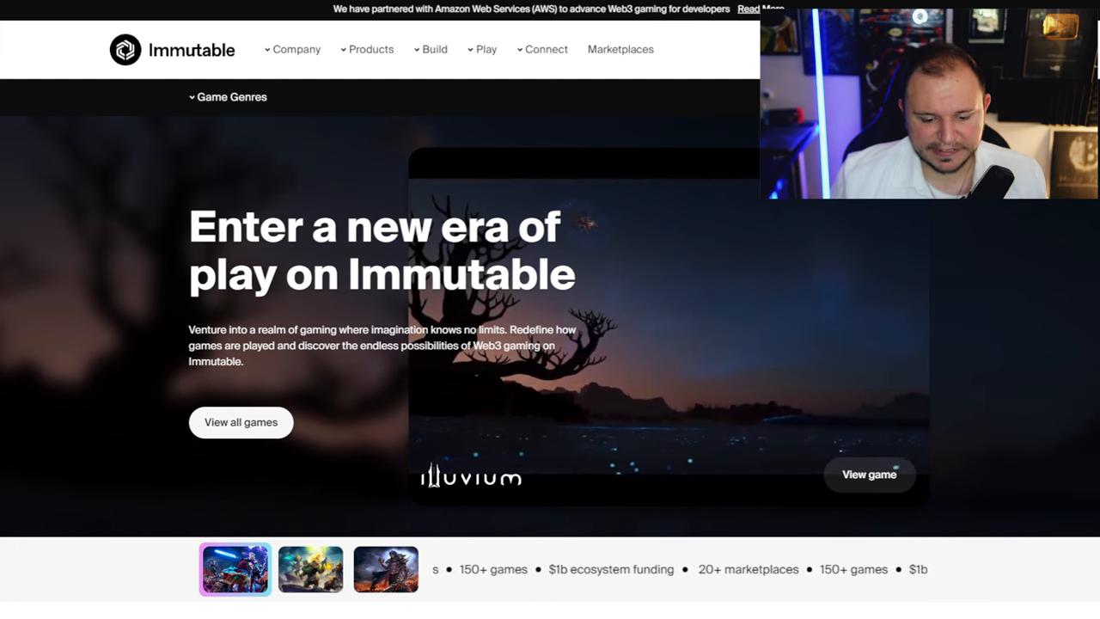
# Step: Feature the Guardians game in the Immutable showcase, then preview another game
pyautogui.click(309, 567)
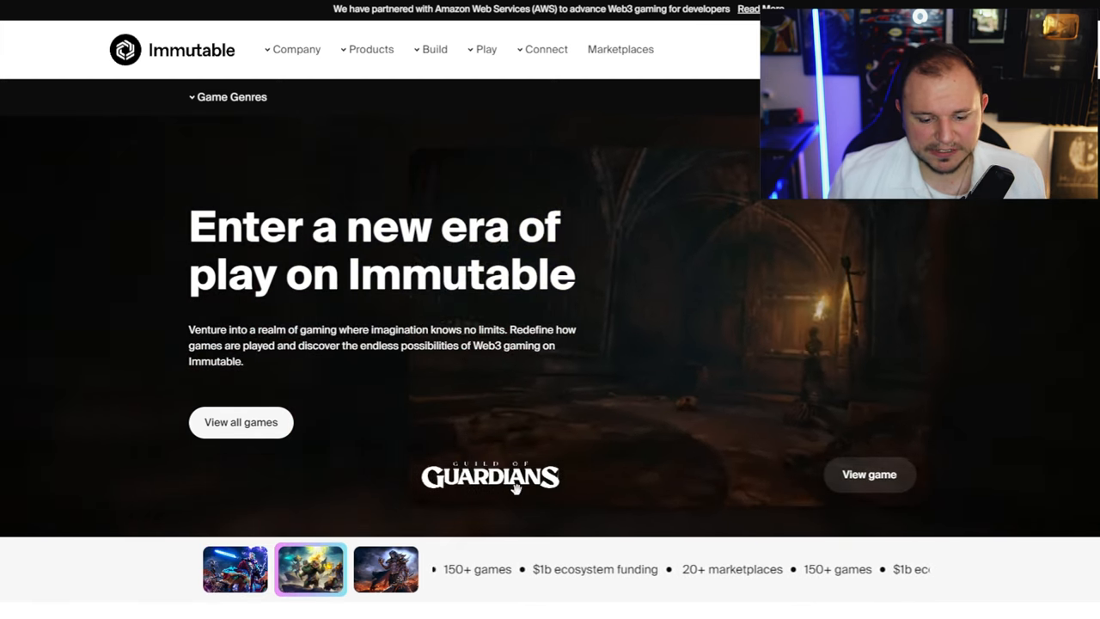
pyautogui.click(385, 567)
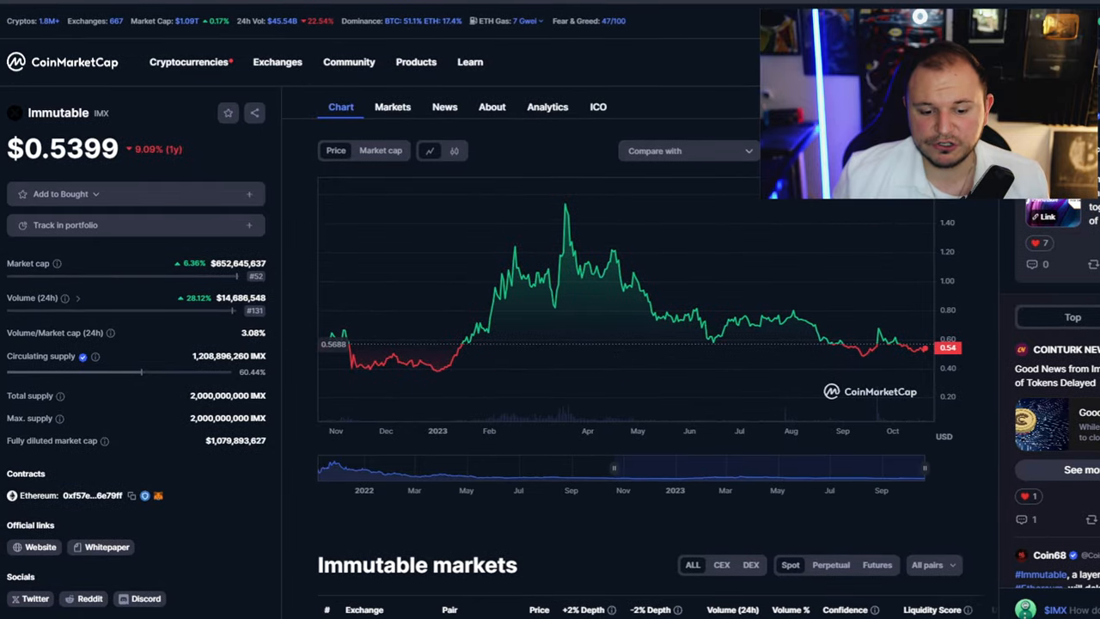
pyautogui.moveTo(874, 313)
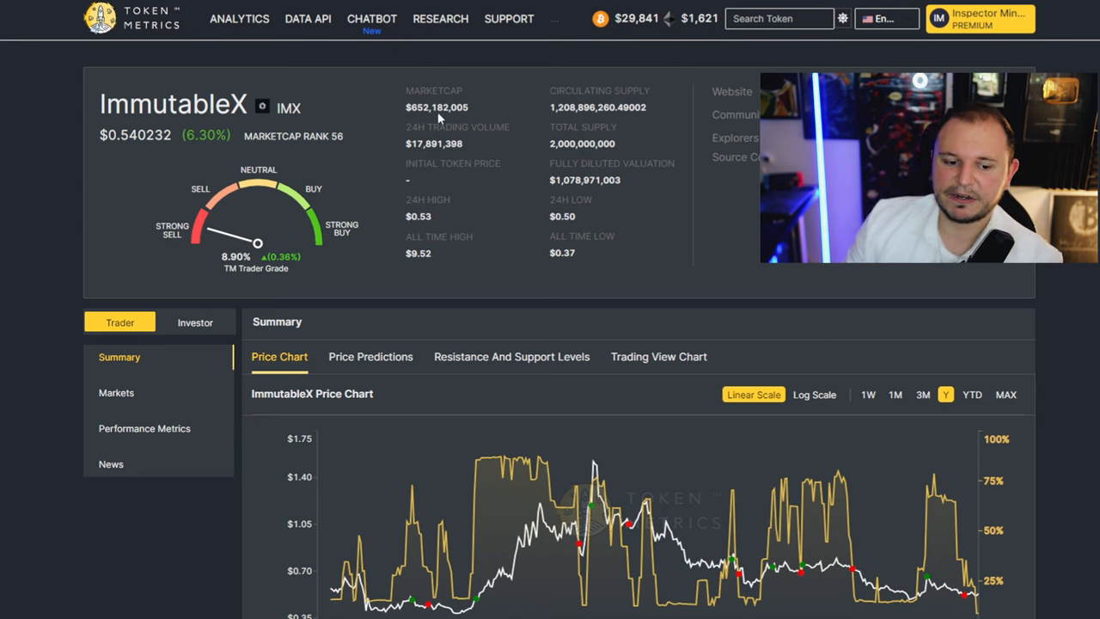
pyautogui.moveTo(502, 113)
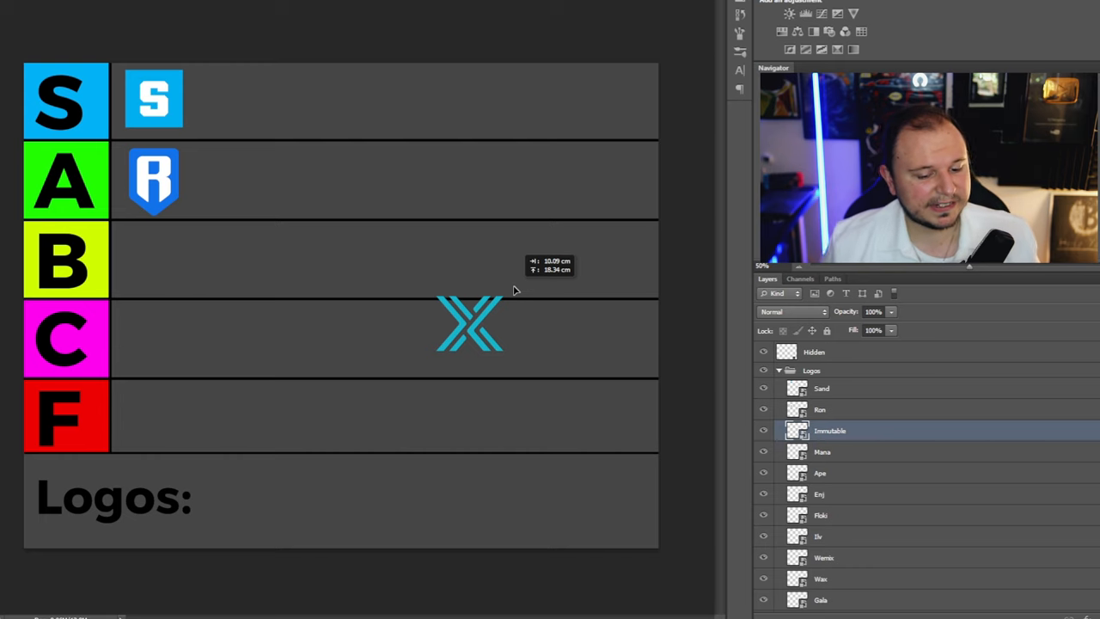
# Step: Move the Immutable logo from C into the A tier beside Ronin, then select the Mana layer
pyautogui.moveTo(469, 323); pyautogui.dragTo(233, 177)
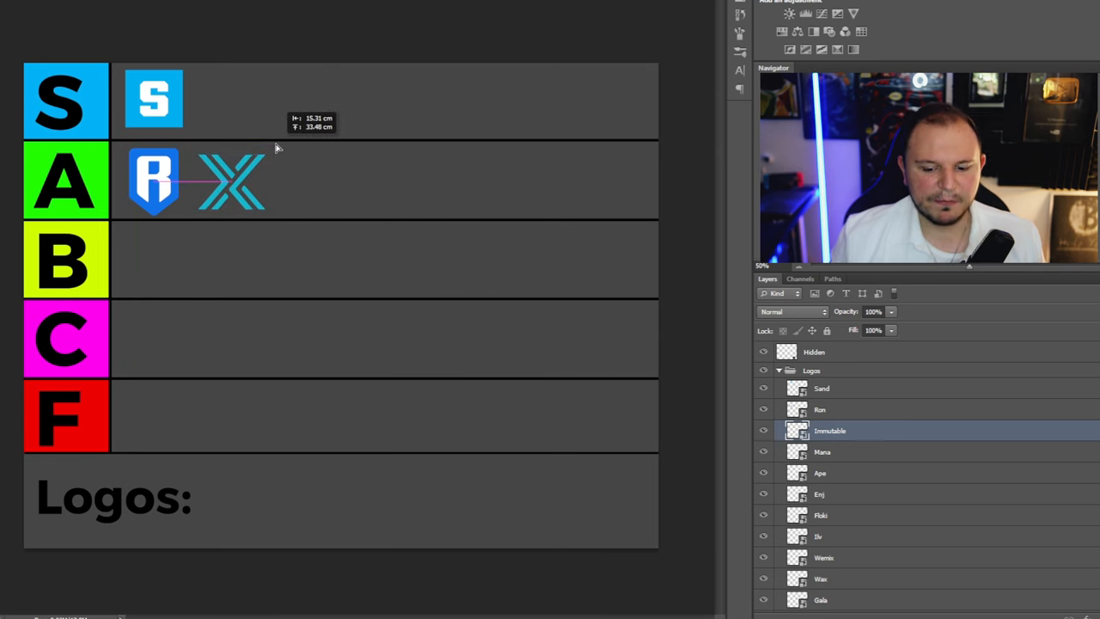
pyautogui.click(822, 450)
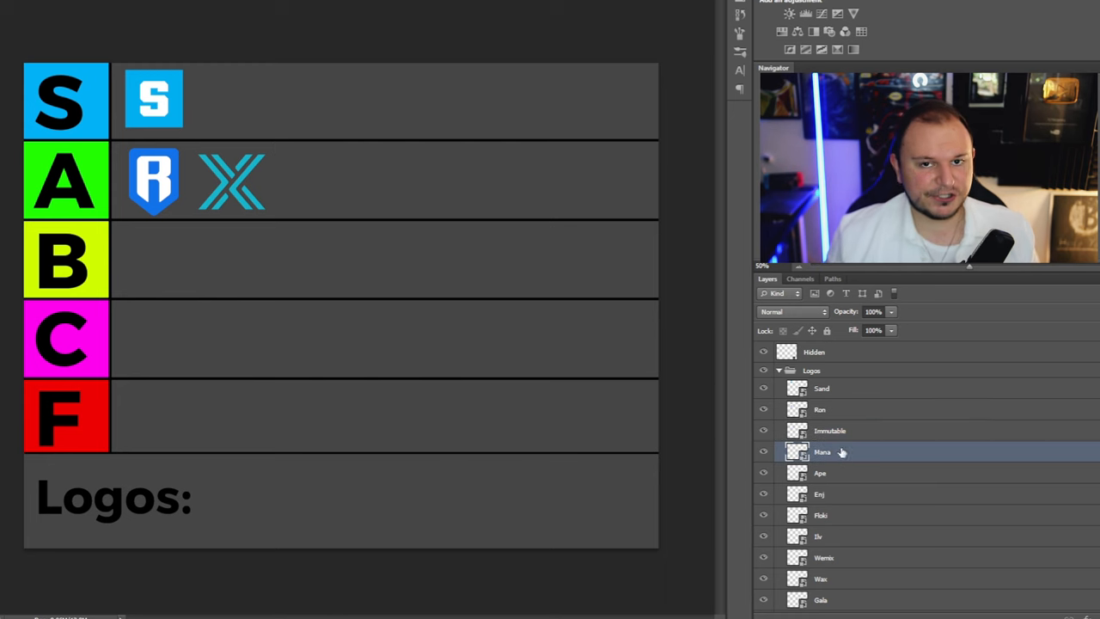
pyautogui.moveTo(540, 474)
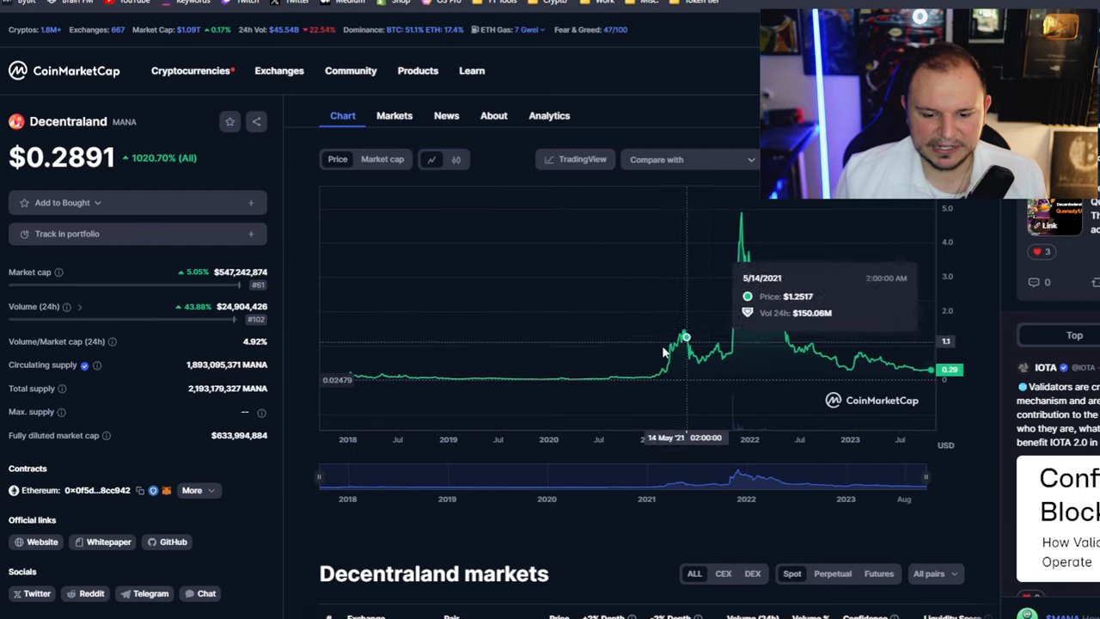
pyautogui.moveTo(732, 351)
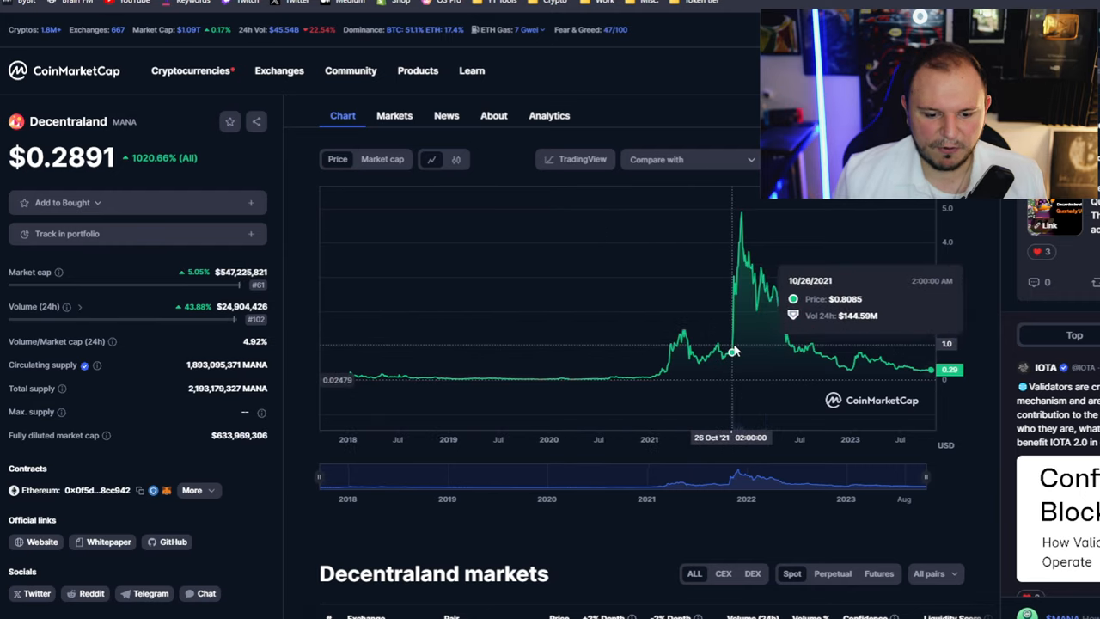
pyautogui.moveTo(742, 351)
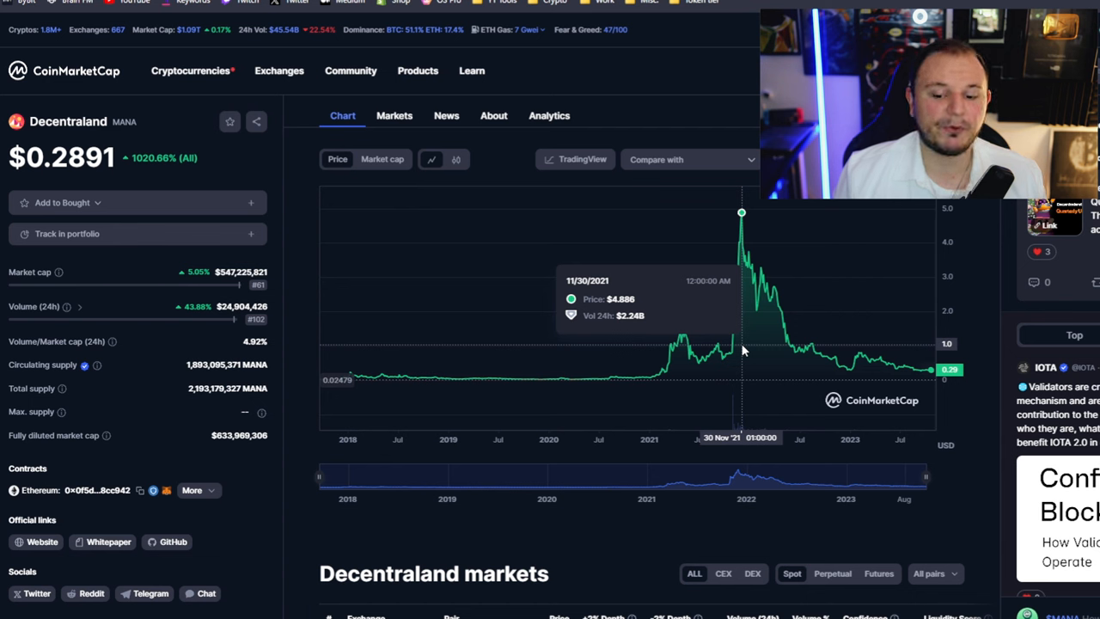
pyautogui.moveTo(781, 356)
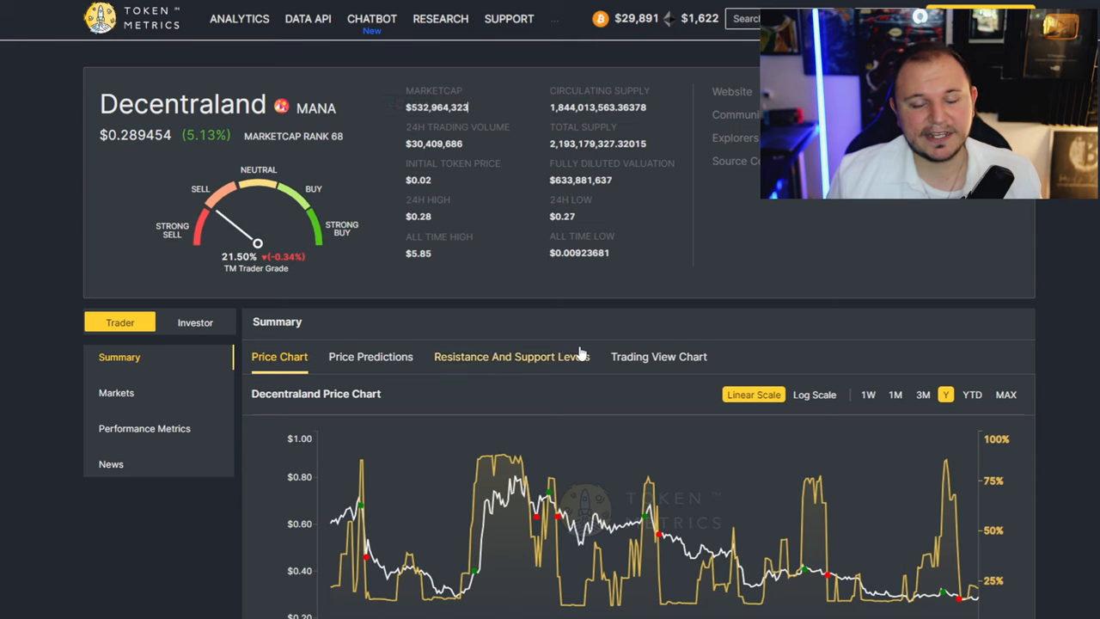
pyautogui.moveTo(46, 199)
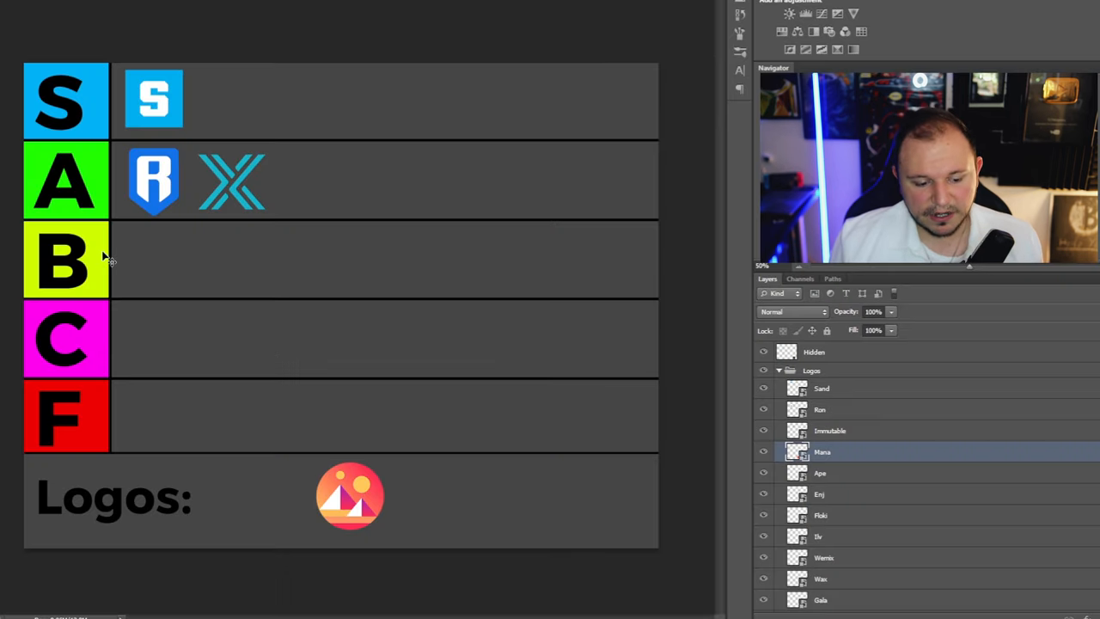
pyautogui.moveTo(456, 313)
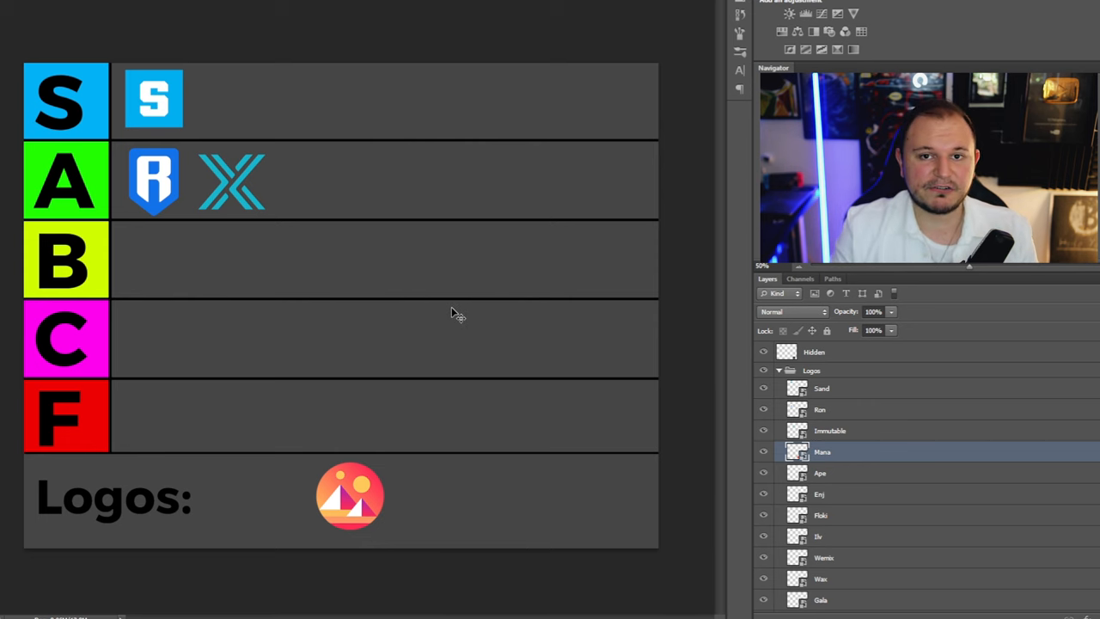
pyautogui.moveTo(414, 336)
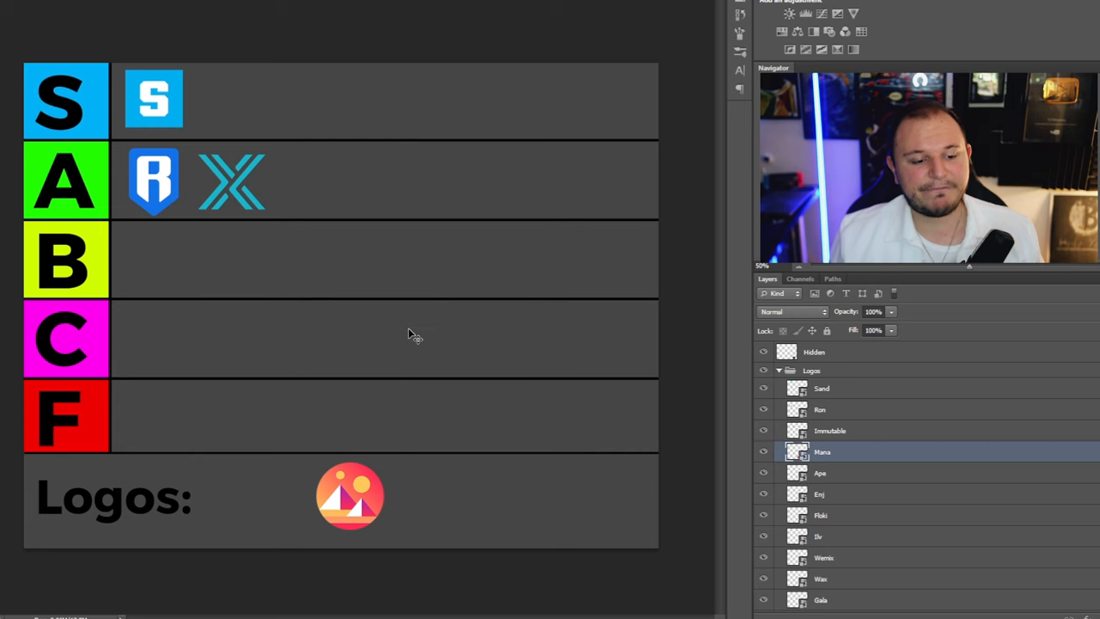
# Step: Place the Decentraland logo in the A tier and bring out the ApeCoin logo for ranking
pyautogui.moveTo(349, 494); pyautogui.dragTo(303, 244)
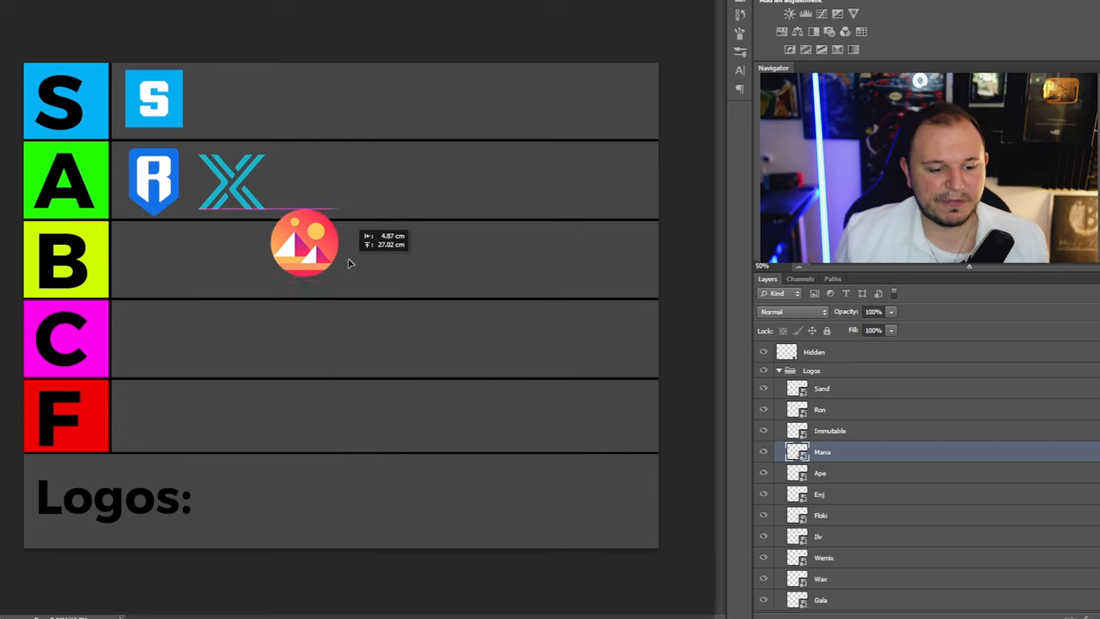
pyautogui.moveTo(303, 244); pyautogui.dragTo(313, 175)
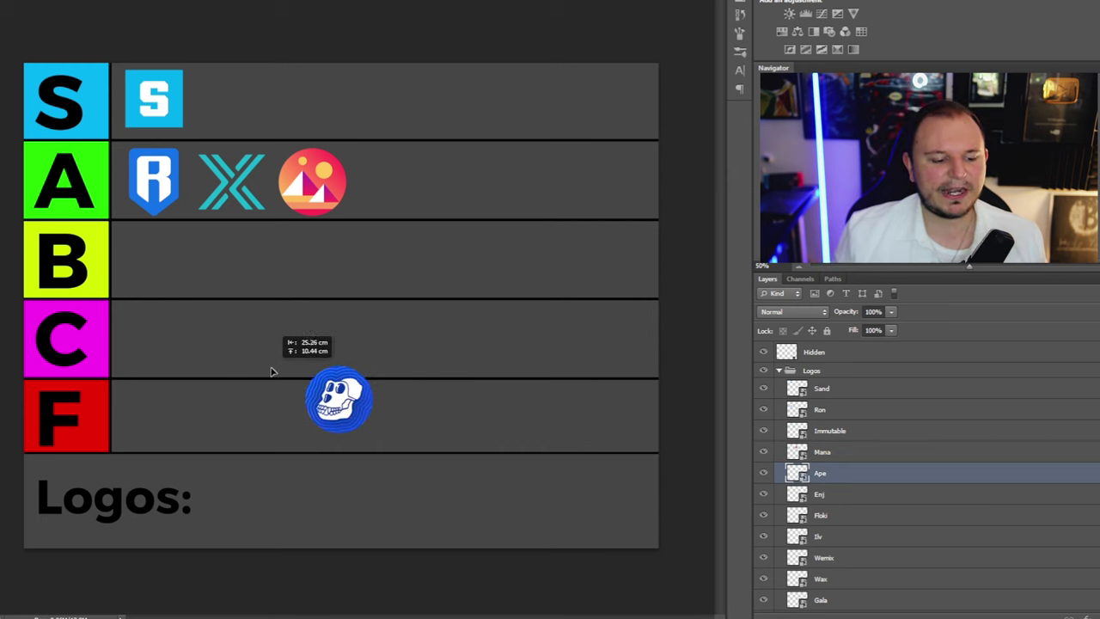
pyautogui.moveTo(337, 399); pyautogui.dragTo(164, 418)
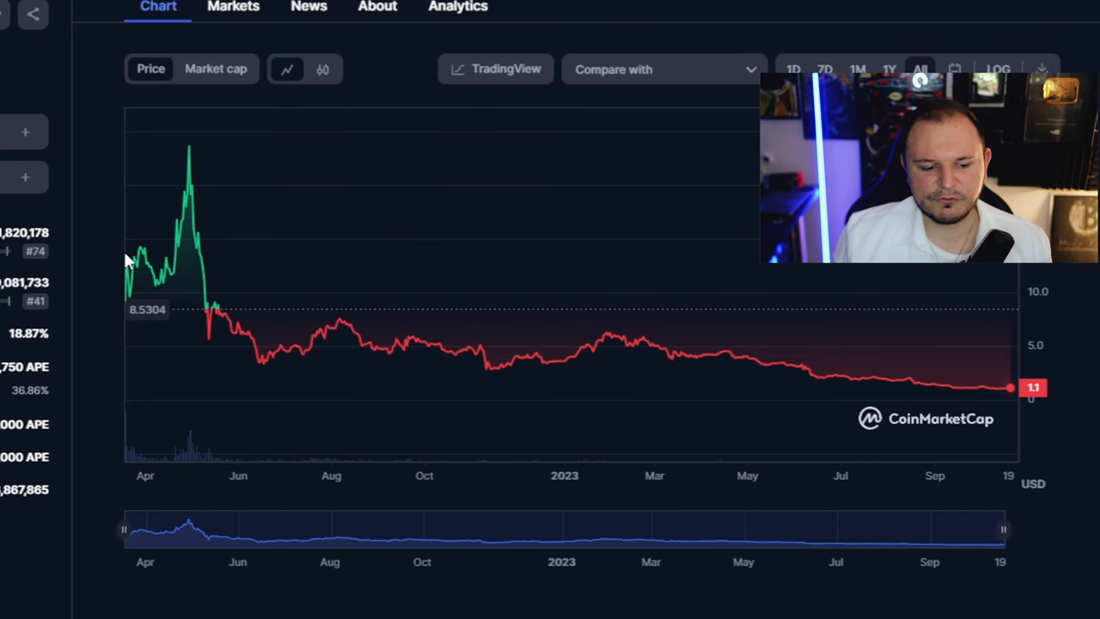
pyautogui.moveTo(189, 263)
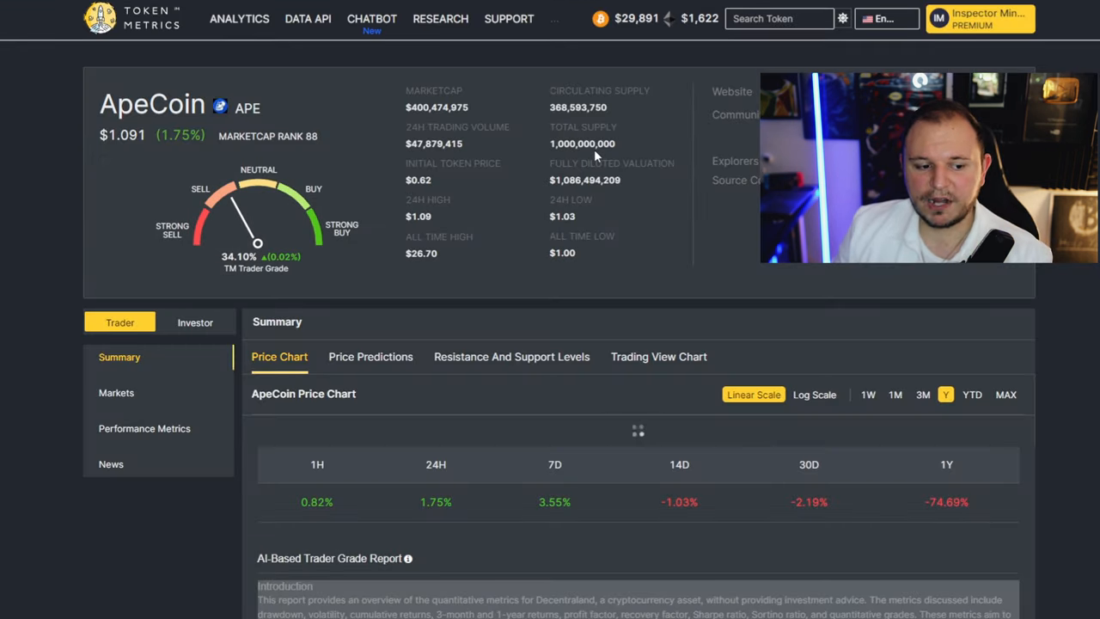
# Step: Highlight ApeCoin's circulating supply and scroll to its 37.70% investor grade
pyautogui.doubleClick(437, 106)
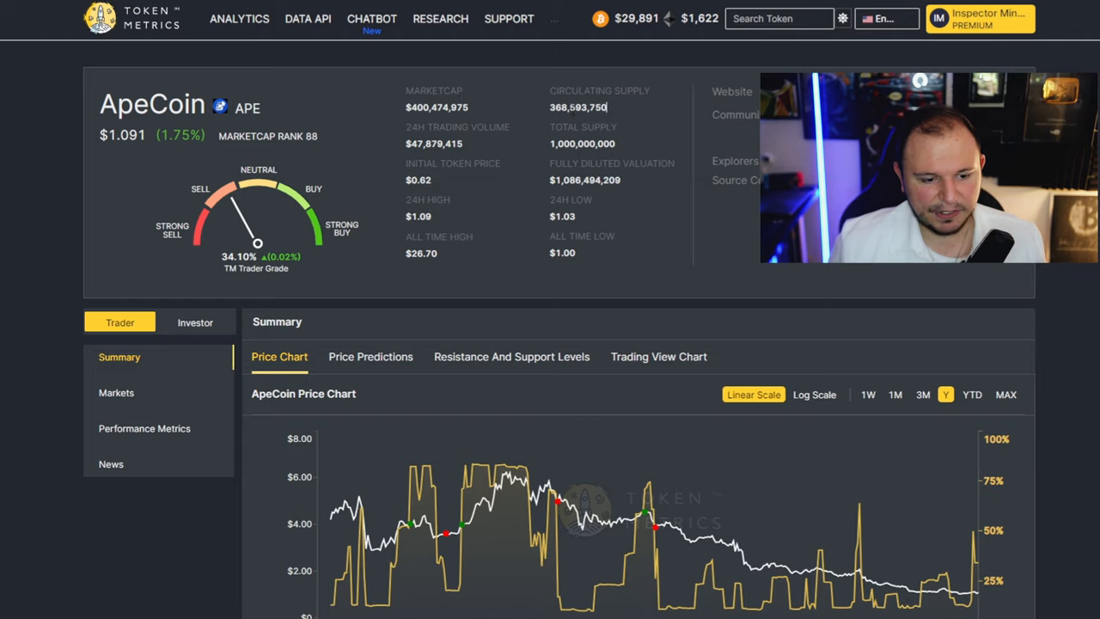
pyautogui.scroll(-3)
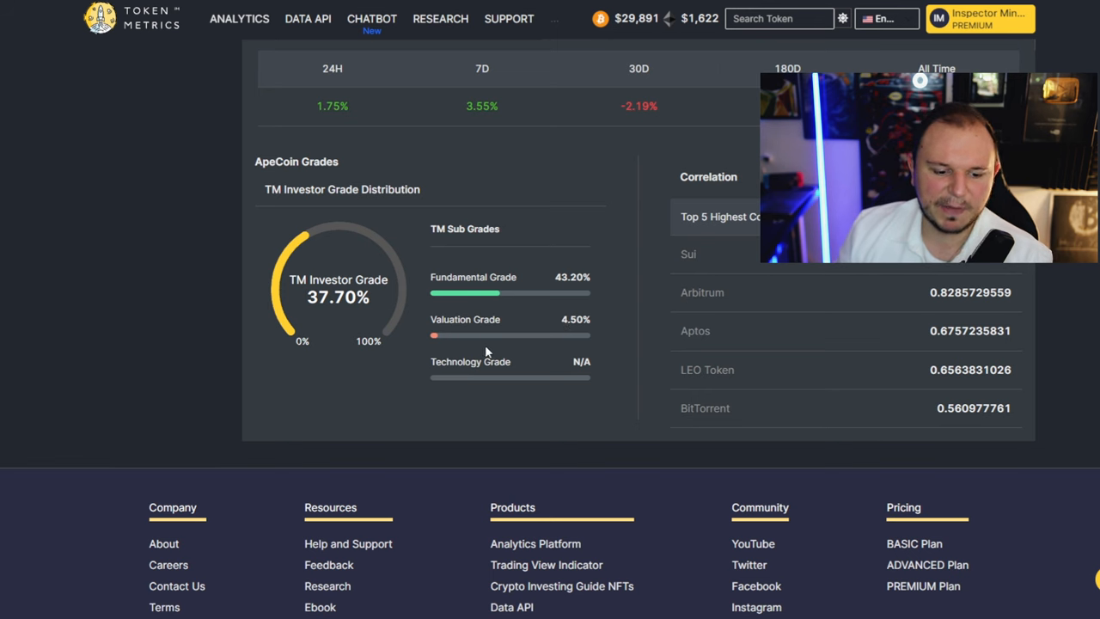
pyautogui.scroll(3)
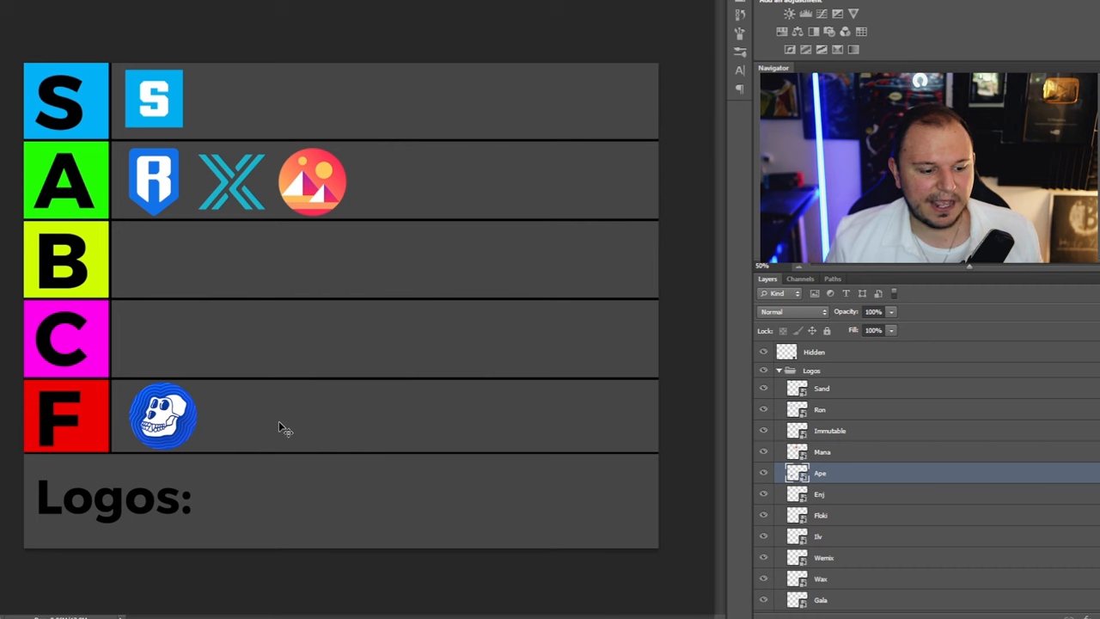
pyautogui.moveTo(210, 411)
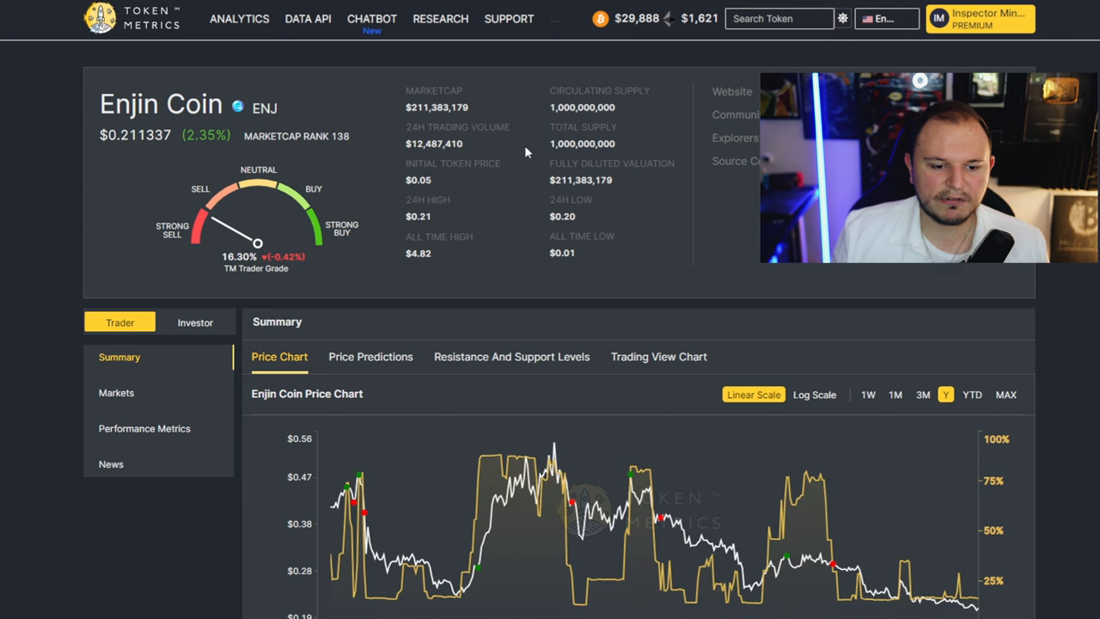
# Step: Highlight Enjin Coin's supply figure on its CoinMarketCap page
pyautogui.doubleClick(436, 106)
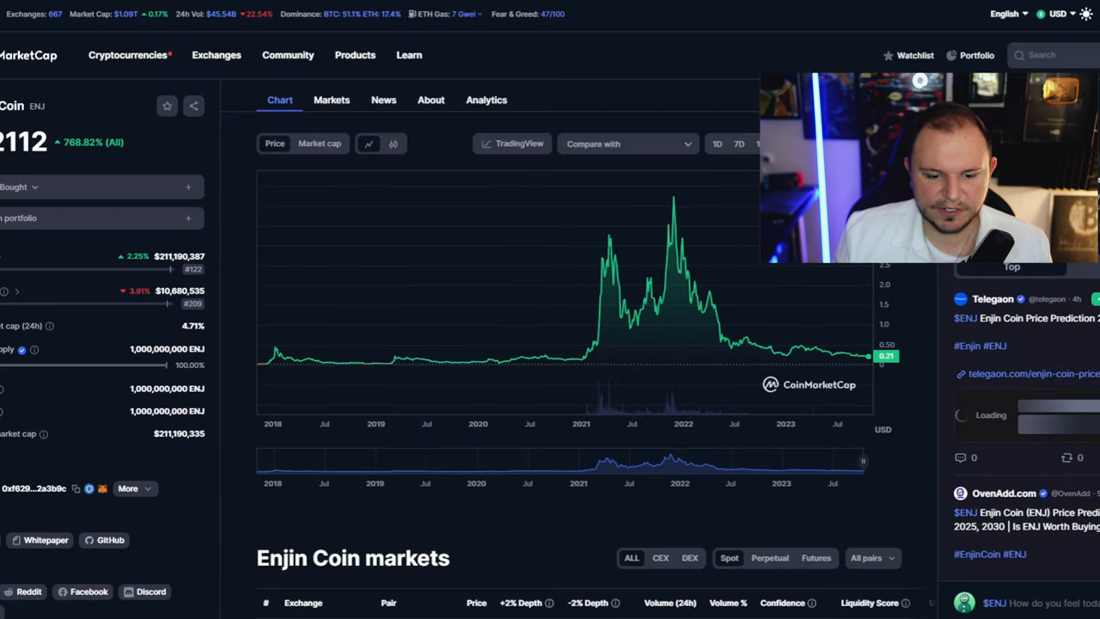
pyautogui.moveTo(673, 299)
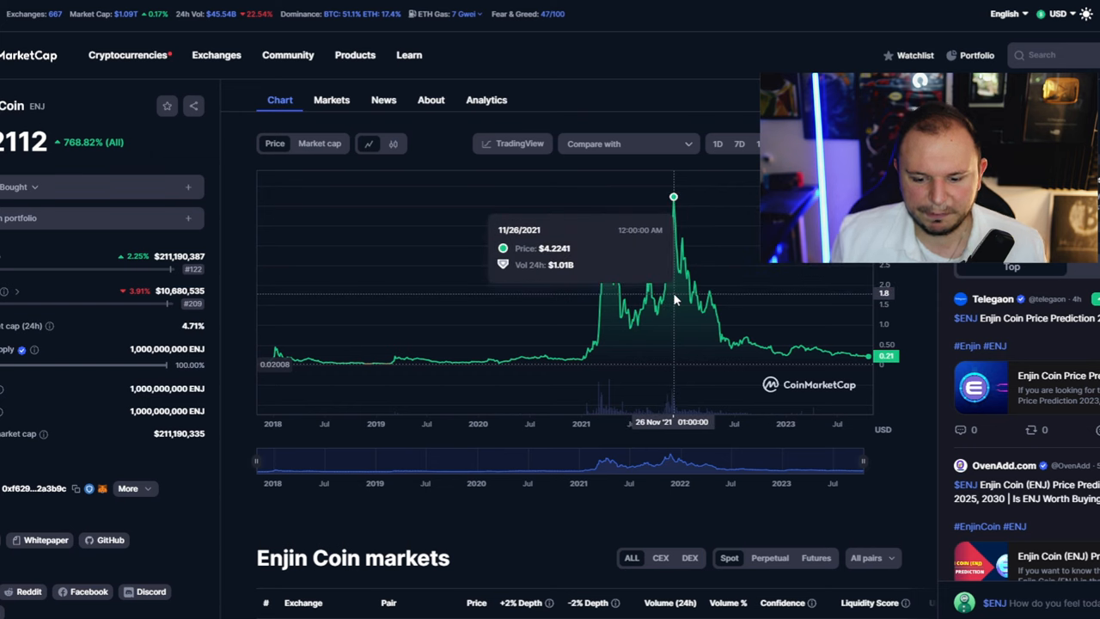
pyautogui.moveTo(863, 388)
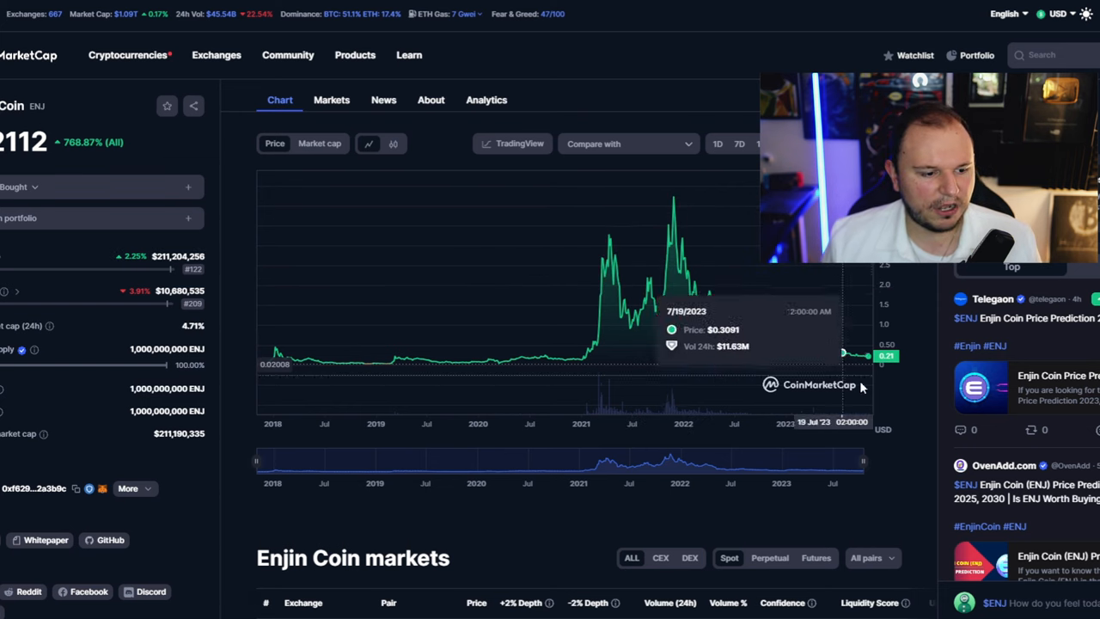
pyautogui.moveTo(863, 389)
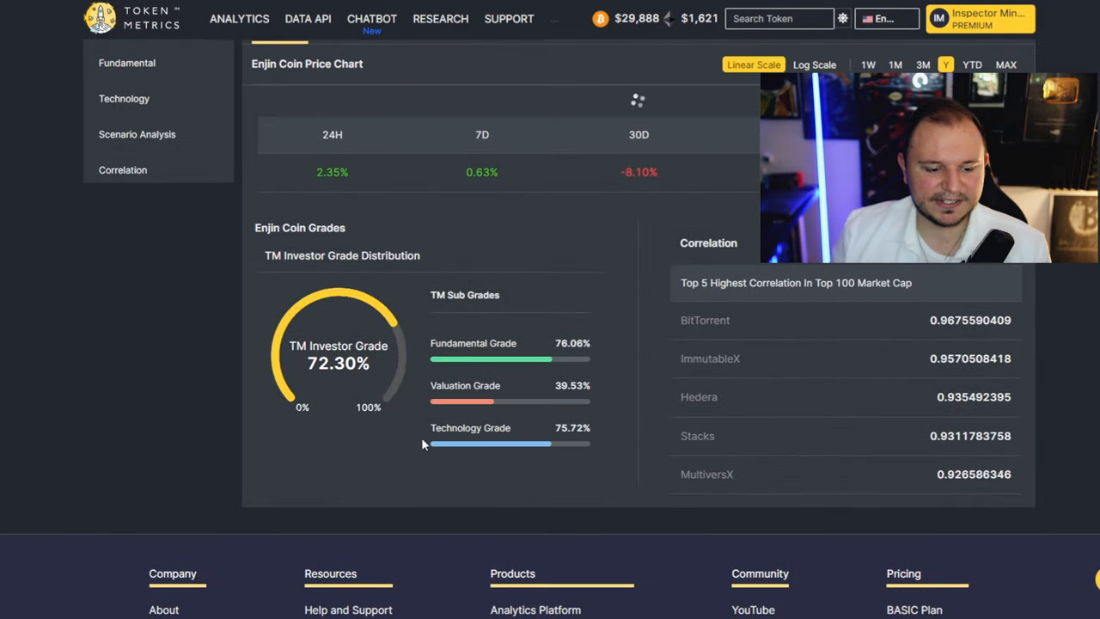
# Step: Scroll to Enjin Coin's 72.30% investor grade and highlight a grade figure
pyautogui.scroll(-3)
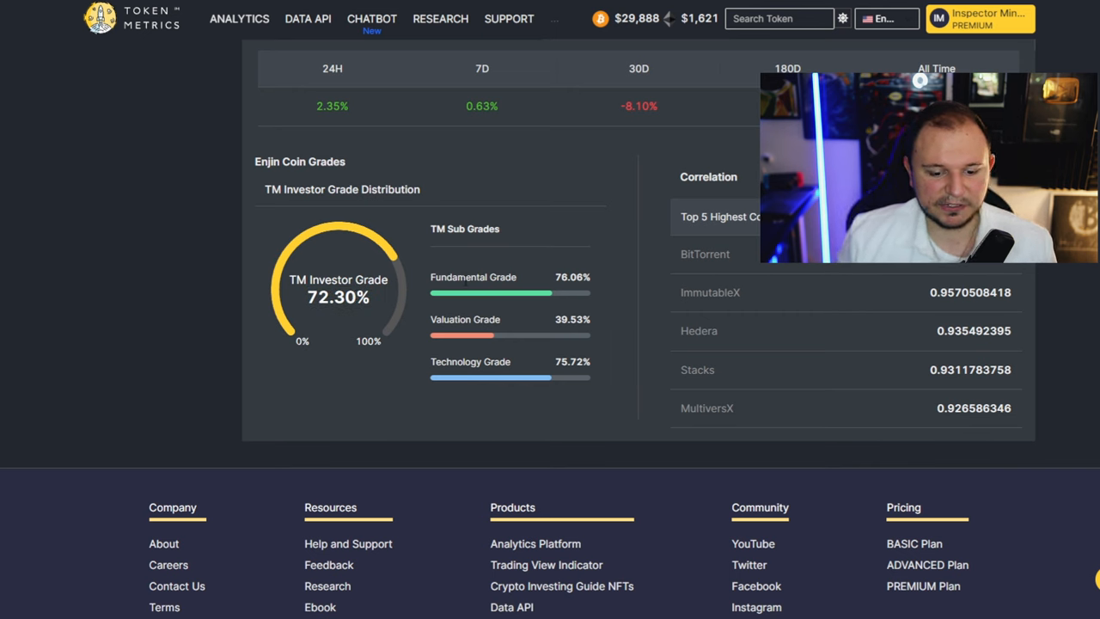
pyautogui.doubleClick(570, 276)
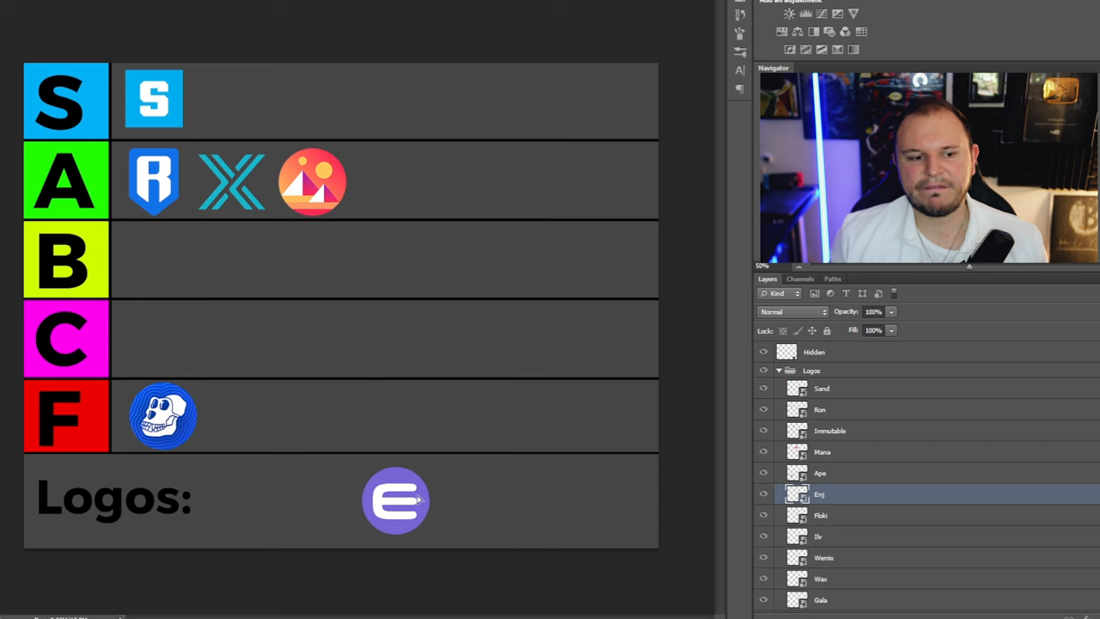
# Step: Move the Enjin Coin logo from the Logos row into the S tier
pyautogui.moveTo(396, 502); pyautogui.dragTo(232, 98)
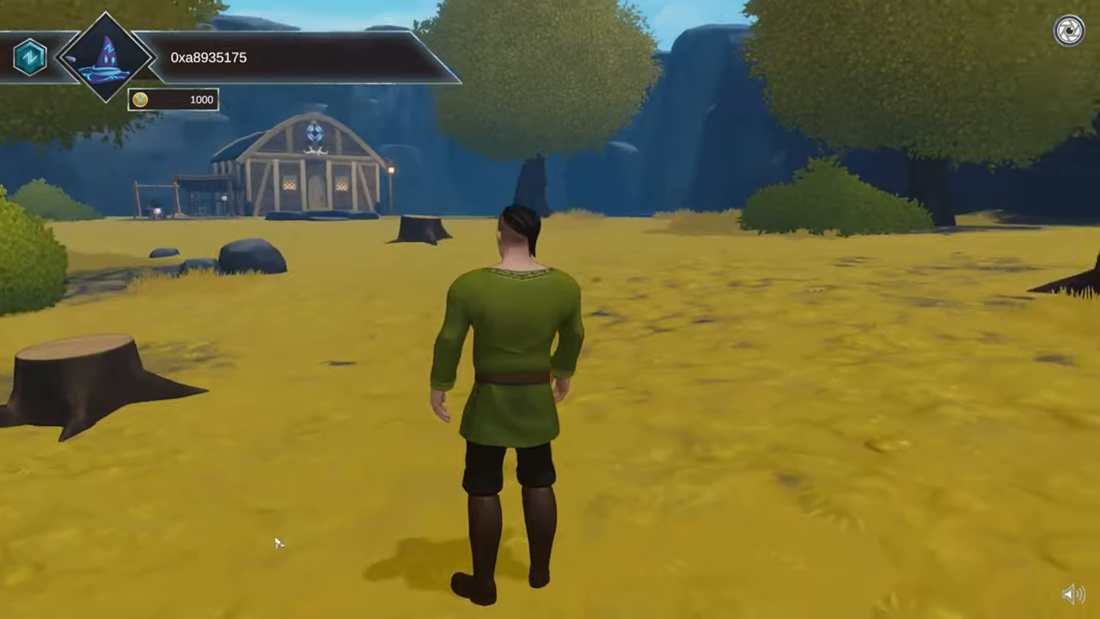
# Step: Walk and run the character across the meadow toward the wooden hall
pyautogui.press('w')
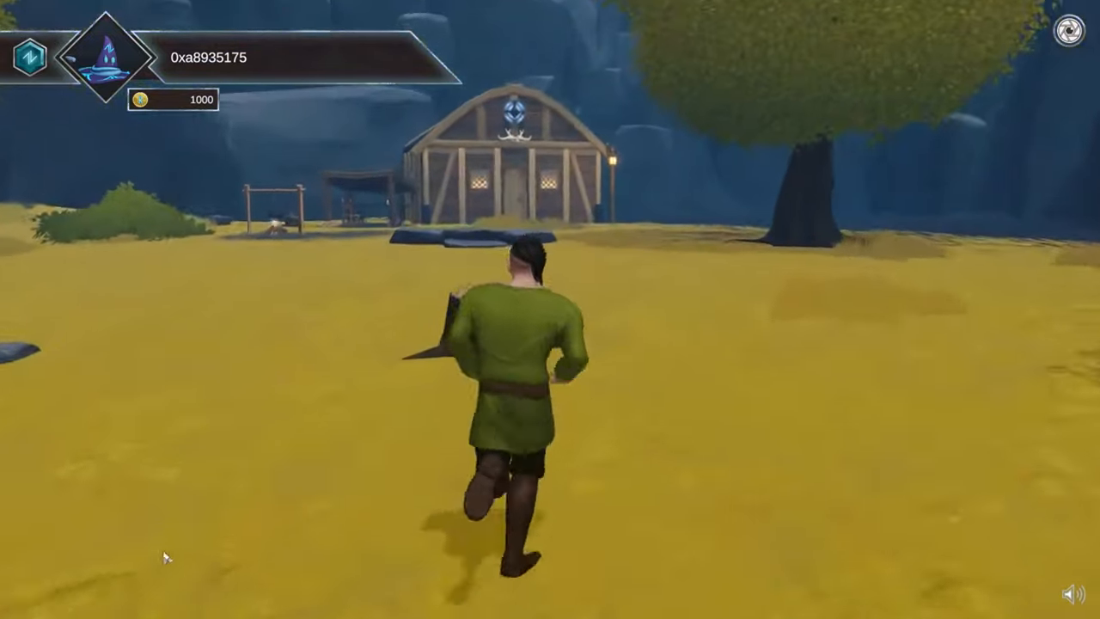
pyautogui.press('w')
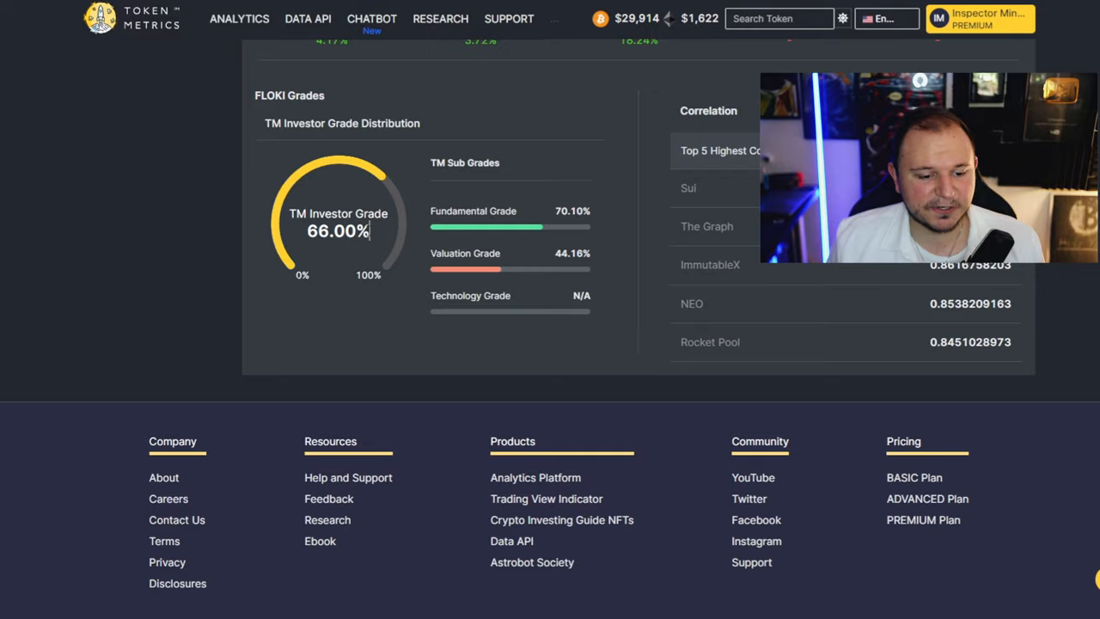
pyautogui.moveTo(318, 337)
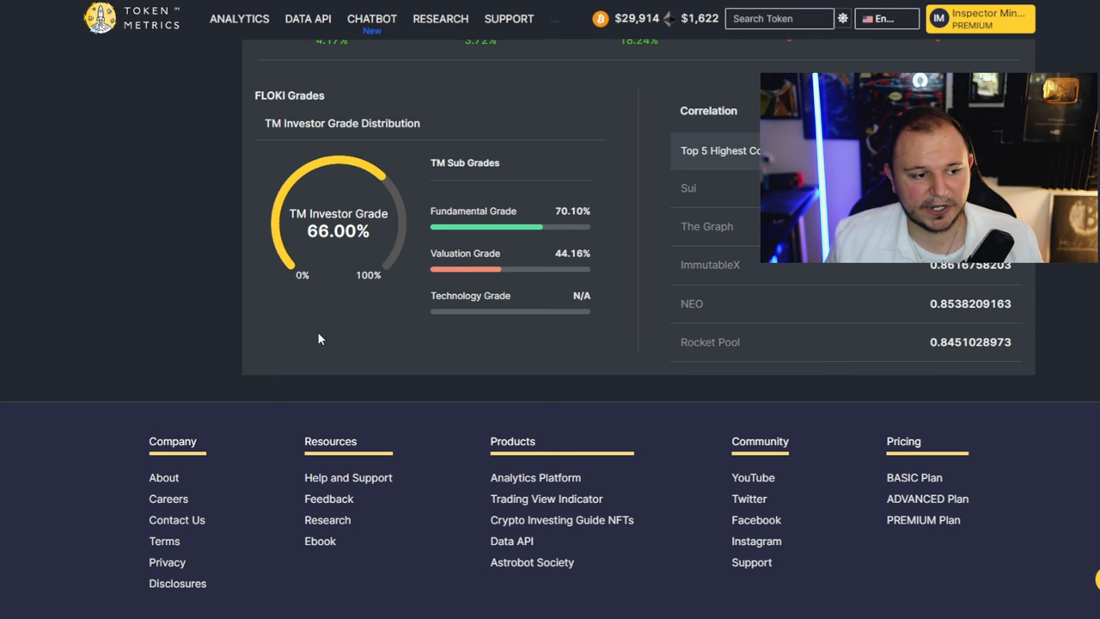
# Step: Read FLOKI's 66.00% investor grade summary, then return to the tier list with the Floki logo
pyautogui.scroll(3)
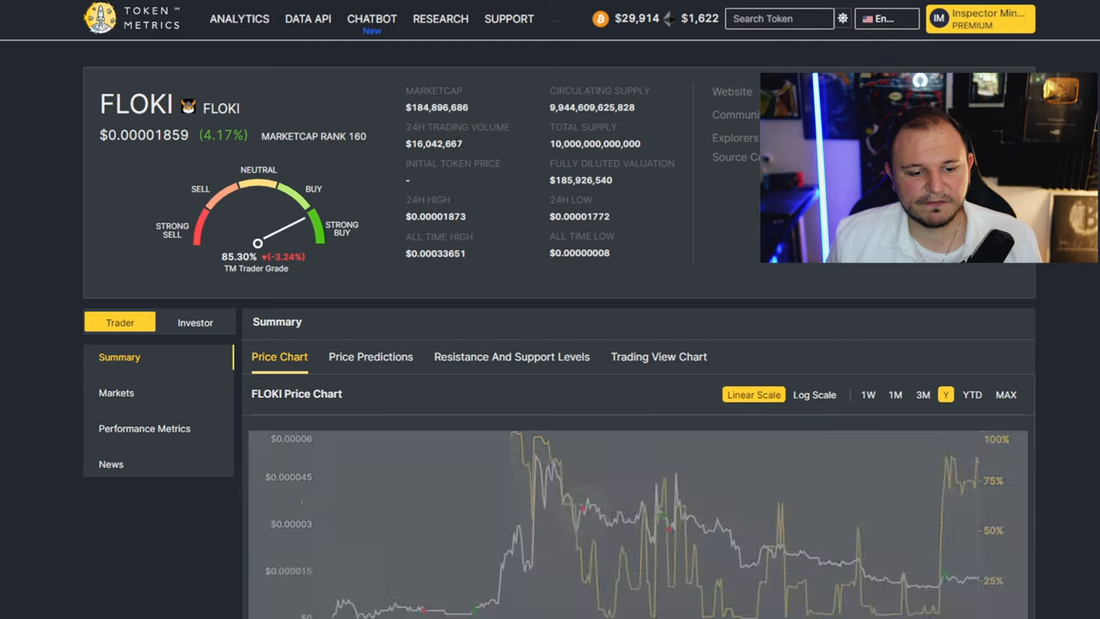
pyautogui.doubleClick(433, 144)
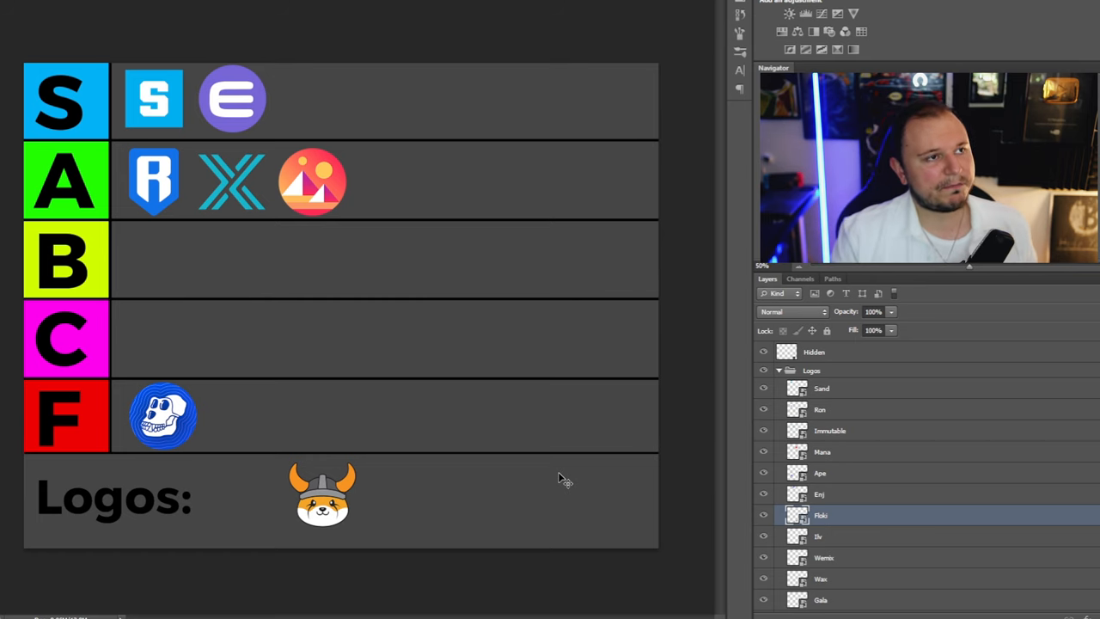
# Step: Drop the FLOKI logo into the F tier beside ApeCoin and bring out the Illuvium logo
pyautogui.moveTo(323, 495); pyautogui.dragTo(279, 412)
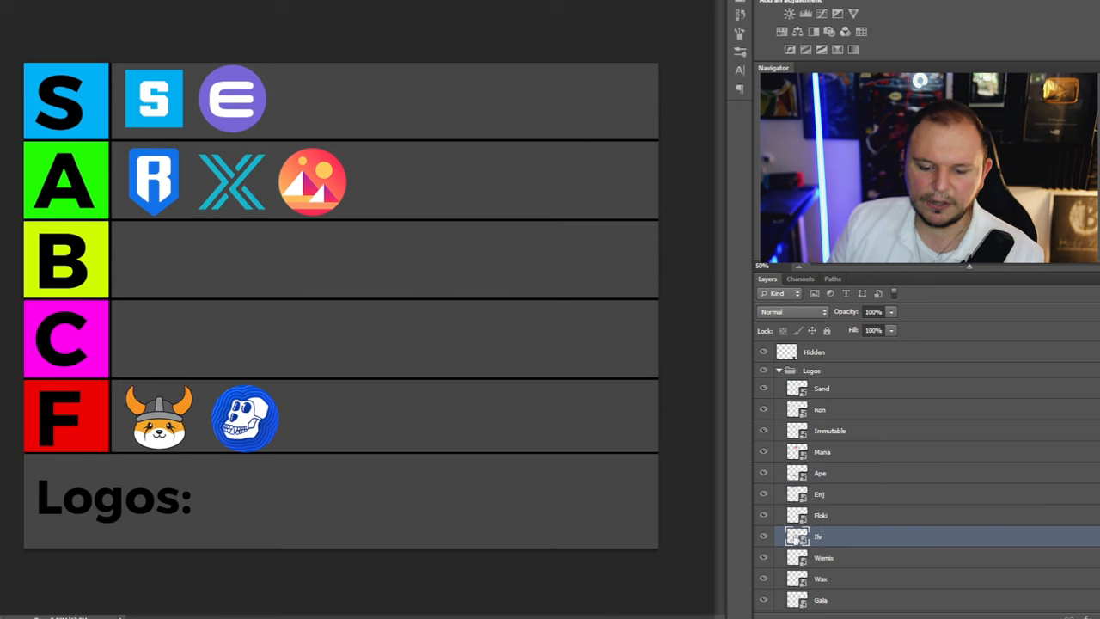
pyautogui.moveTo(416, 531)
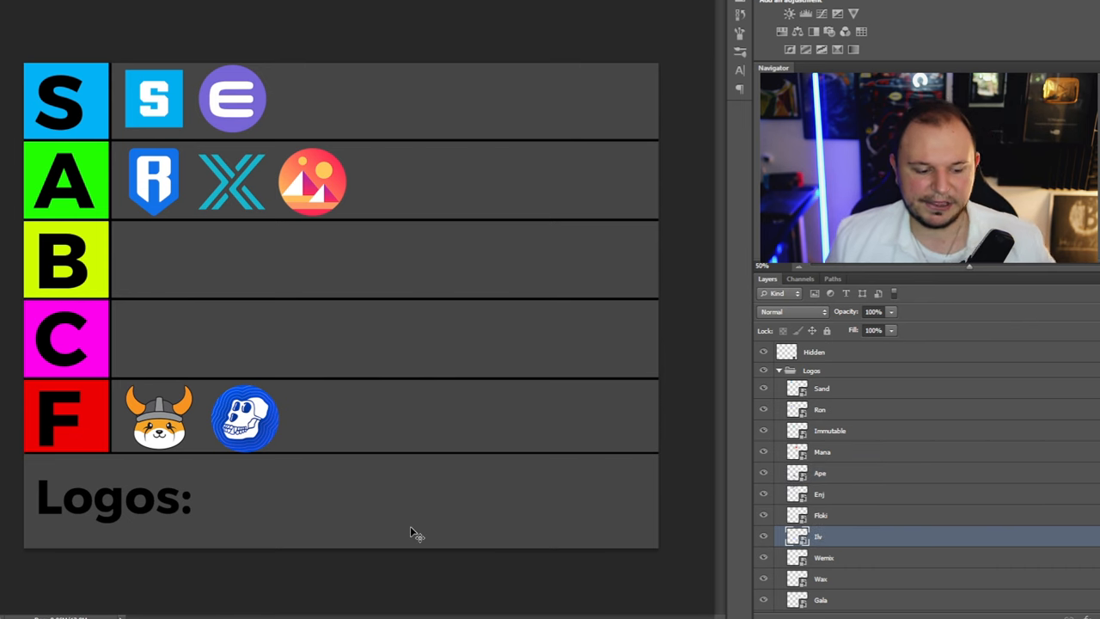
pyautogui.moveTo(416, 533); pyautogui.dragTo(364, 464)
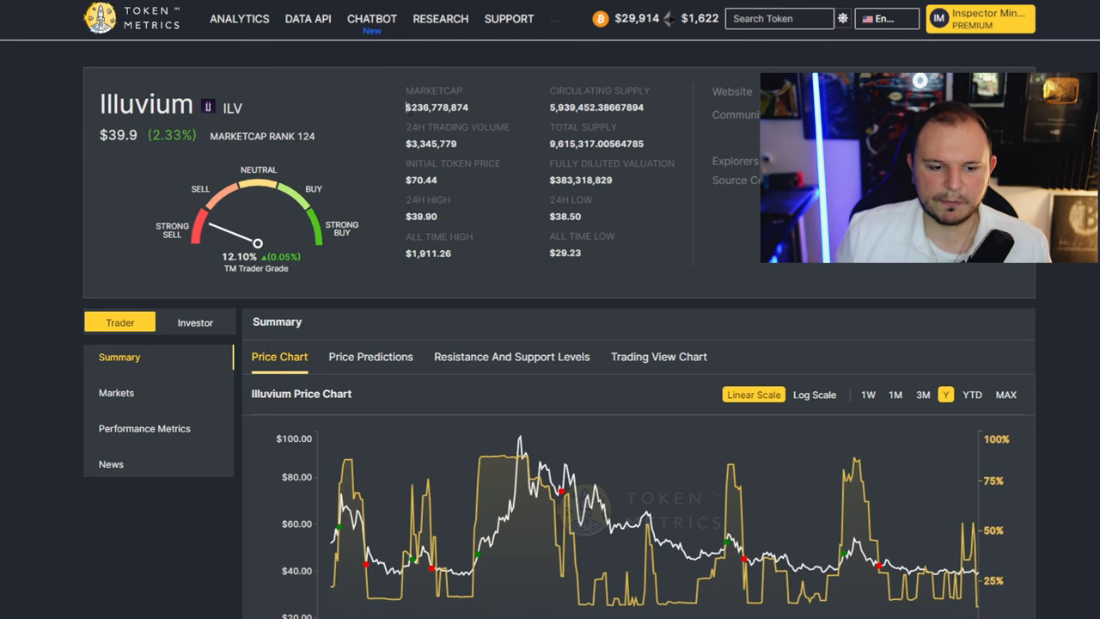
pyautogui.doubleClick(416, 107)
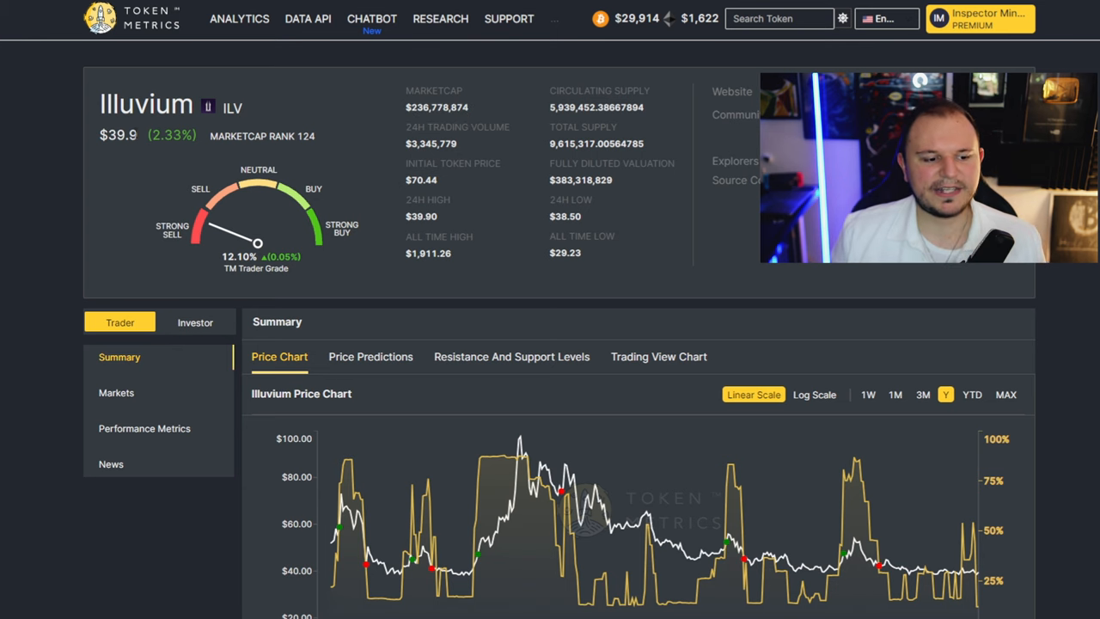
pyautogui.moveTo(86, 152)
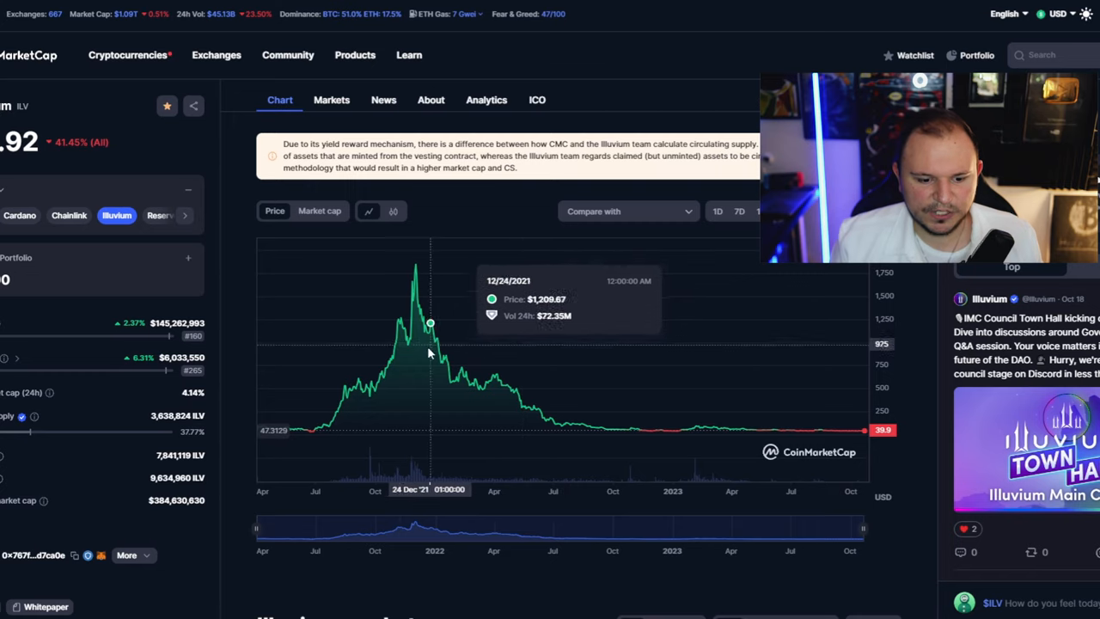
pyautogui.moveTo(416, 355)
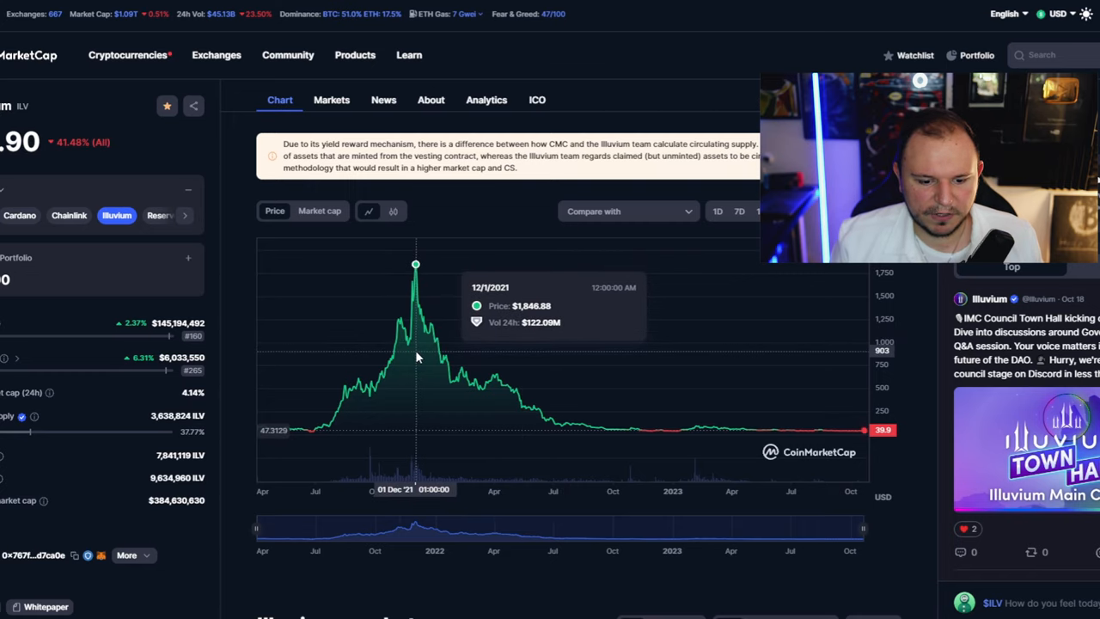
pyautogui.moveTo(437, 355)
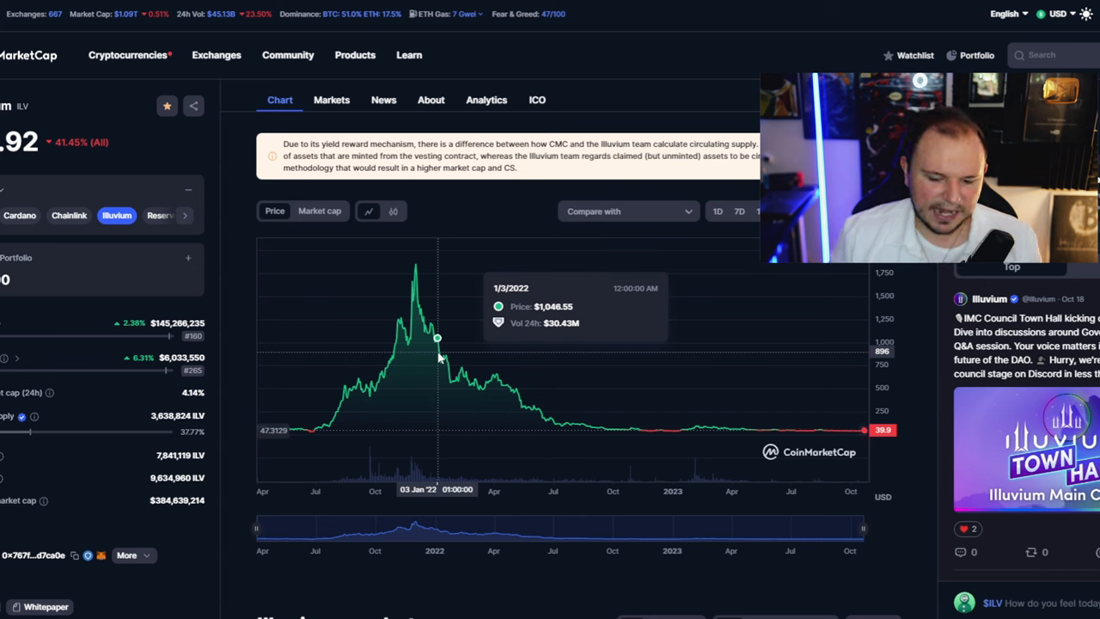
pyautogui.moveTo(865, 399)
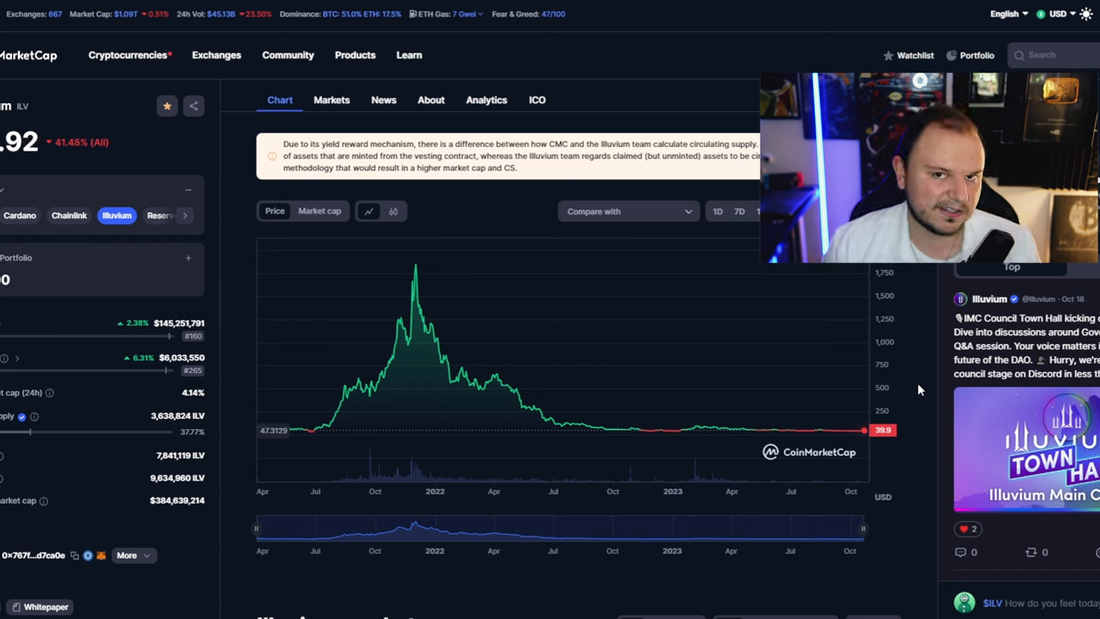
pyautogui.moveTo(907, 332)
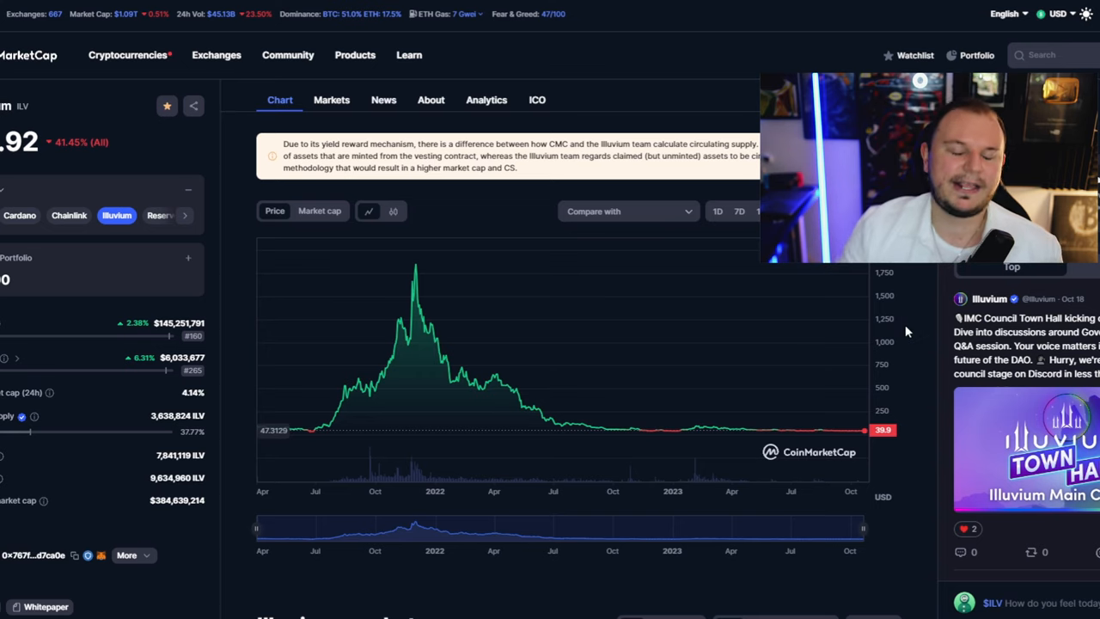
pyautogui.moveTo(438, 473)
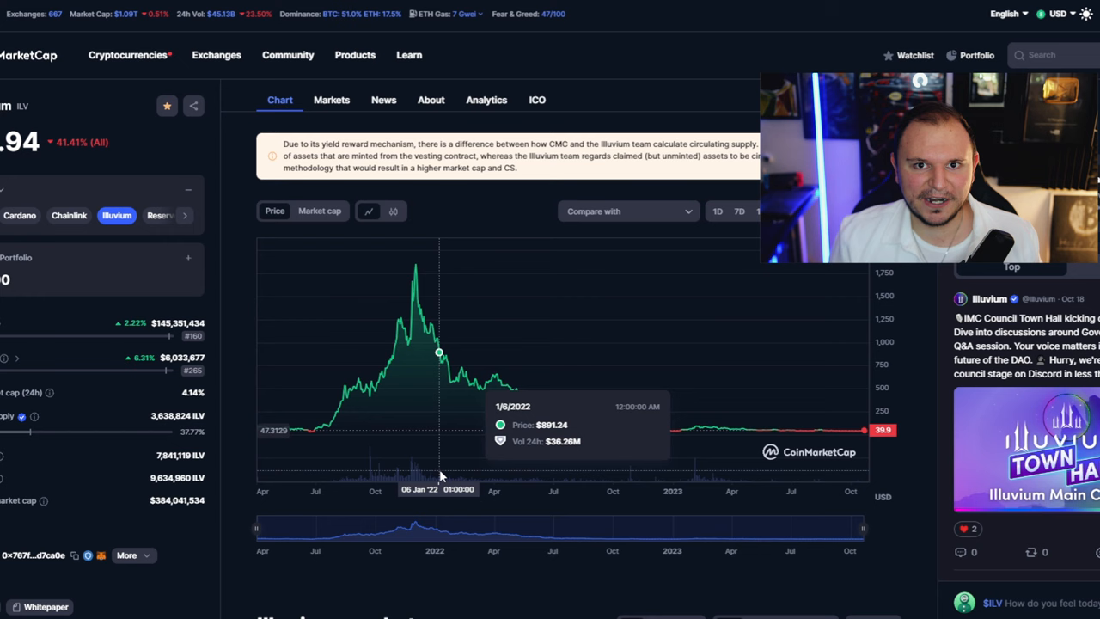
pyautogui.moveTo(634, 450)
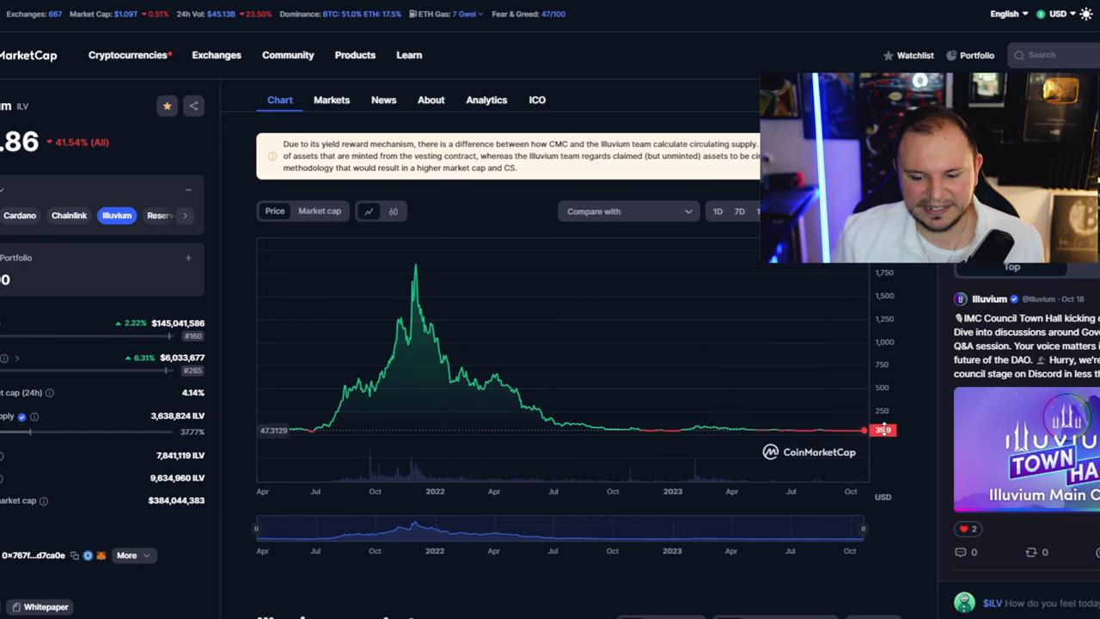
pyautogui.moveTo(327, 398)
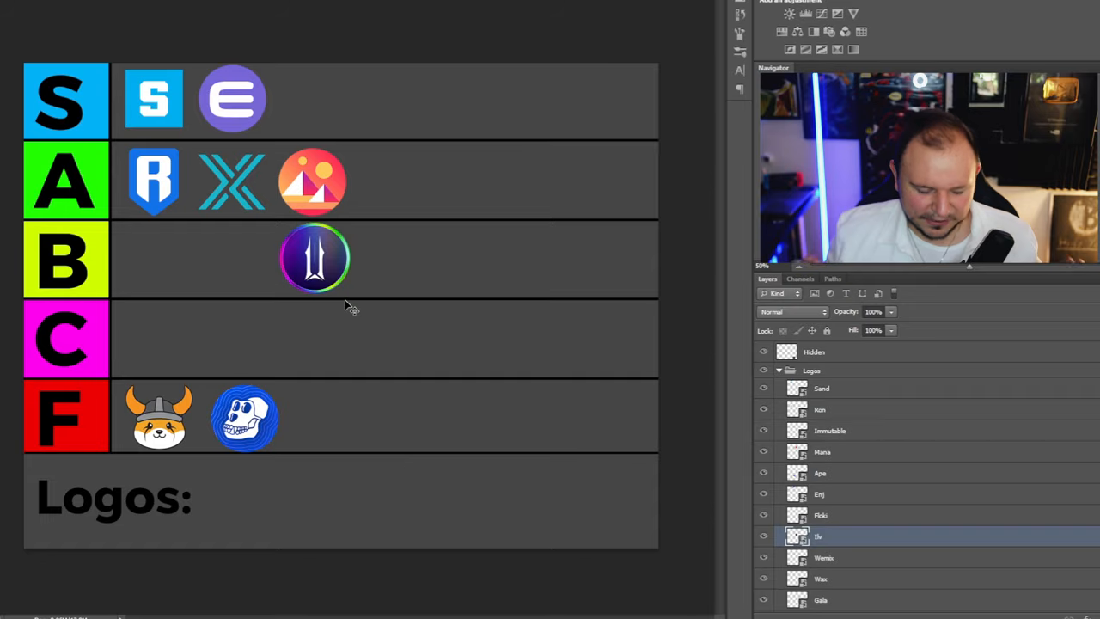
# Step: Drag the Illuvium logo to the left end of the B tier row
pyautogui.moveTo(313, 257); pyautogui.dragTo(158, 258)
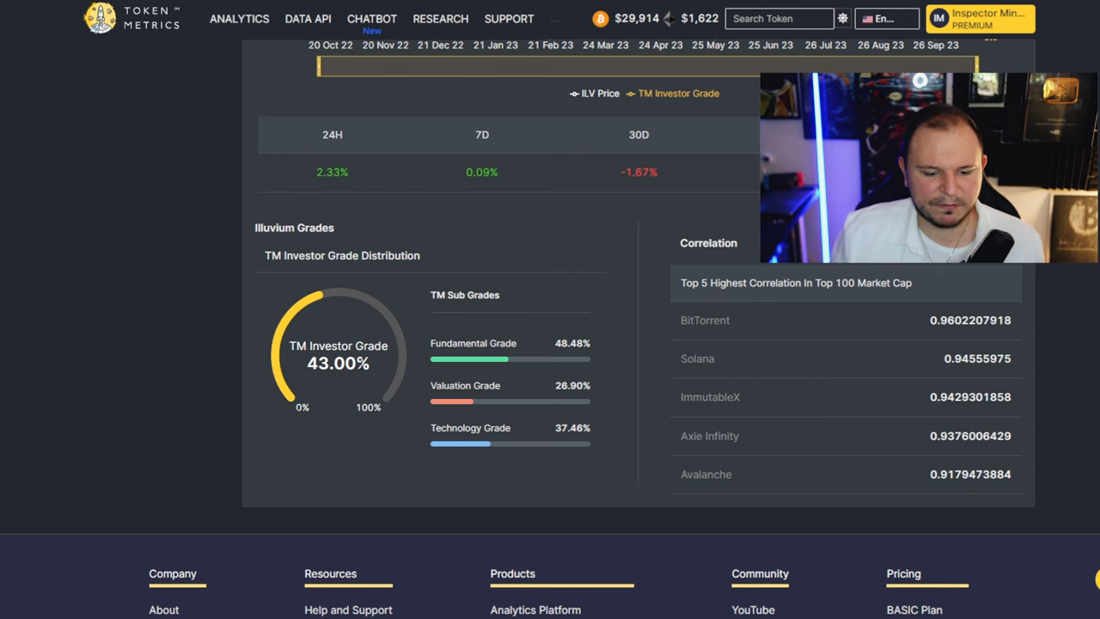
pyautogui.doubleClick(571, 426)
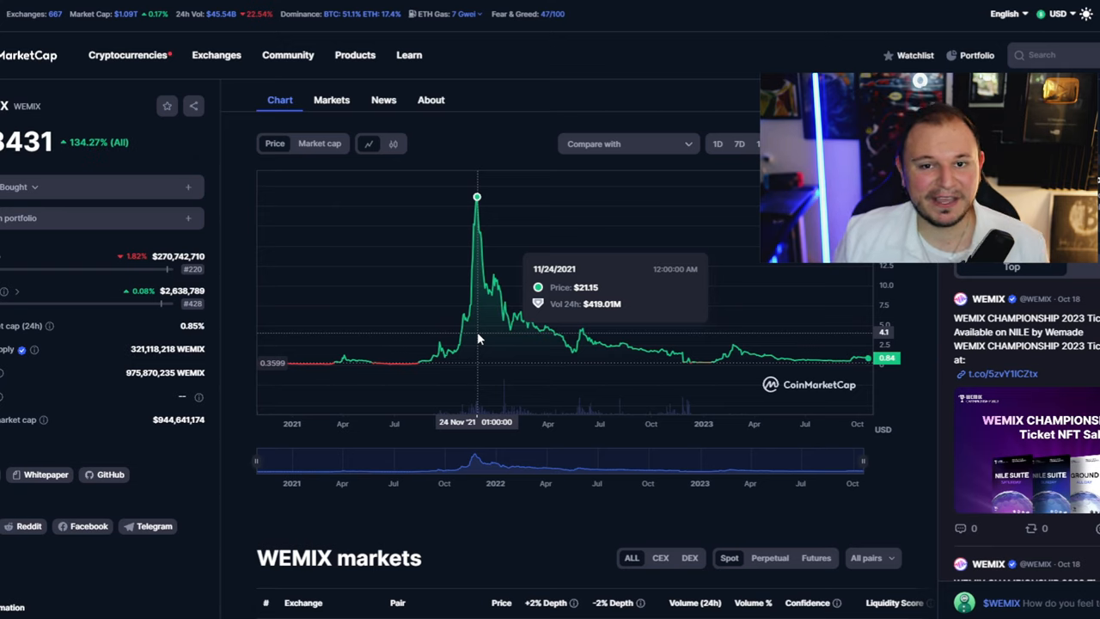
pyautogui.moveTo(933, 376)
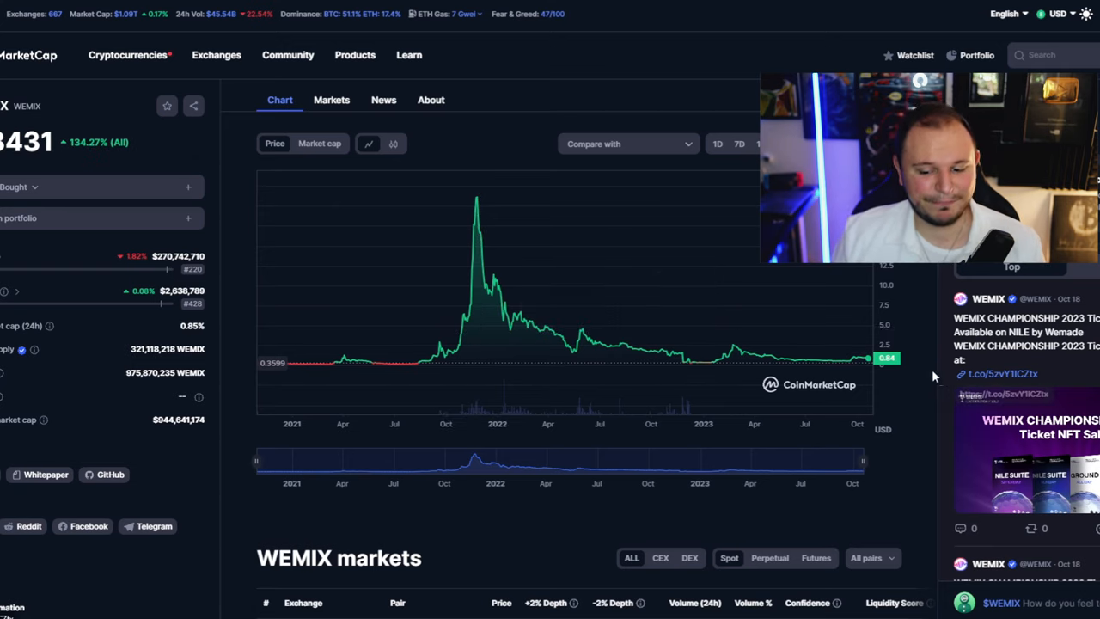
pyautogui.moveTo(715, 359)
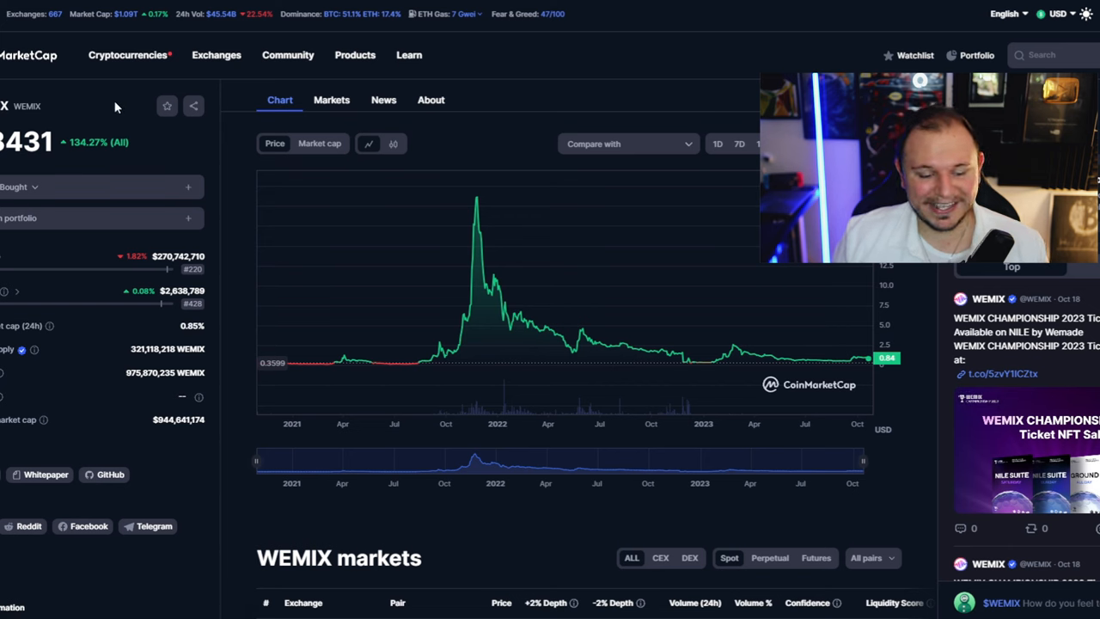
pyautogui.moveTo(522, 352)
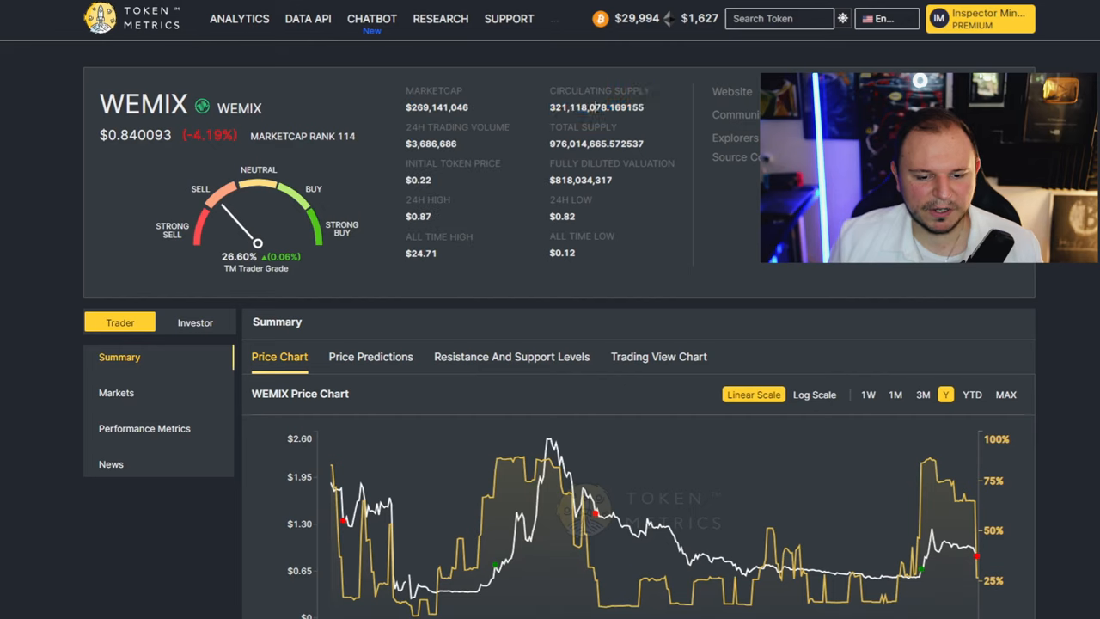
# Step: Show WEMIX's Token Metrics investor grades section with its 40.79% investor grade
pyautogui.scroll(-3)
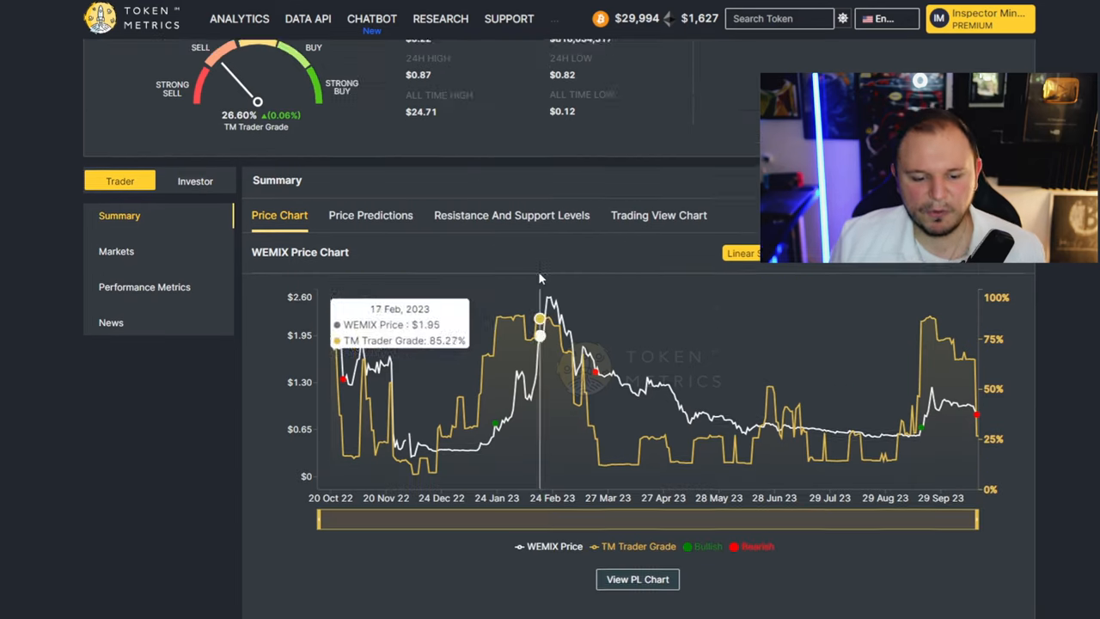
pyautogui.click(196, 180)
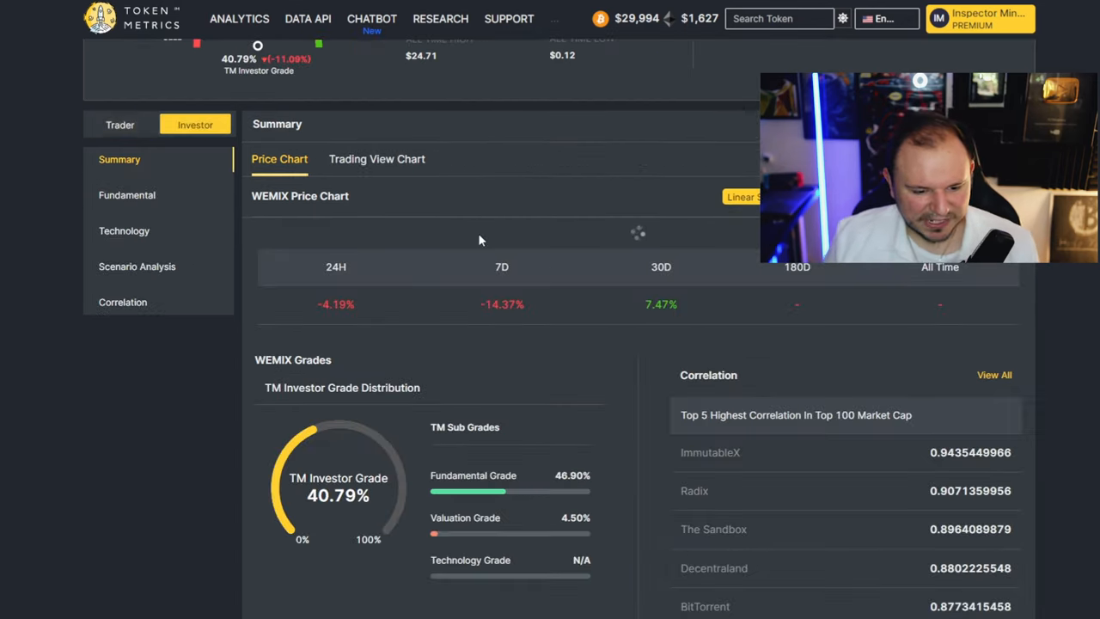
pyautogui.scroll(-3)
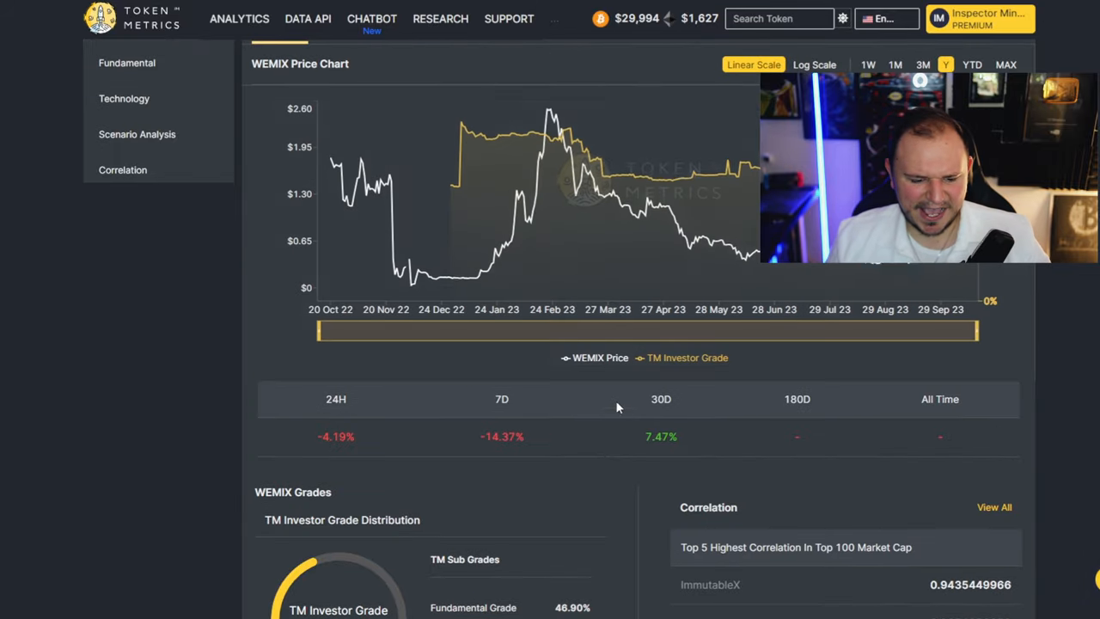
pyautogui.scroll(-3)
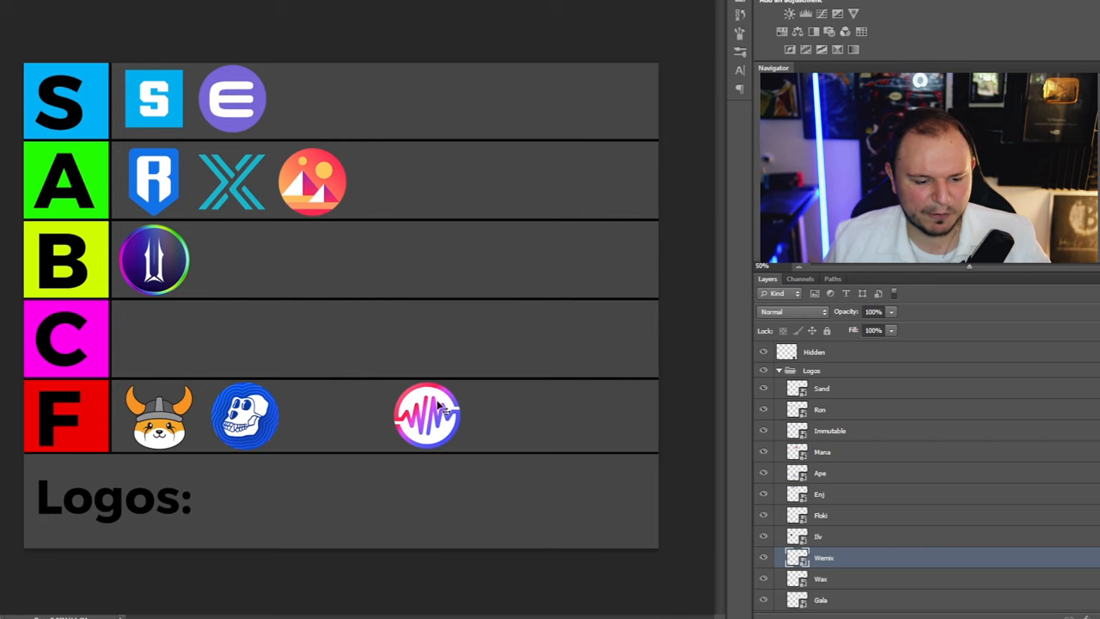
pyautogui.moveTo(479, 437)
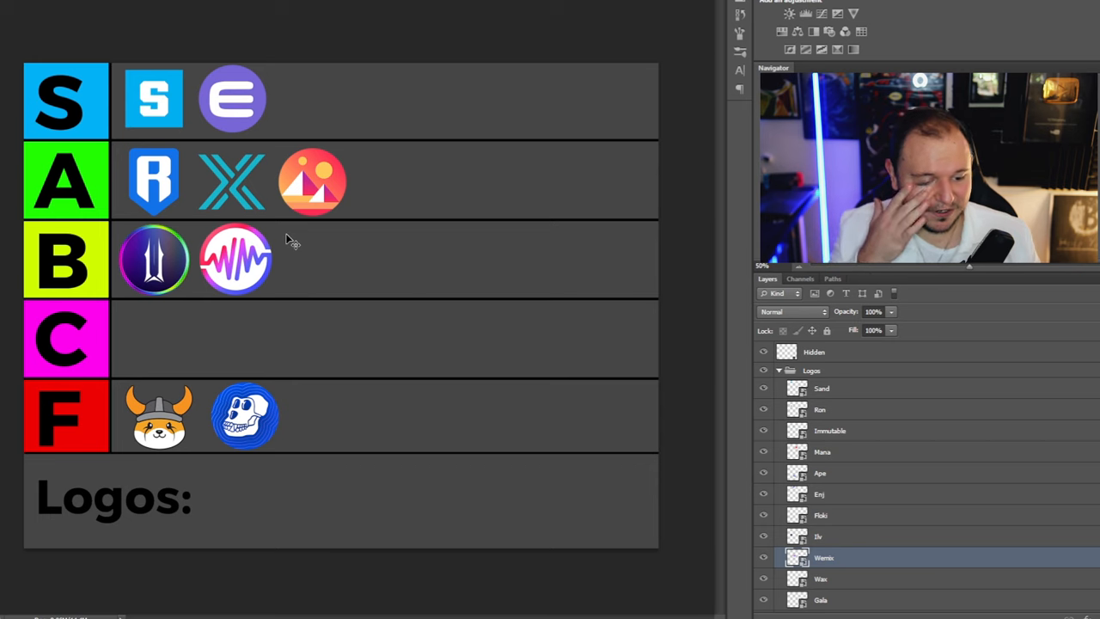
# Step: Move the WEMIX logo up into the B tier beside Illuvium
pyautogui.click(817, 536)
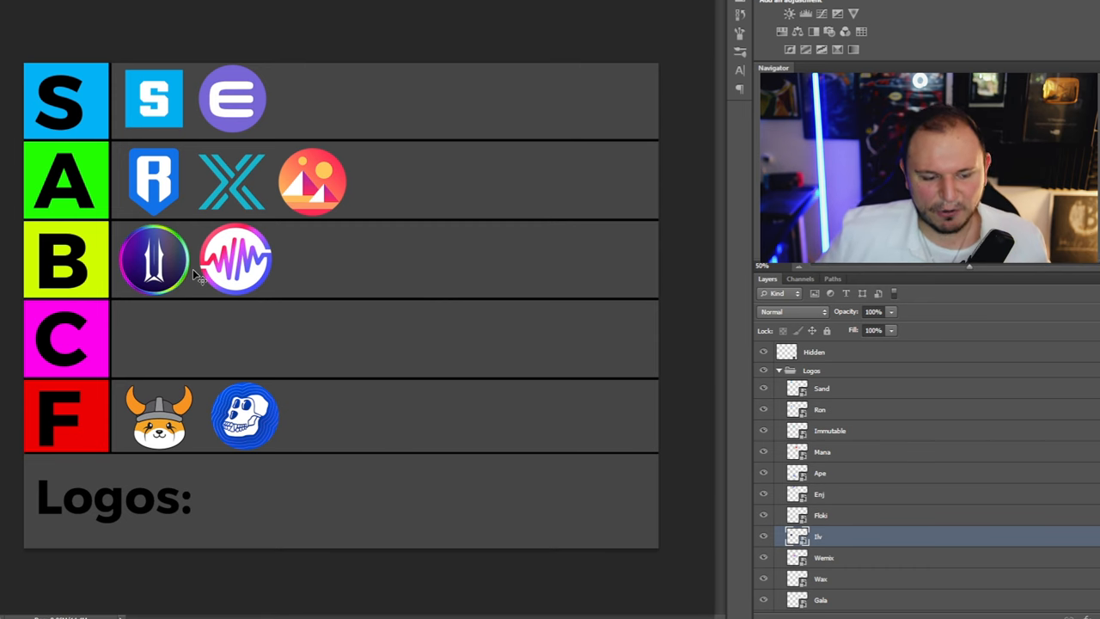
pyautogui.moveTo(344, 198)
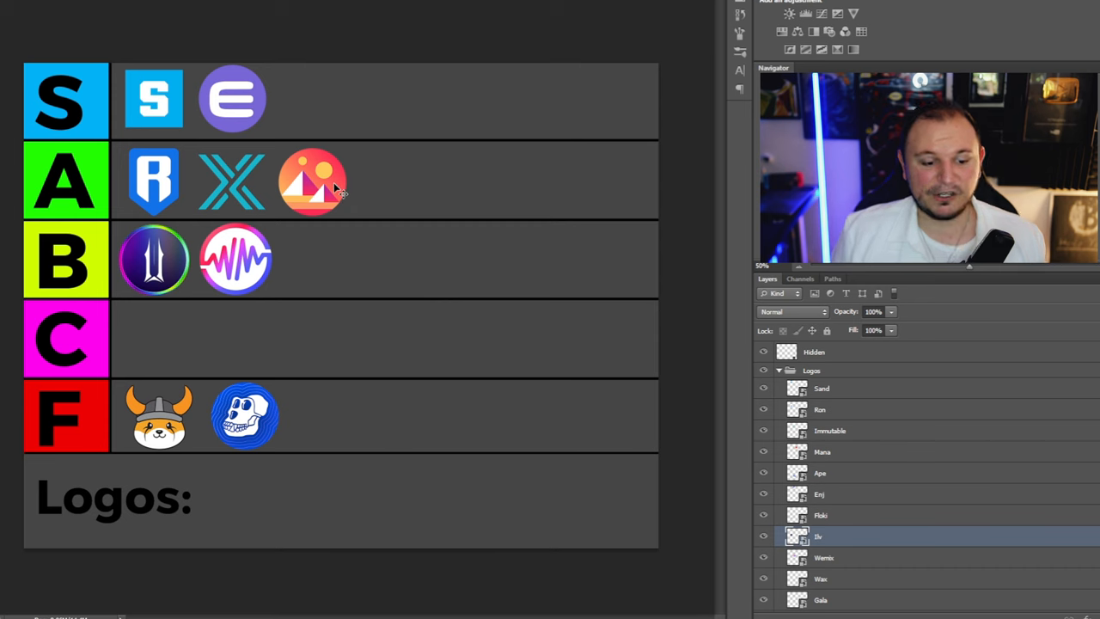
pyautogui.click(821, 450)
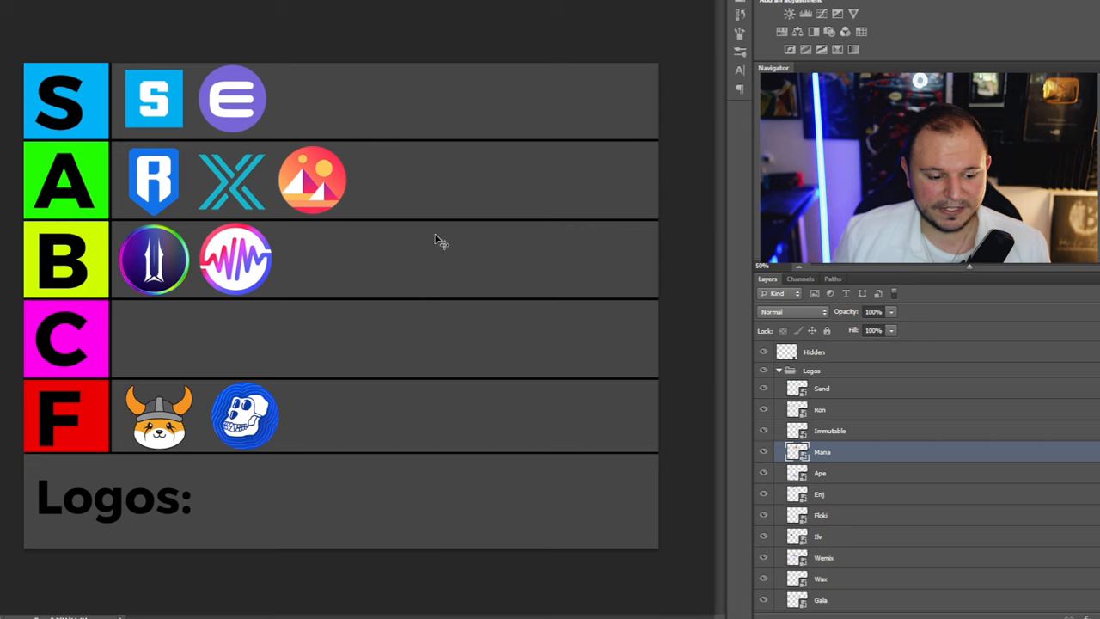
pyautogui.moveTo(163, 295)
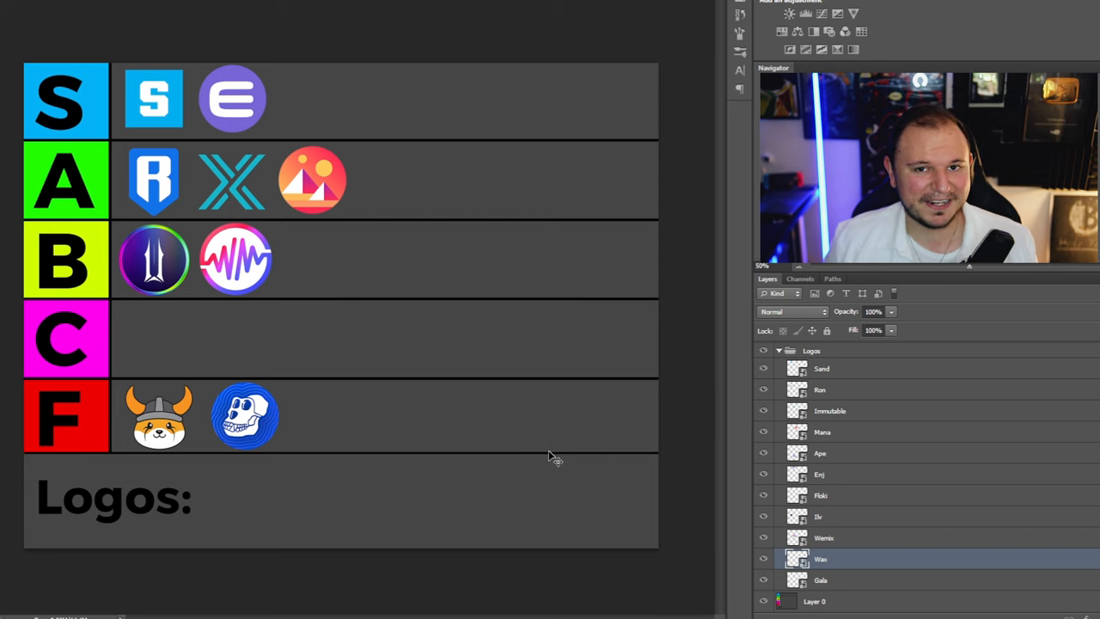
pyautogui.moveTo(587, 502)
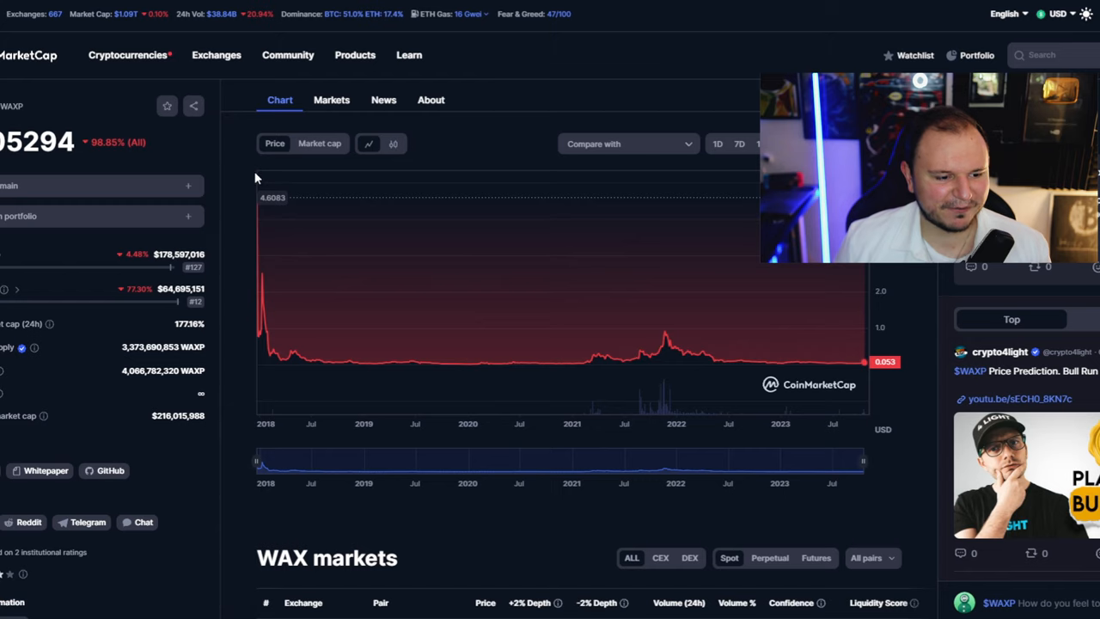
# Step: Bring up WAX (WAXP)'s CoinMarketCap price chart page
pyautogui.doubleClick(103, 141)
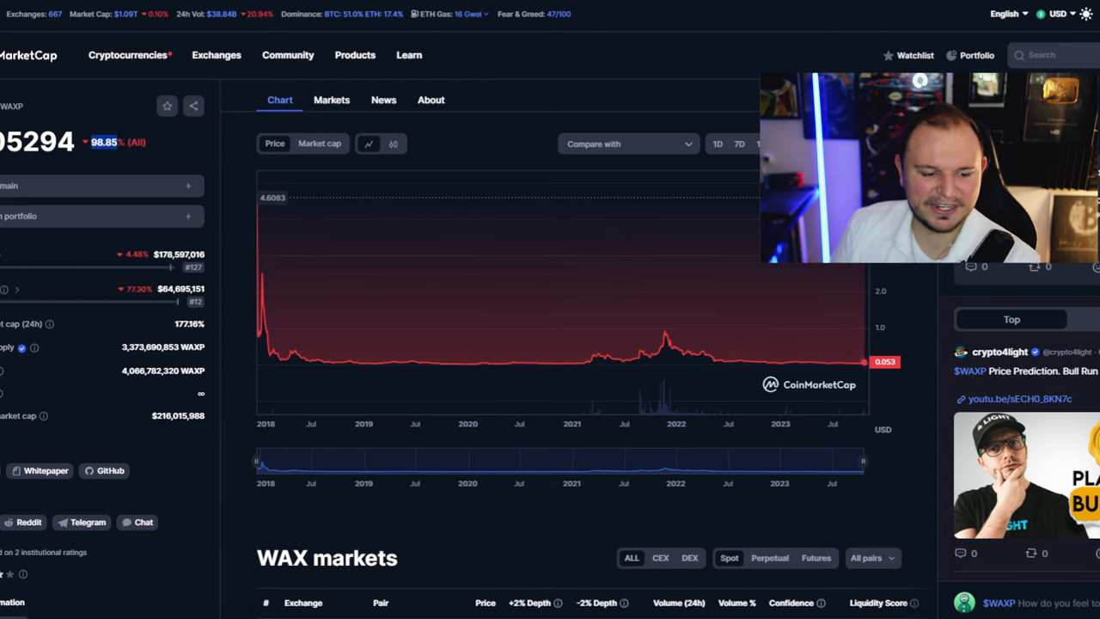
pyautogui.moveTo(258, 196)
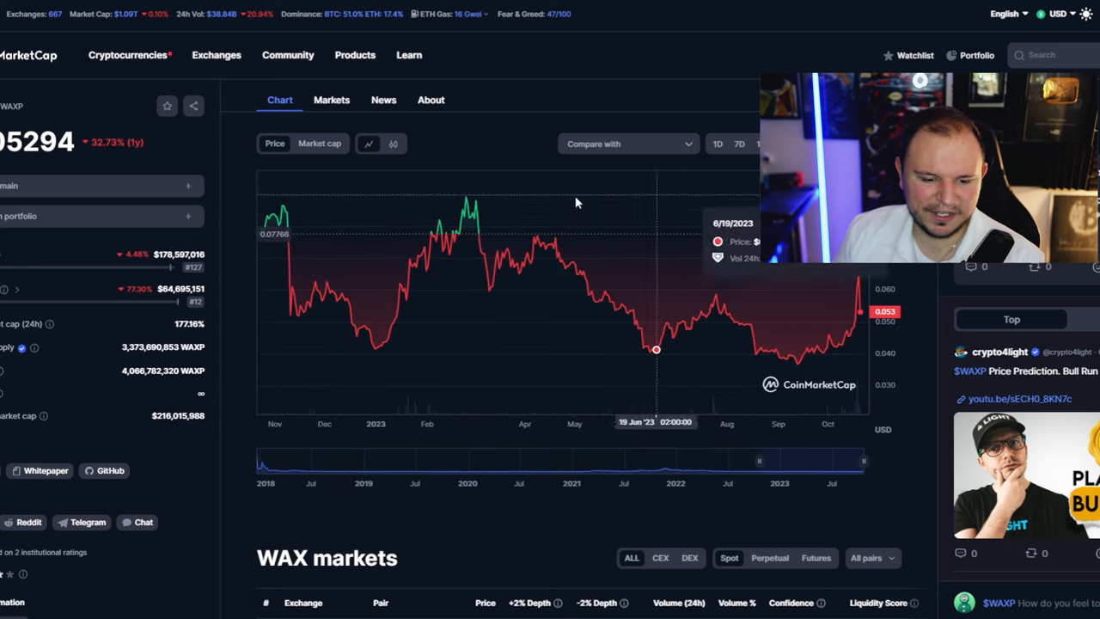
pyautogui.moveTo(216, 209)
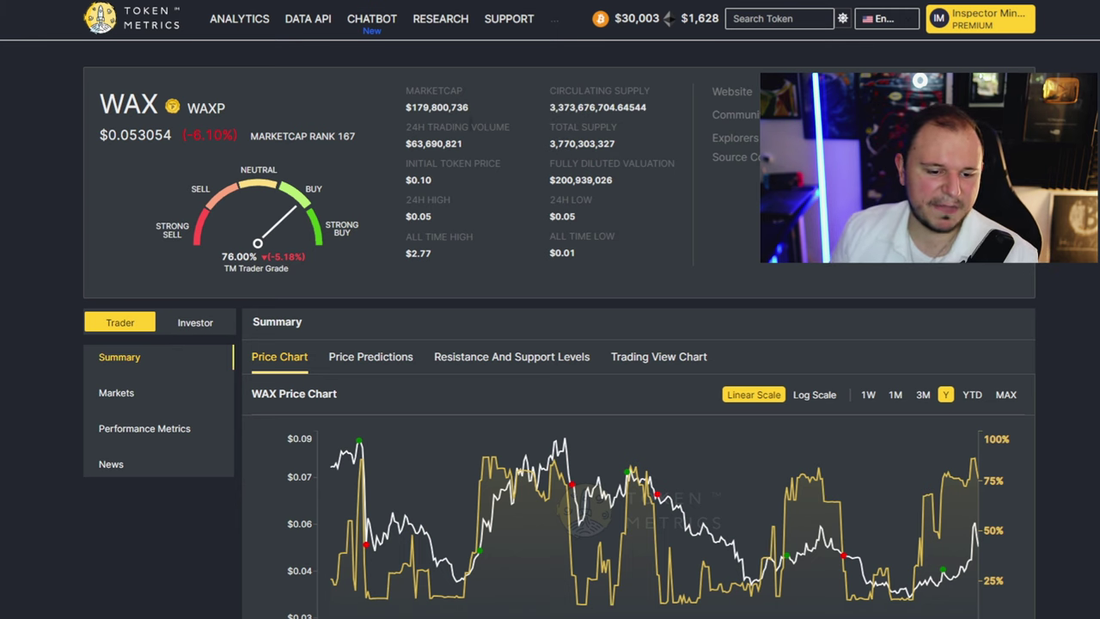
pyautogui.moveTo(369, 183)
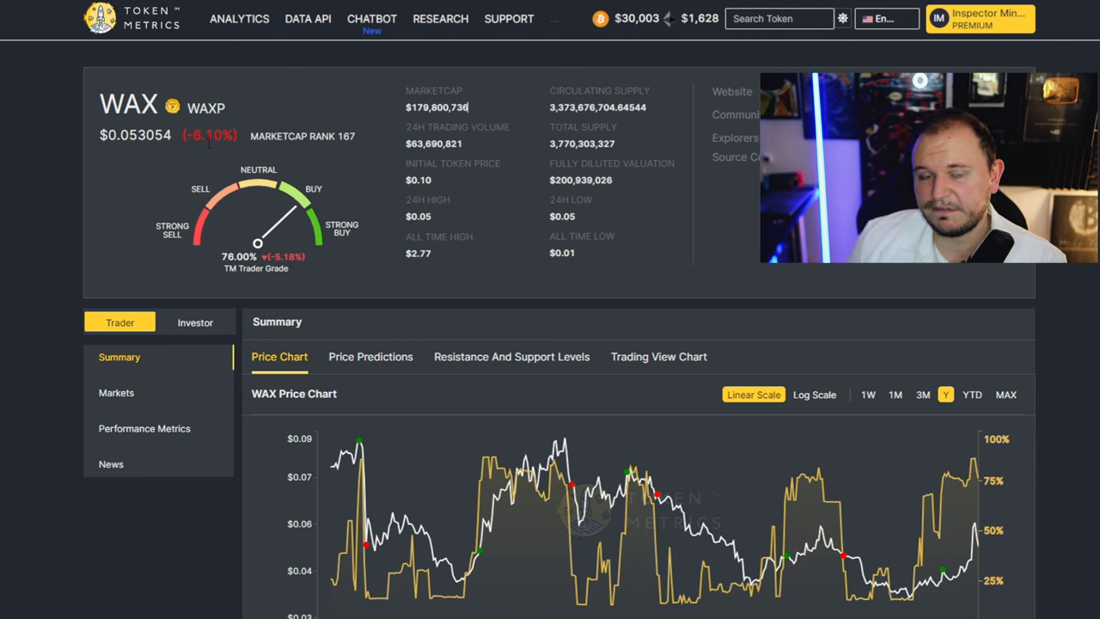
# Step: Review WAX's 64.09% investor grade and its fundamental, valuation and technology sub-grades
pyautogui.click(196, 321)
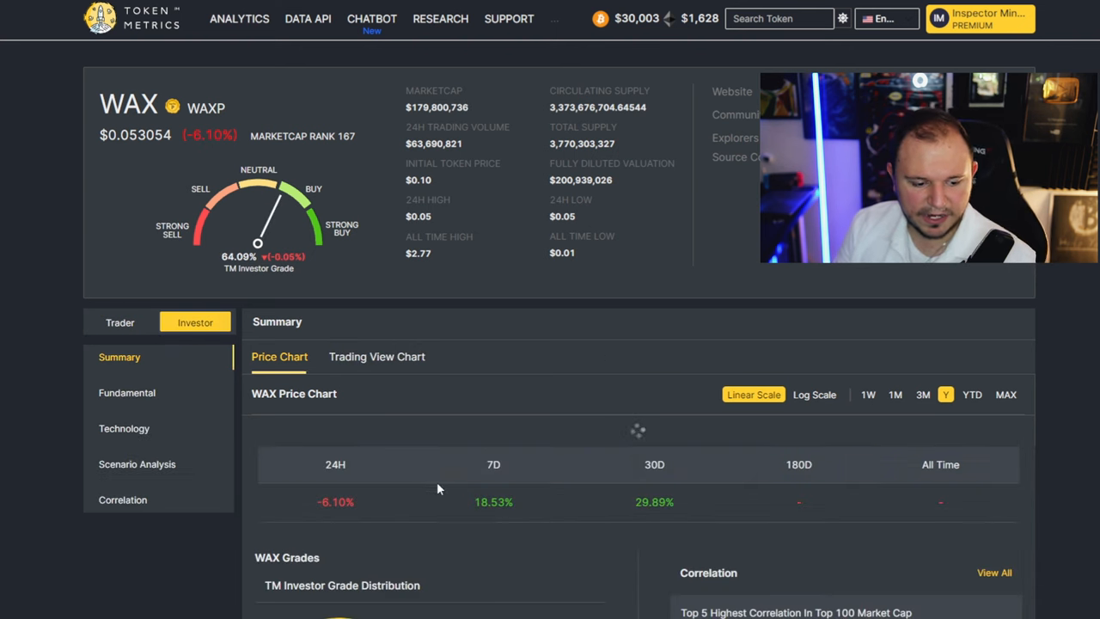
pyautogui.scroll(-3)
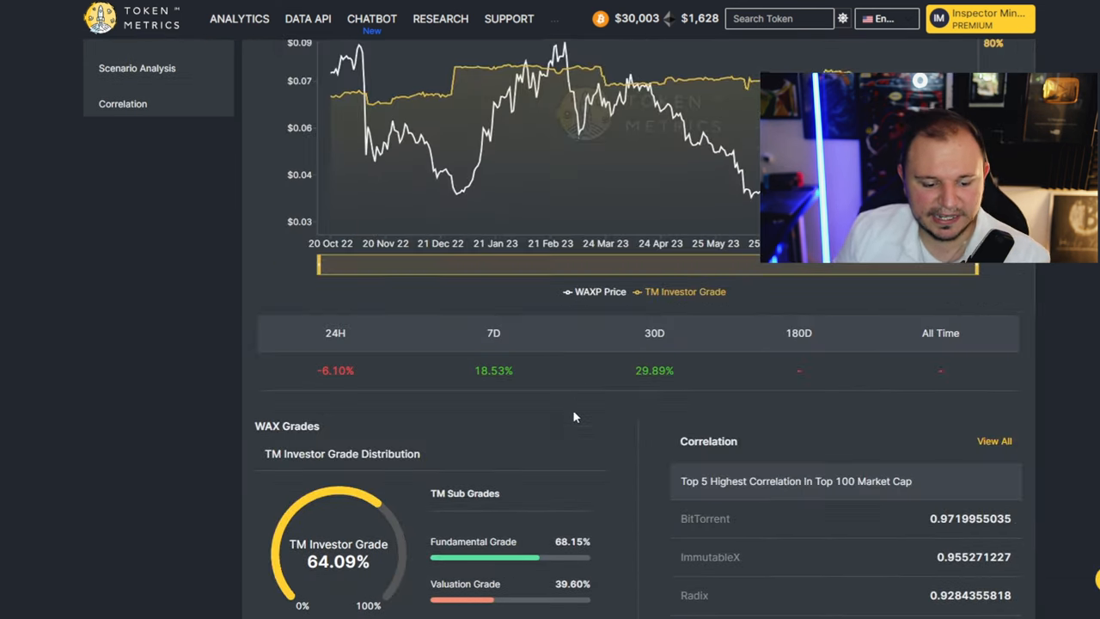
pyautogui.scroll(-3)
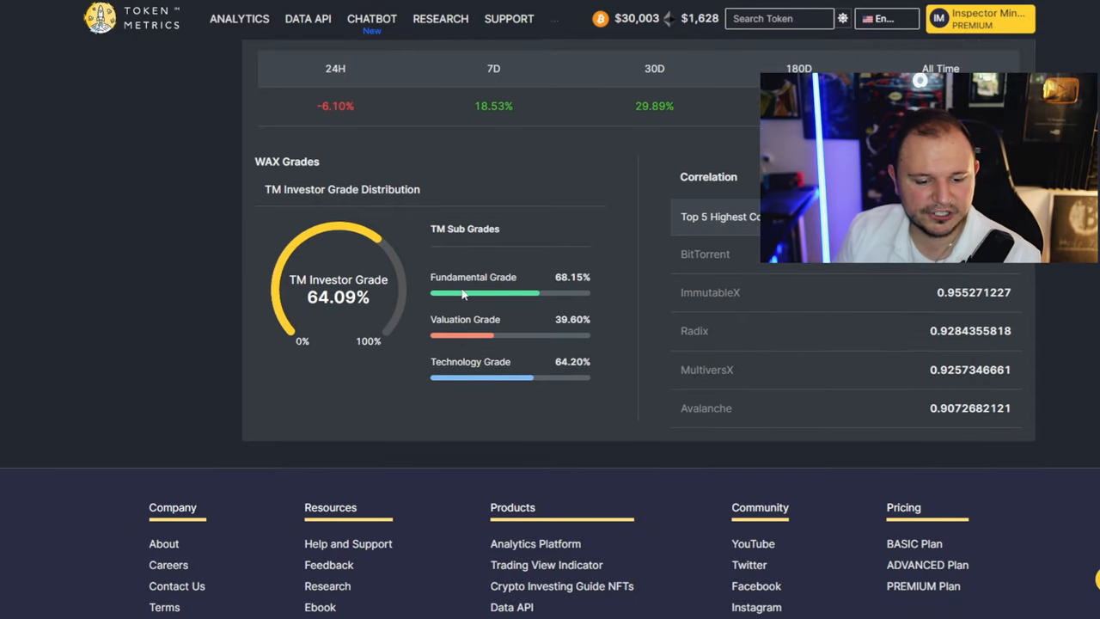
pyautogui.moveTo(539, 288)
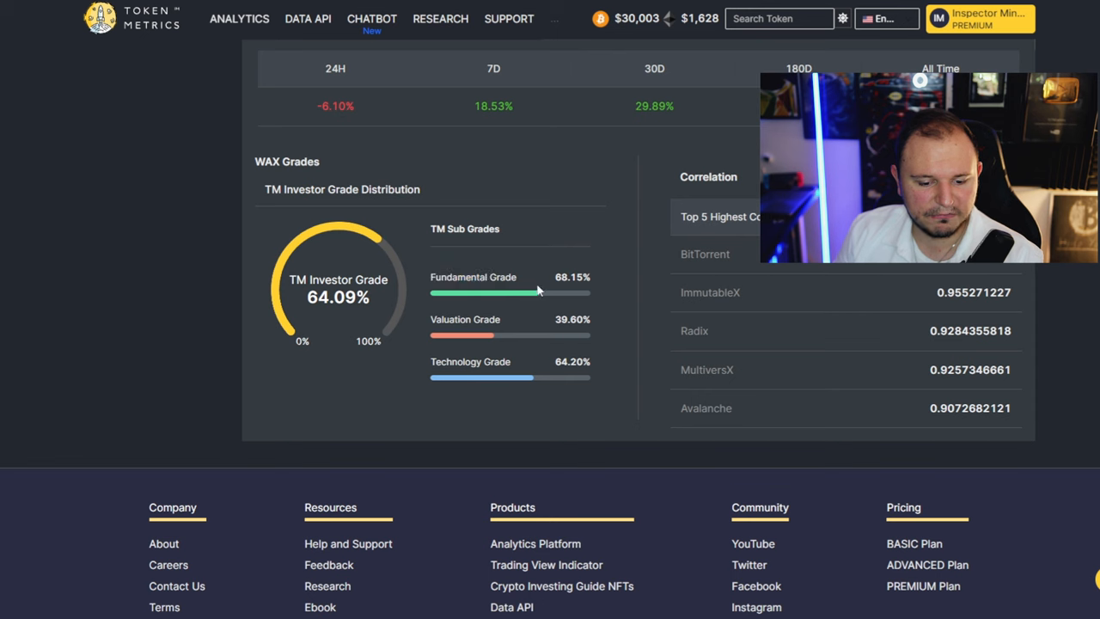
pyautogui.moveTo(342, 361)
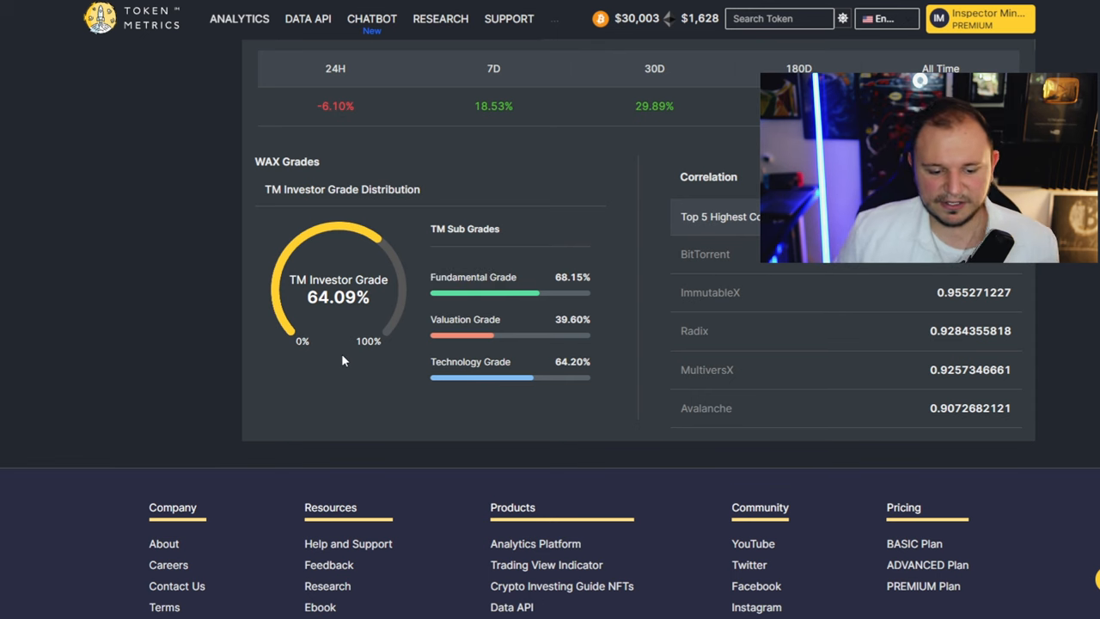
pyautogui.moveTo(354, 426)
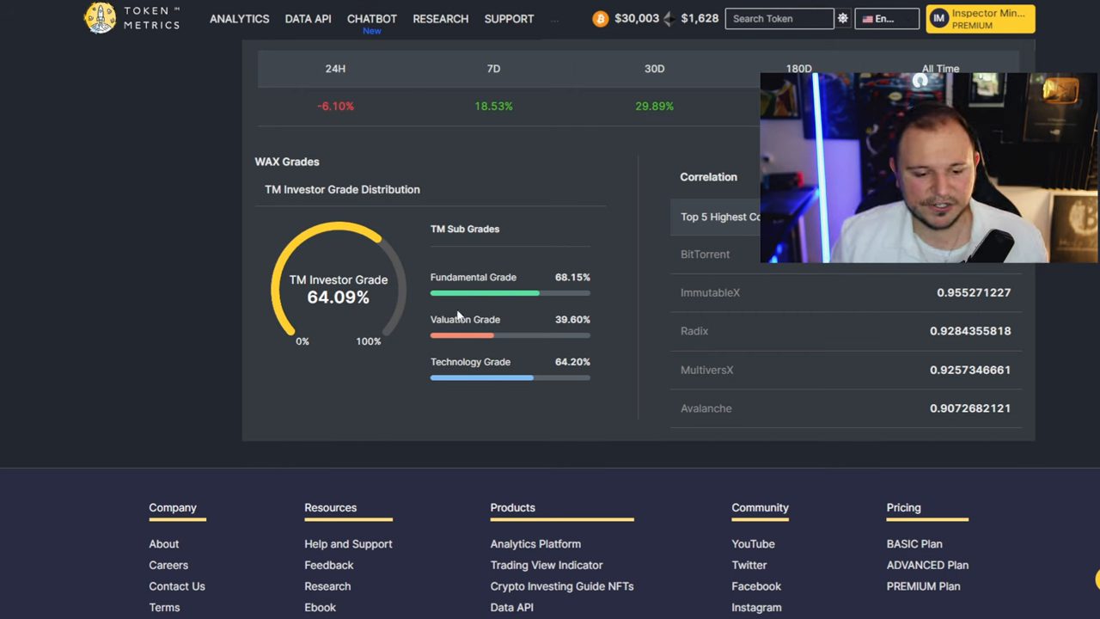
pyautogui.doubleClick(472, 276)
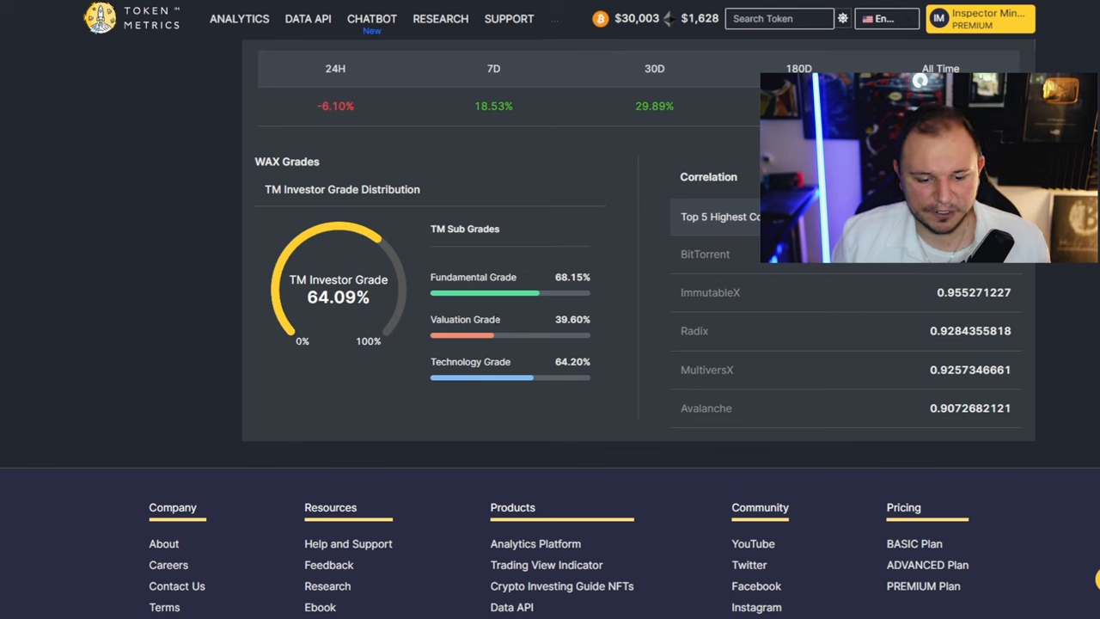
pyautogui.moveTo(431, 283)
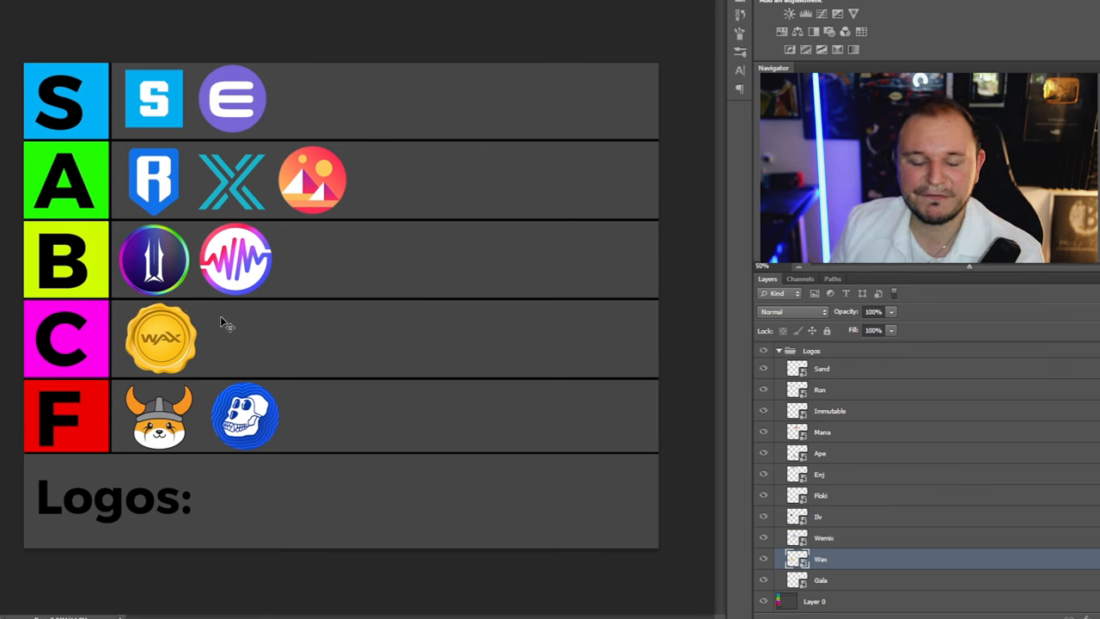
pyautogui.moveTo(144, 289)
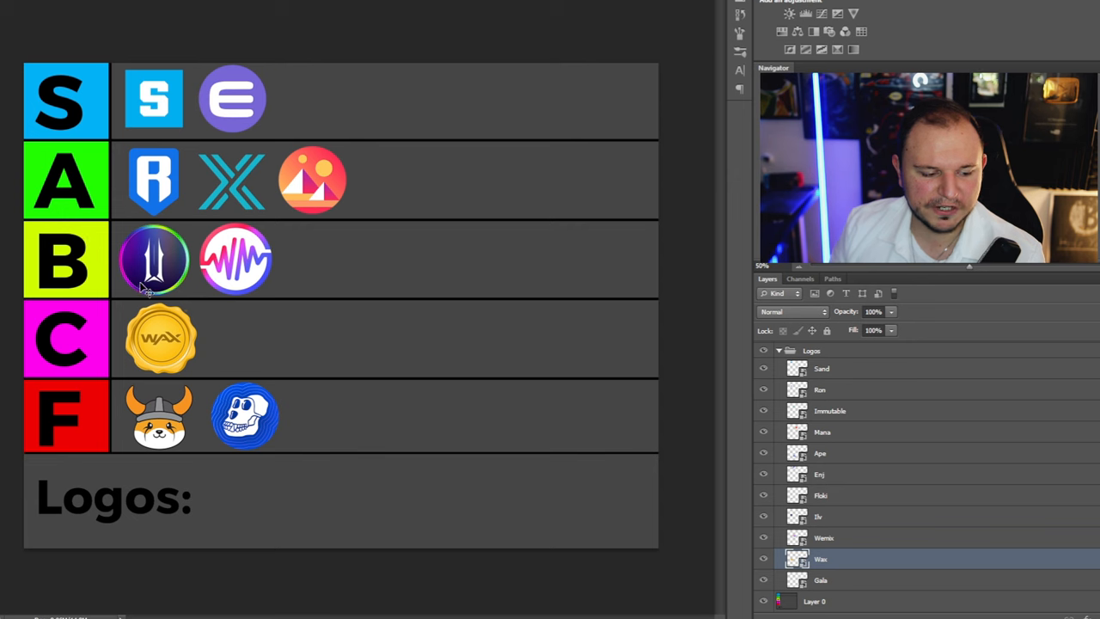
pyautogui.moveTo(241, 296)
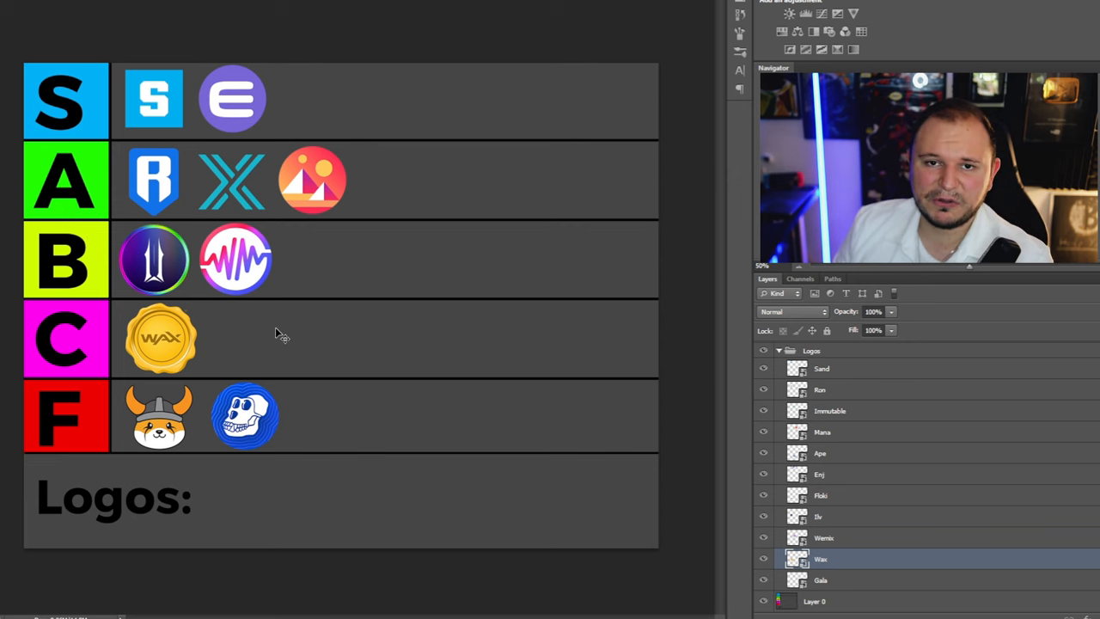
pyautogui.moveTo(172, 341)
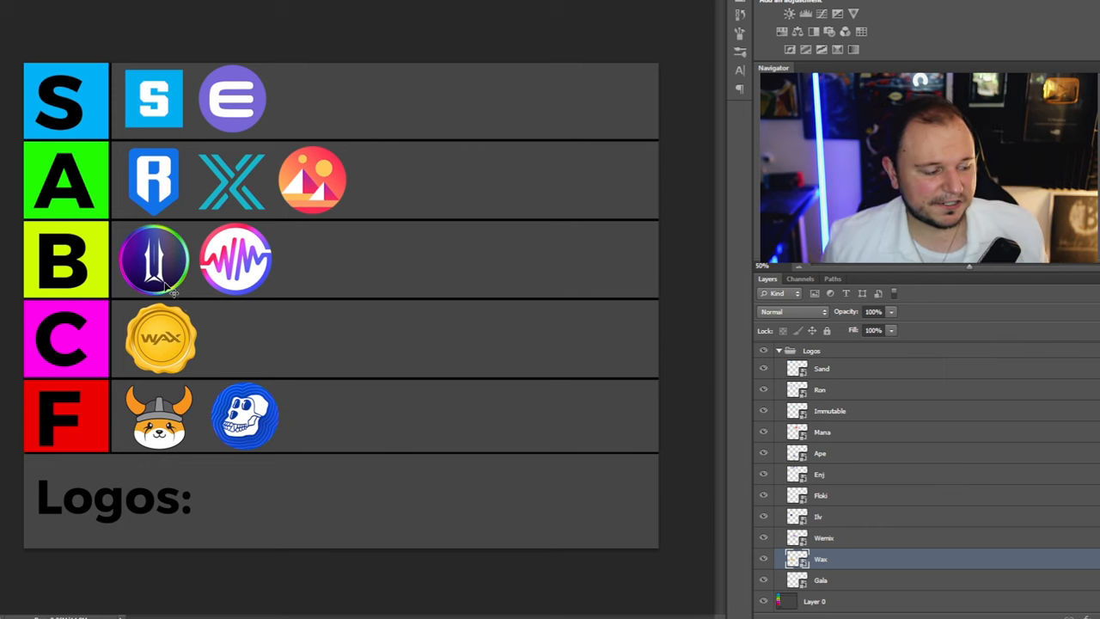
pyautogui.moveTo(265, 198)
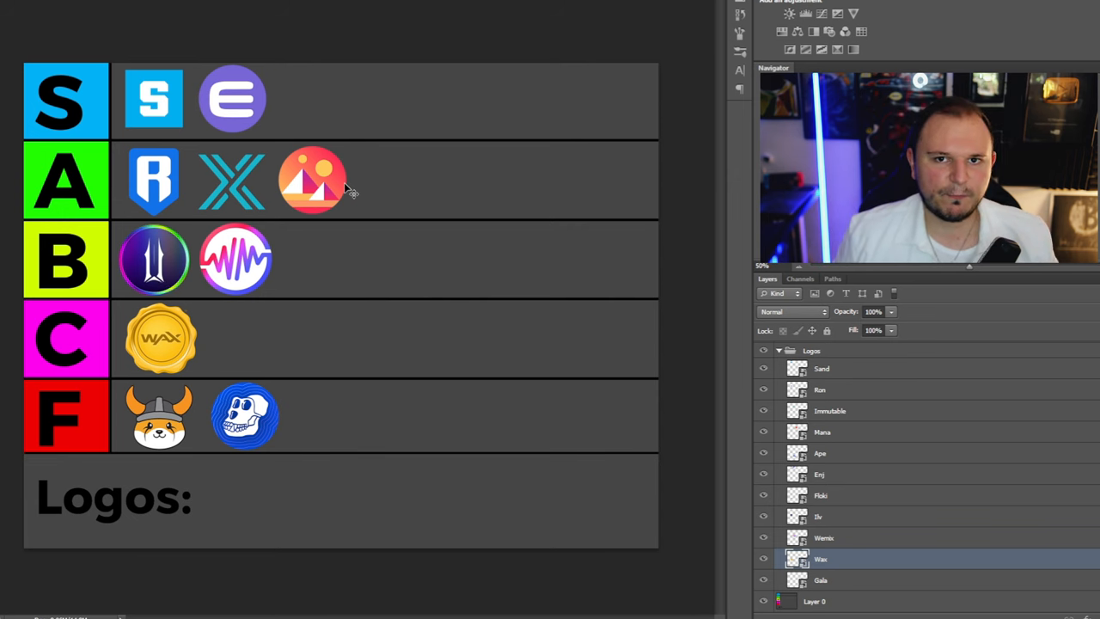
pyautogui.moveTo(591, 337)
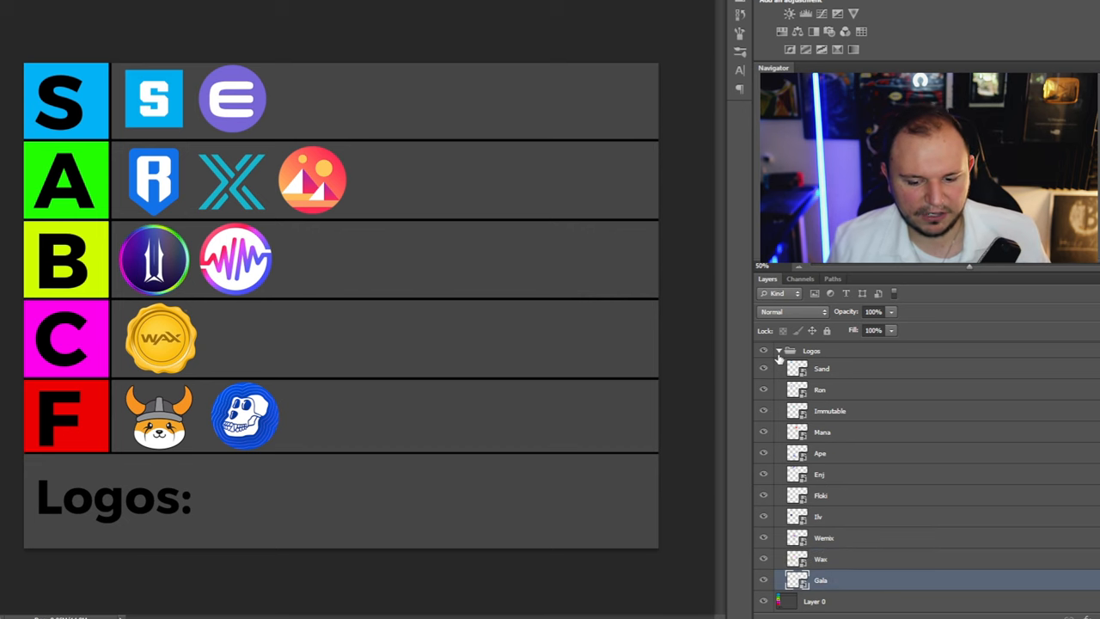
# Step: Select the Gala logo layer in the Logos group, with WAX sitting in the C tier
pyautogui.click(778, 351)
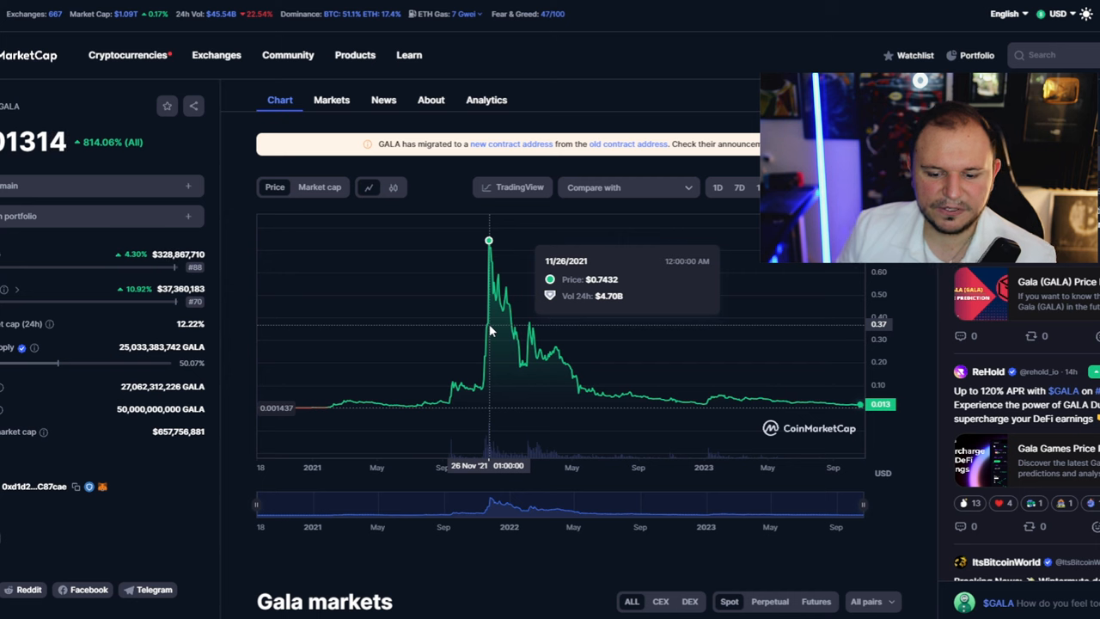
# Step: Inspect Gala's CoinMarketCap price history around its $0.74 late-2021 peak
pyautogui.click(127, 53)
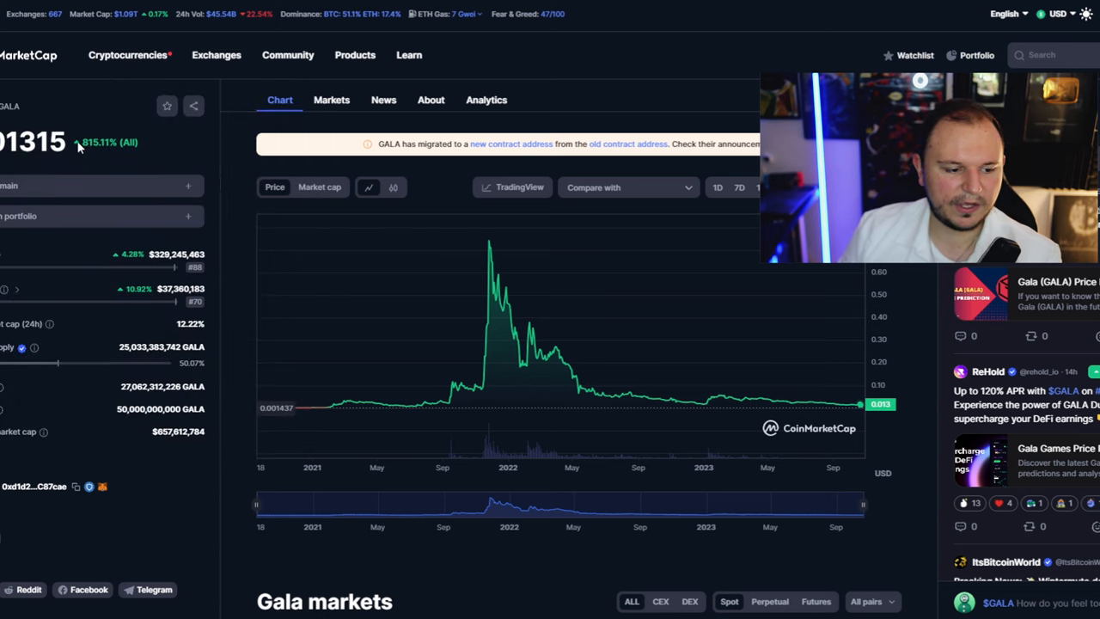
pyautogui.moveTo(270, 253)
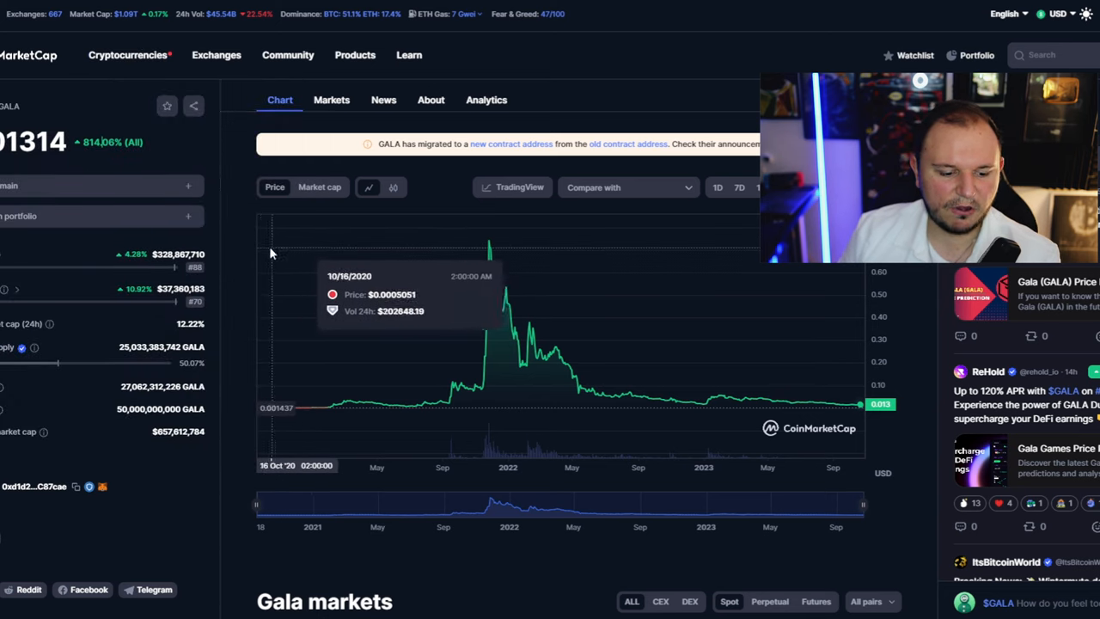
pyautogui.moveTo(134, 175)
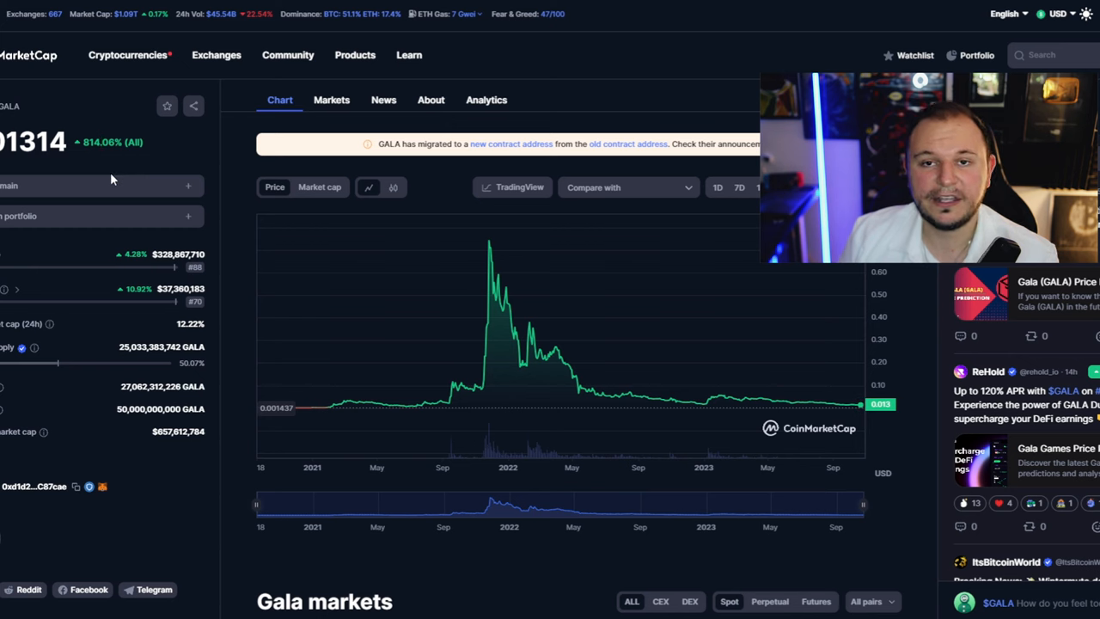
pyautogui.moveTo(492, 325)
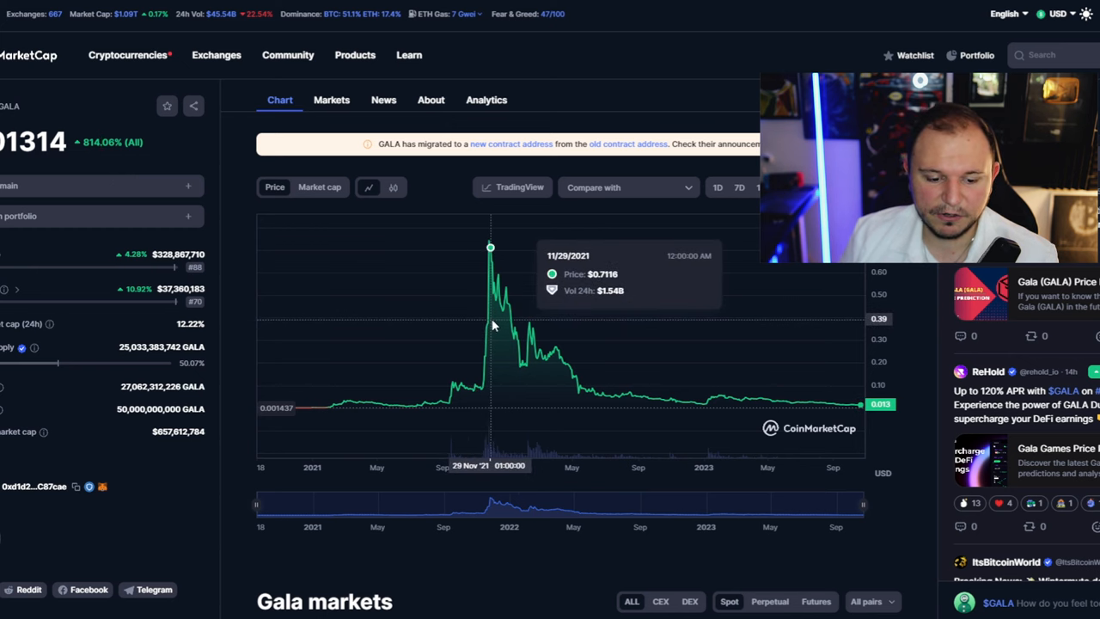
pyautogui.moveTo(491, 324)
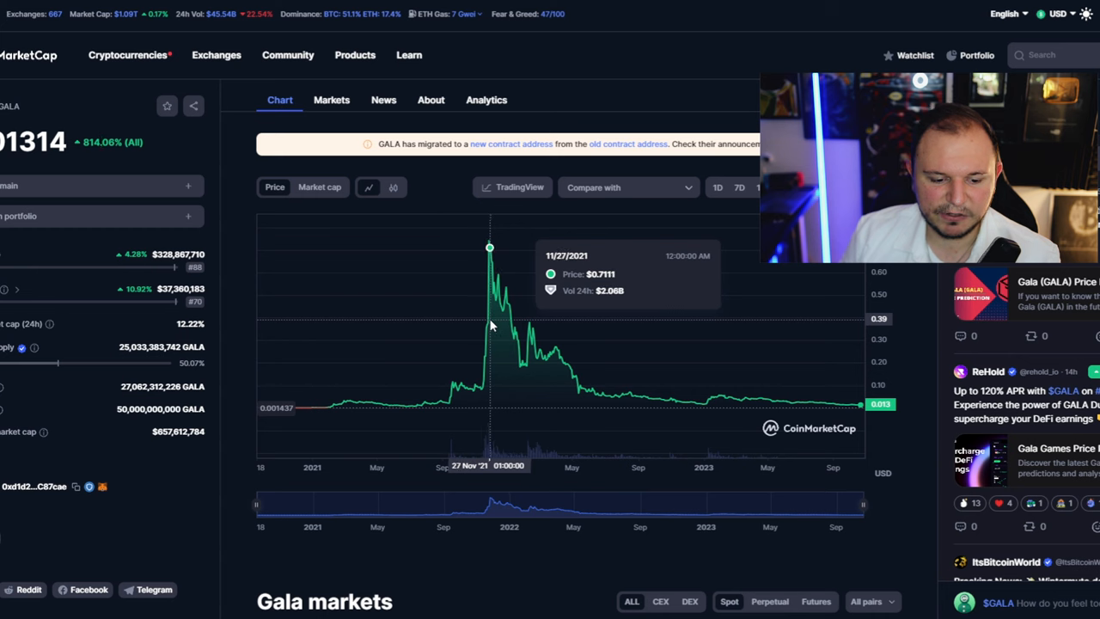
pyautogui.moveTo(490, 249)
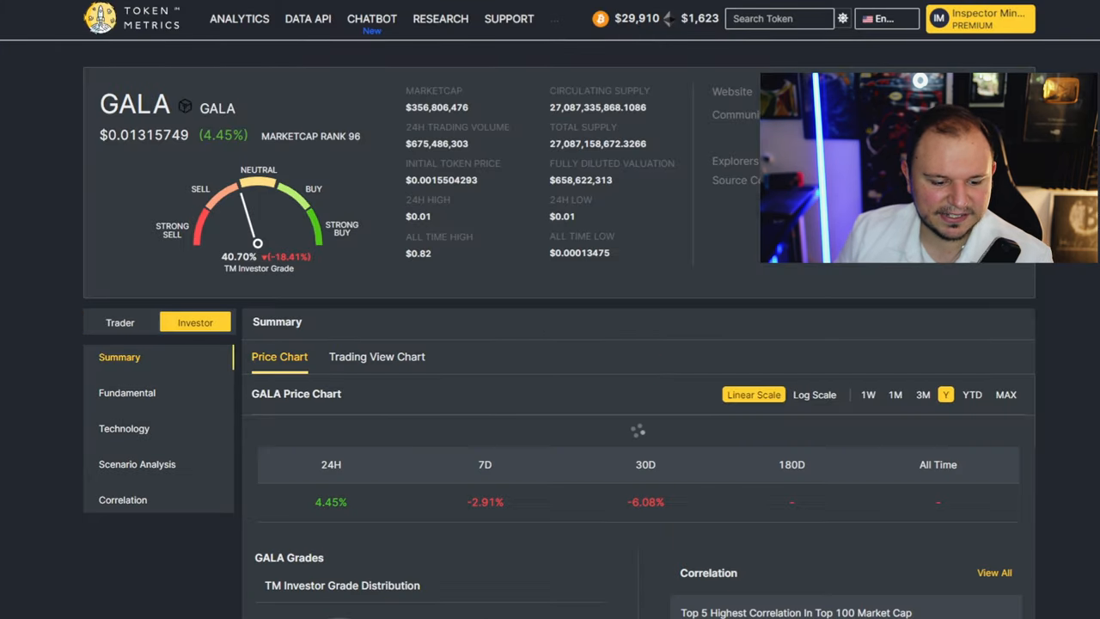
# Step: Read Gala's 40.70% investor grade and sub-grades, then return to the tier list with Gala's logo
pyautogui.scroll(-3)
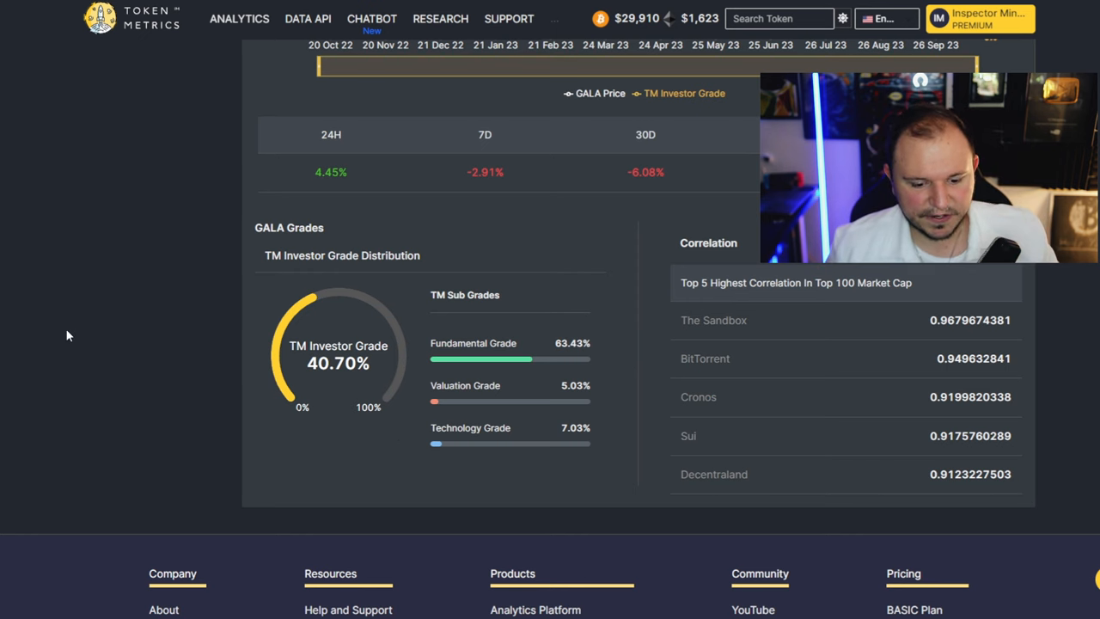
pyautogui.moveTo(250, 340)
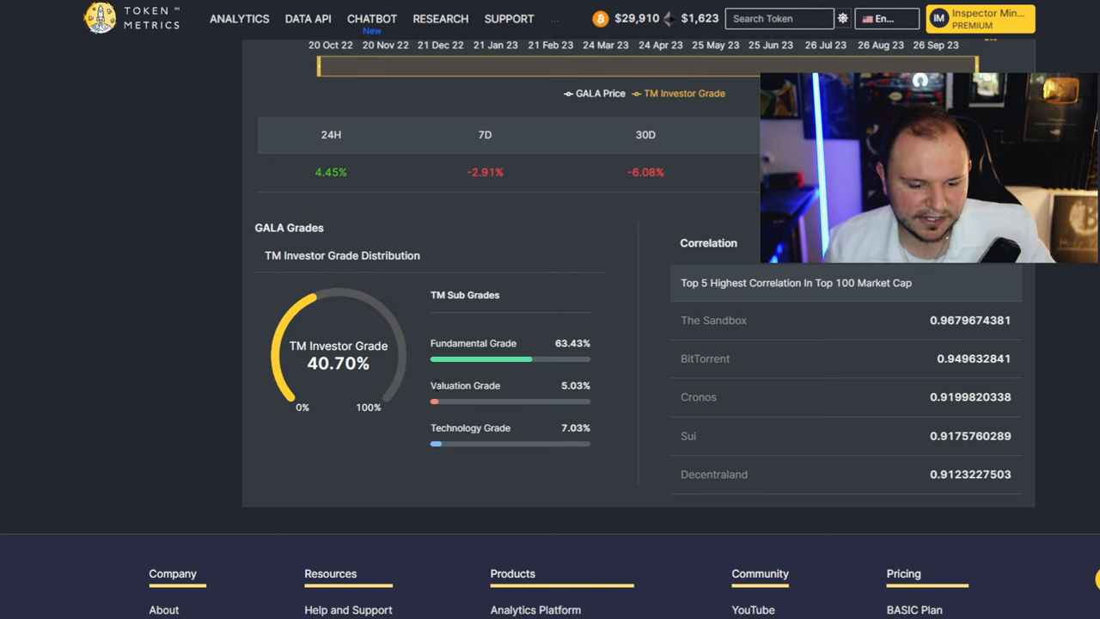
pyautogui.doubleClick(470, 426)
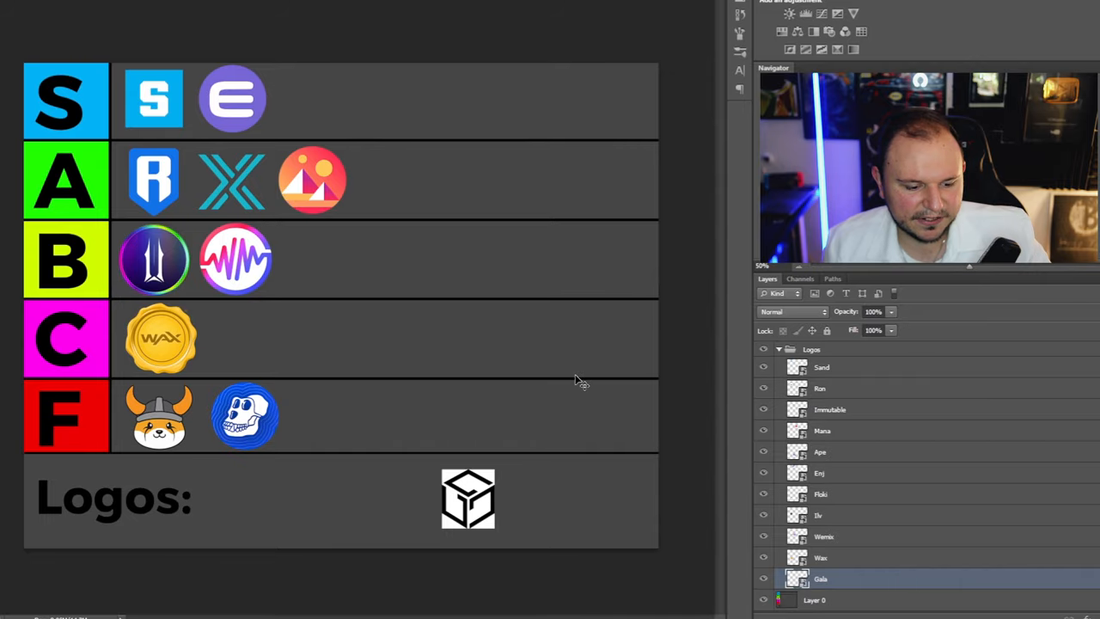
pyautogui.moveTo(529, 475)
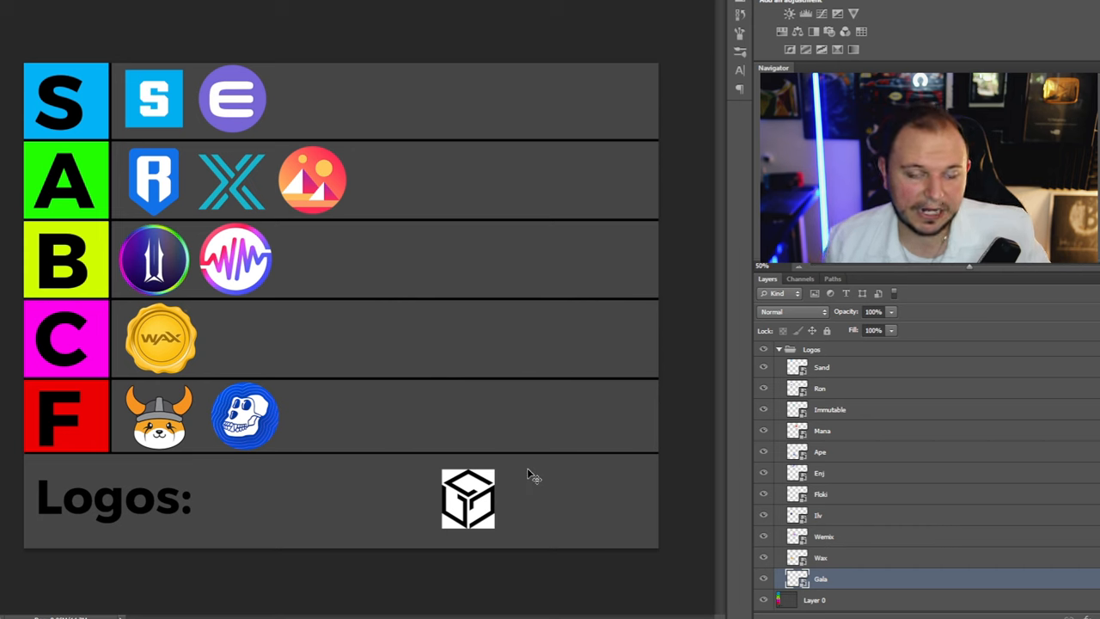
pyautogui.moveTo(528, 478)
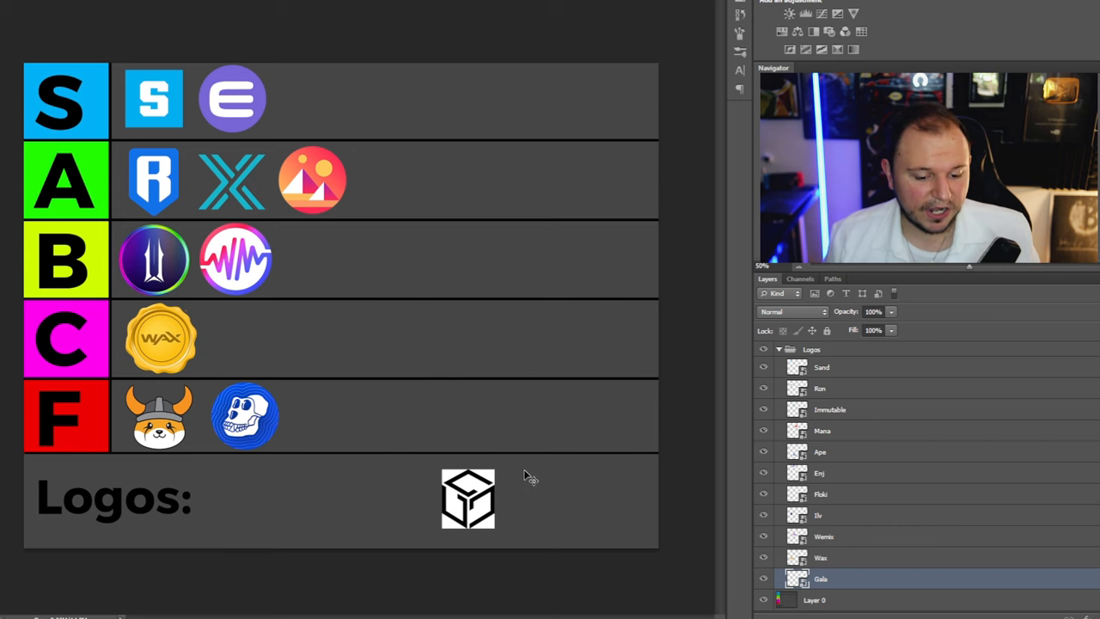
# Step: Move the Gala logo into the B tier beside WEMIX after briefly trying it in C
pyautogui.moveTo(467, 498); pyautogui.dragTo(333, 272)
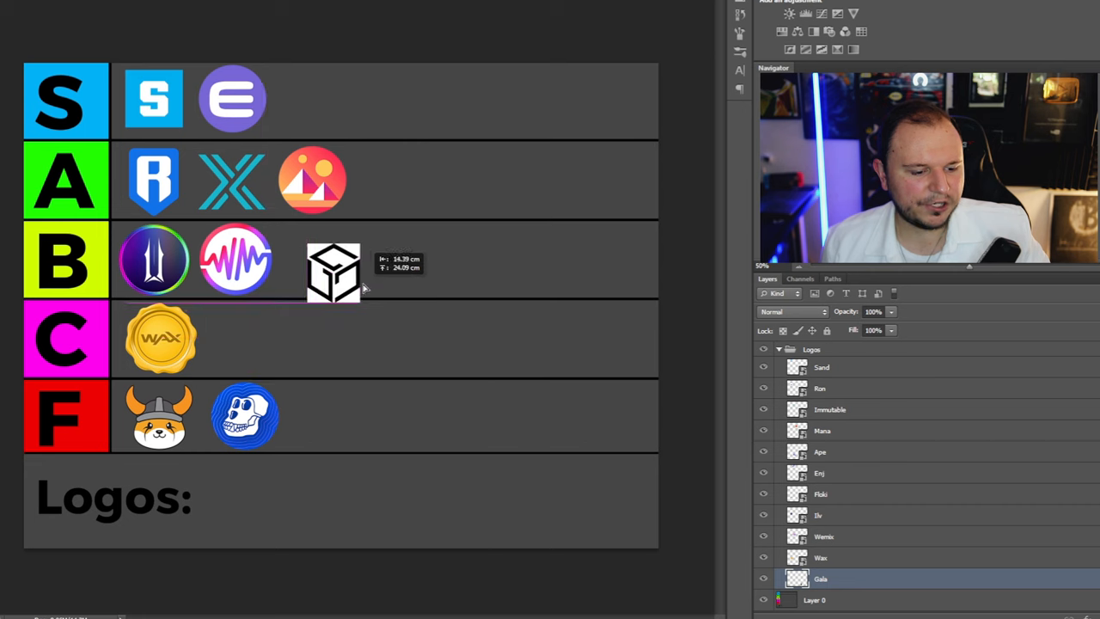
pyautogui.moveTo(333, 273); pyautogui.dragTo(237, 336)
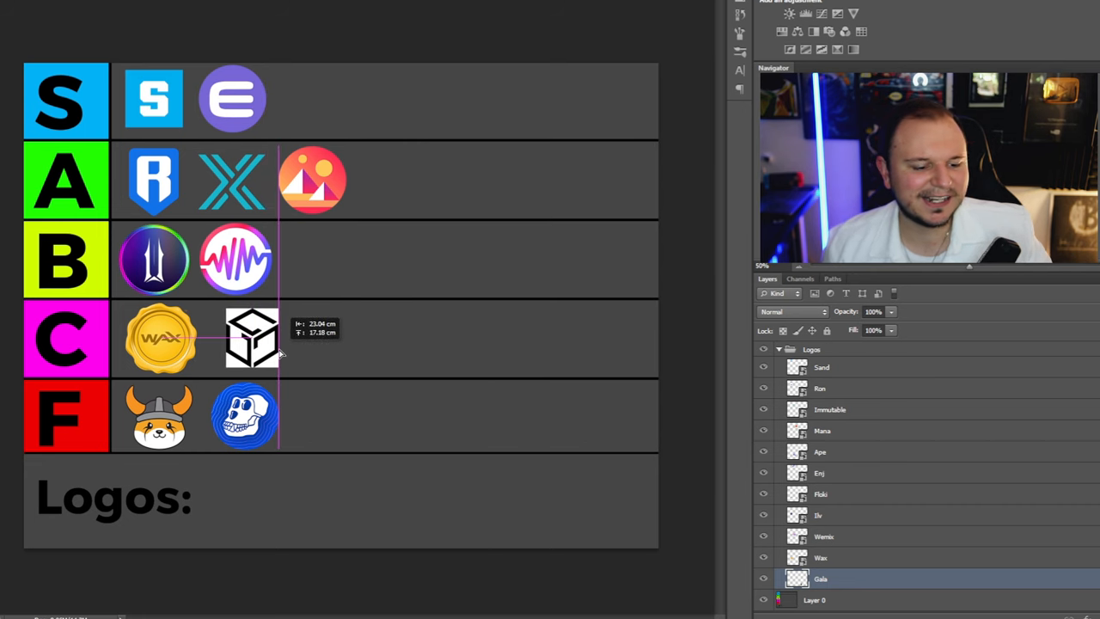
pyautogui.moveTo(251, 337); pyautogui.dragTo(313, 260)
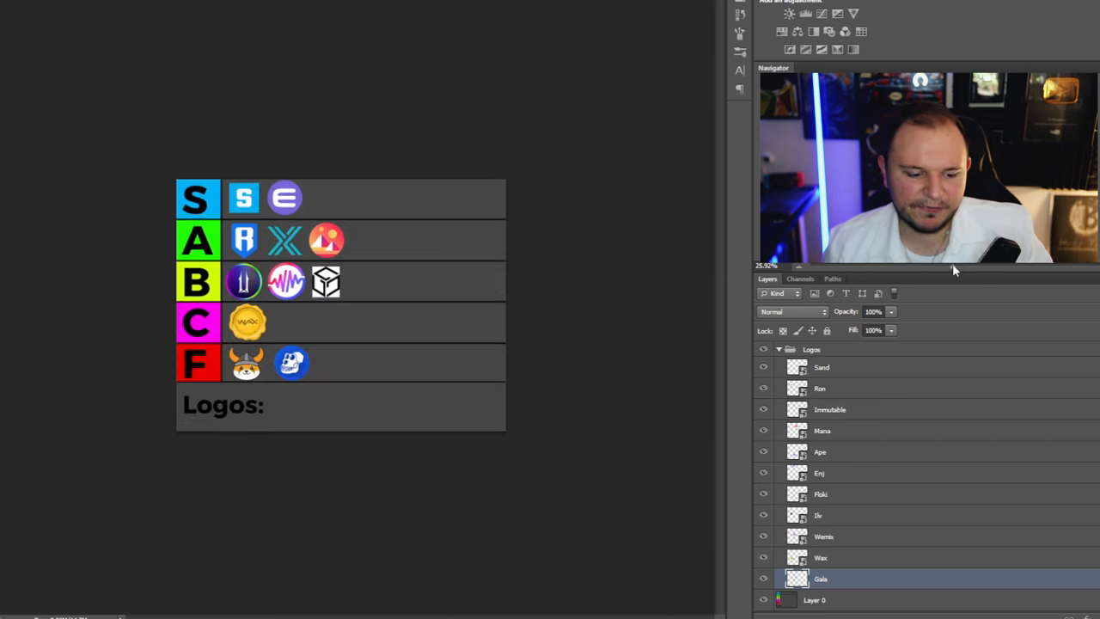
pyautogui.scroll(3)
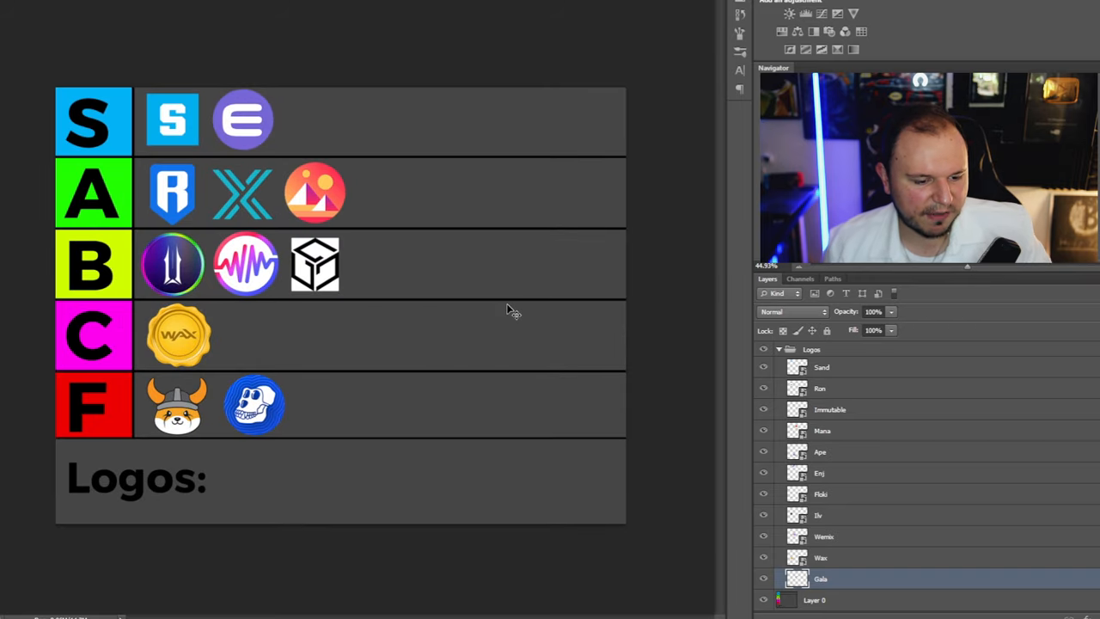
pyautogui.moveTo(335, 326)
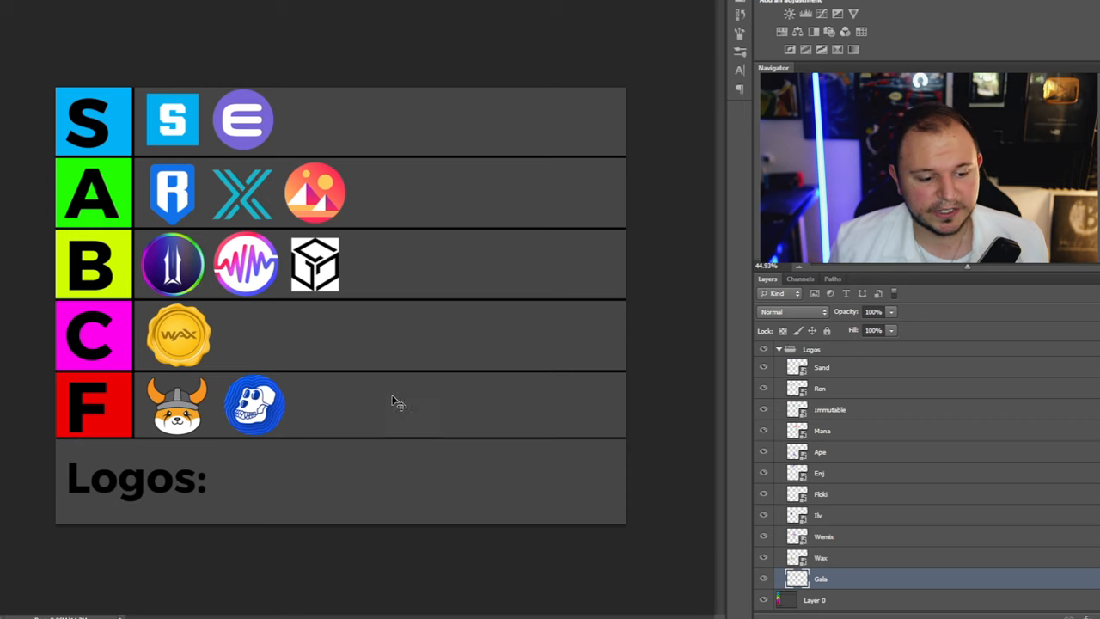
pyautogui.moveTo(420, 326)
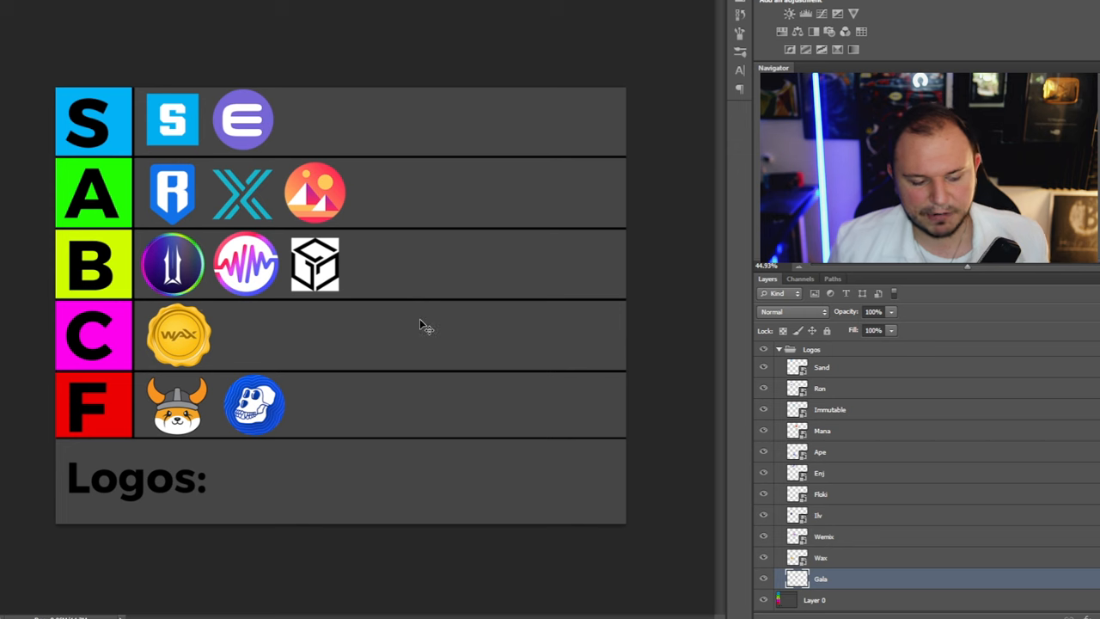
pyautogui.moveTo(404, 283)
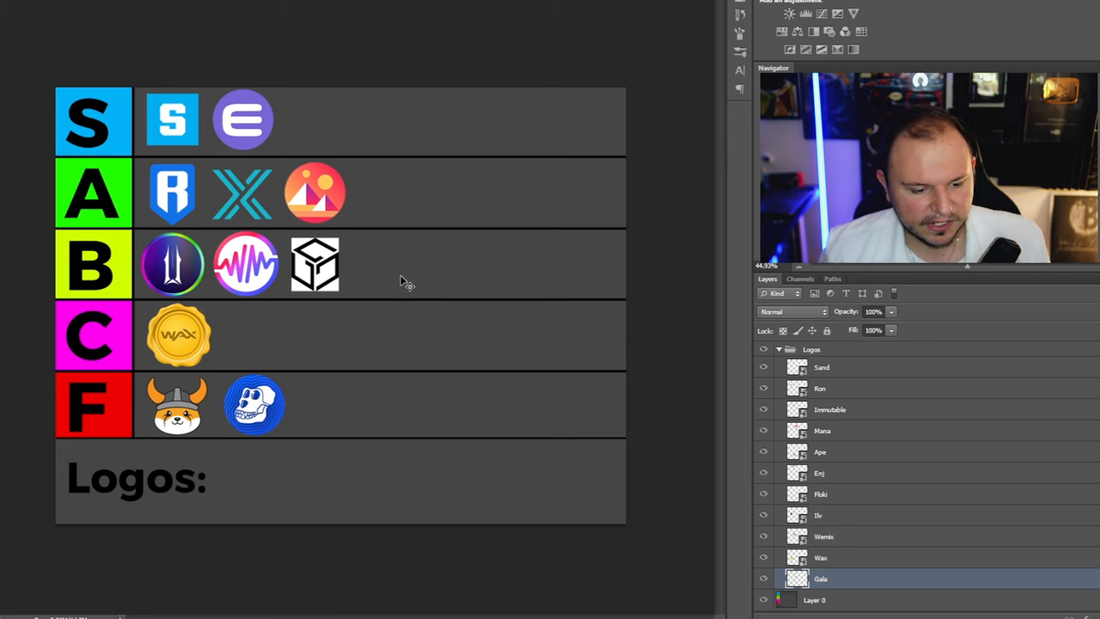
pyautogui.moveTo(378, 276)
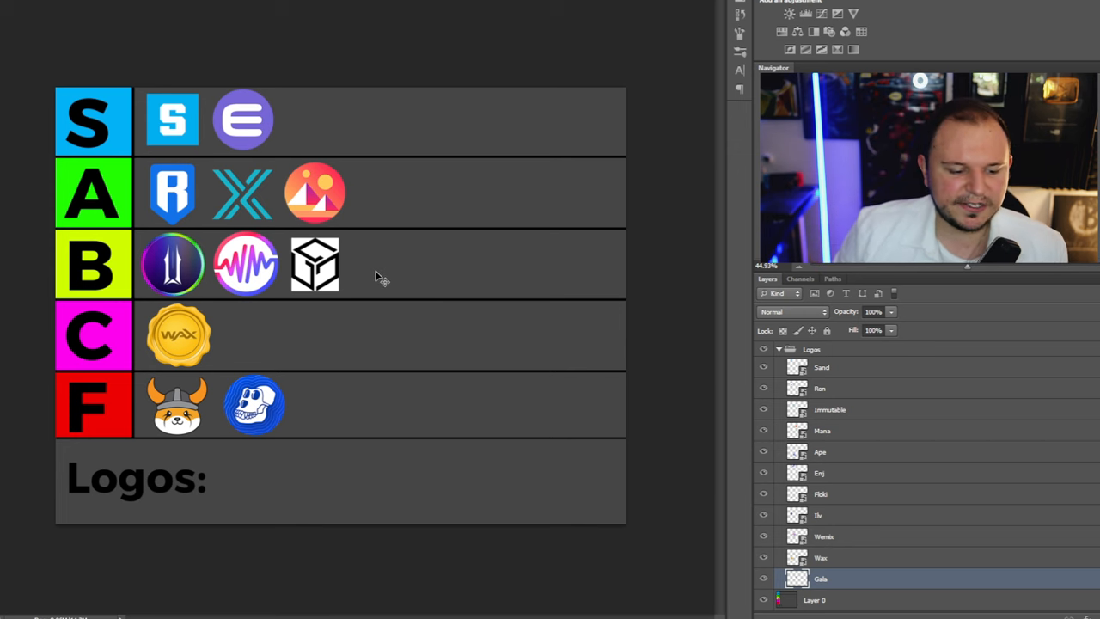
pyautogui.moveTo(326, 419)
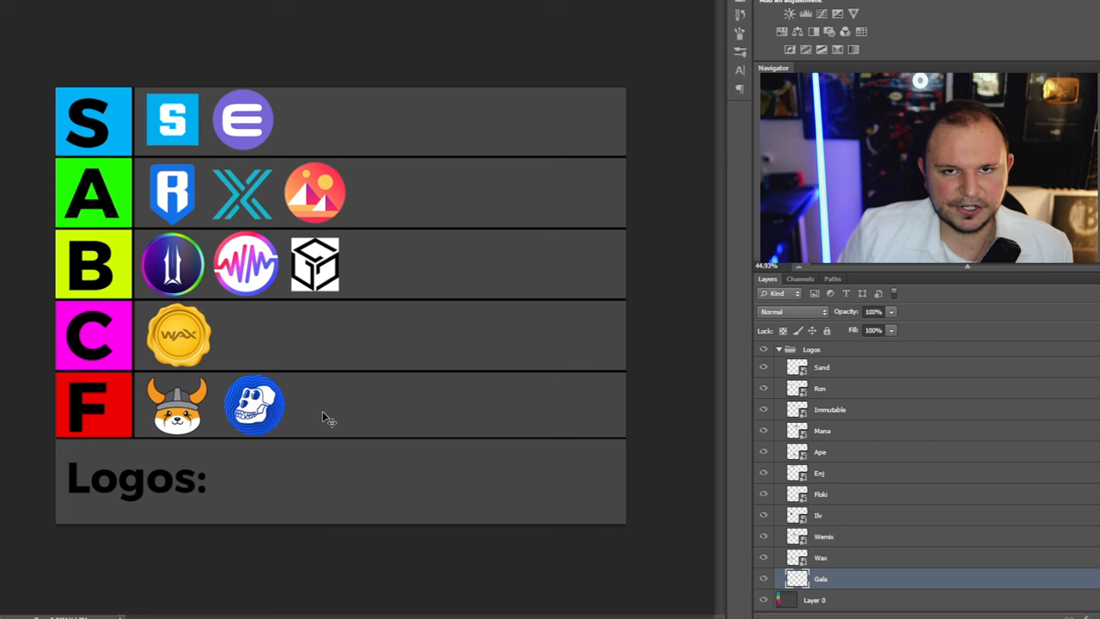
pyautogui.moveTo(323, 419)
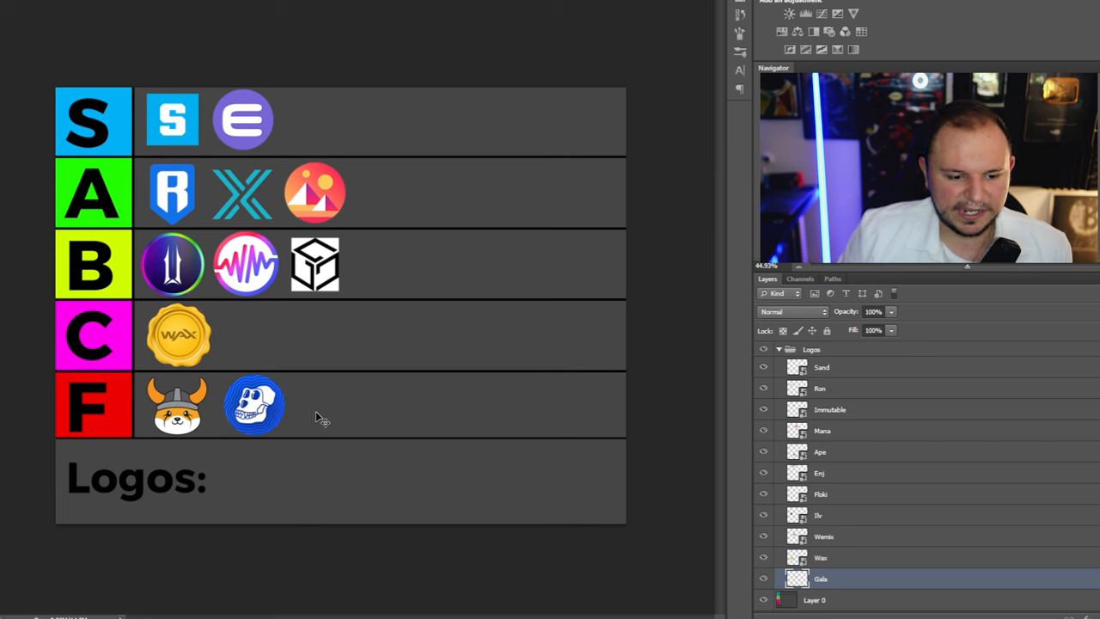
pyautogui.moveTo(352, 409)
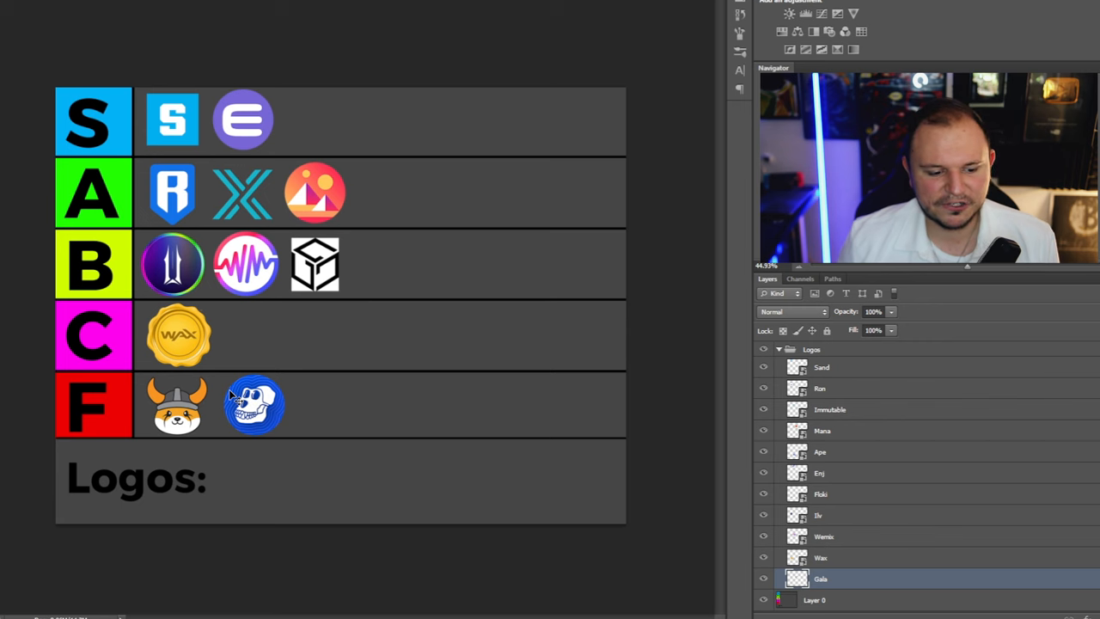
pyautogui.moveTo(312, 488)
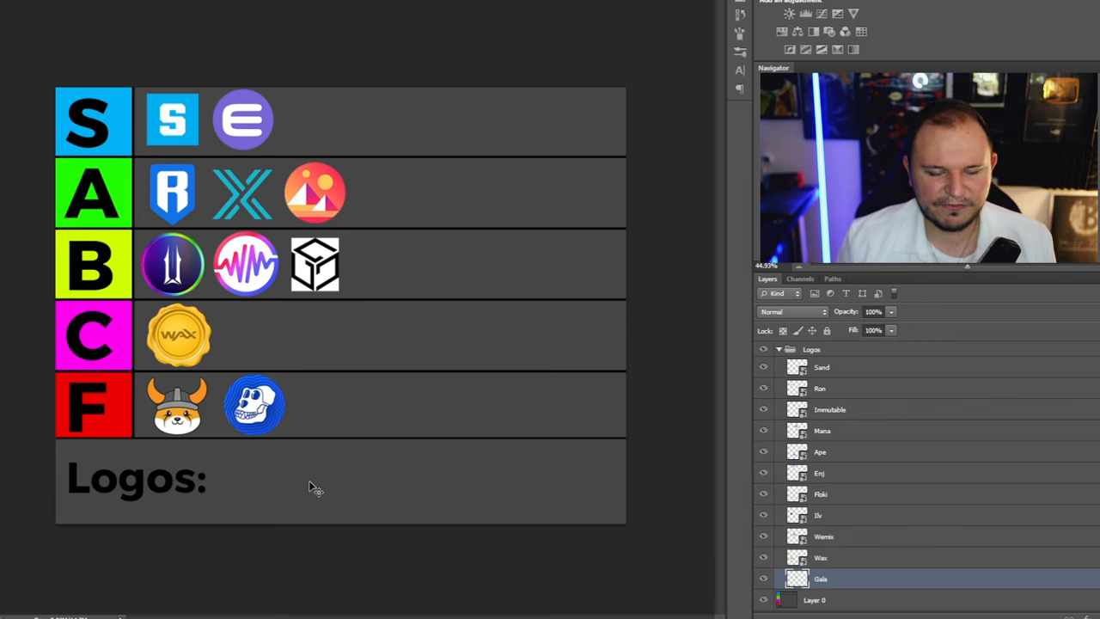